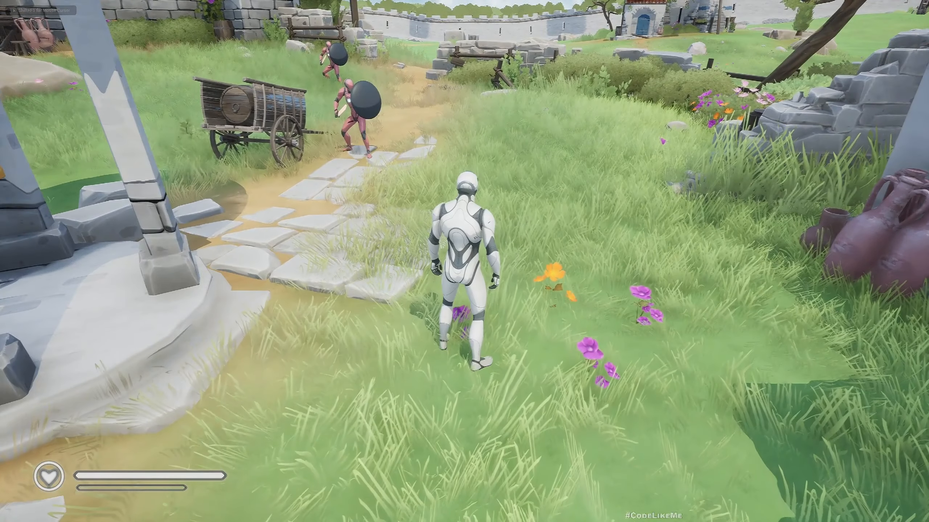
Step: Scroll the Patreon recent posts feed past the Action RPG episodes, then switch to the YouTube playlist
key("w")
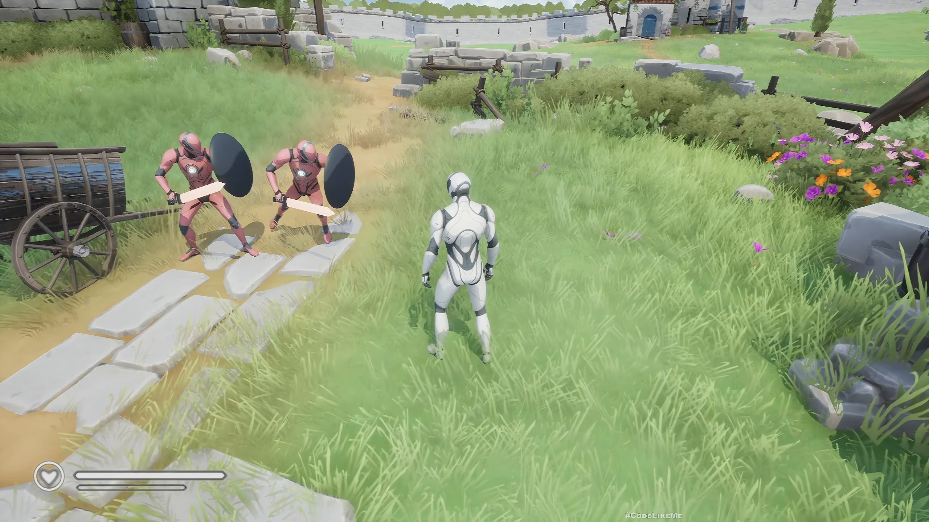
key("w")
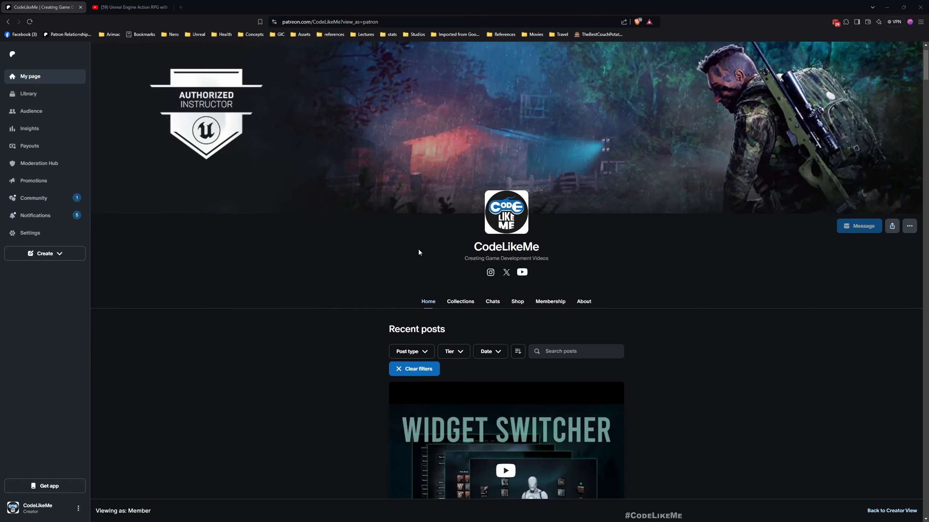
scroll("down", 3)
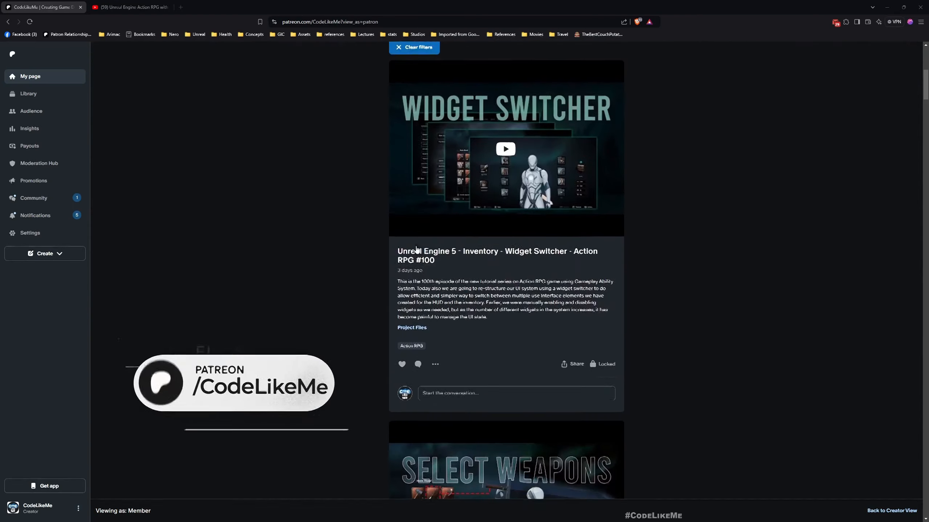
scroll("down", 3)
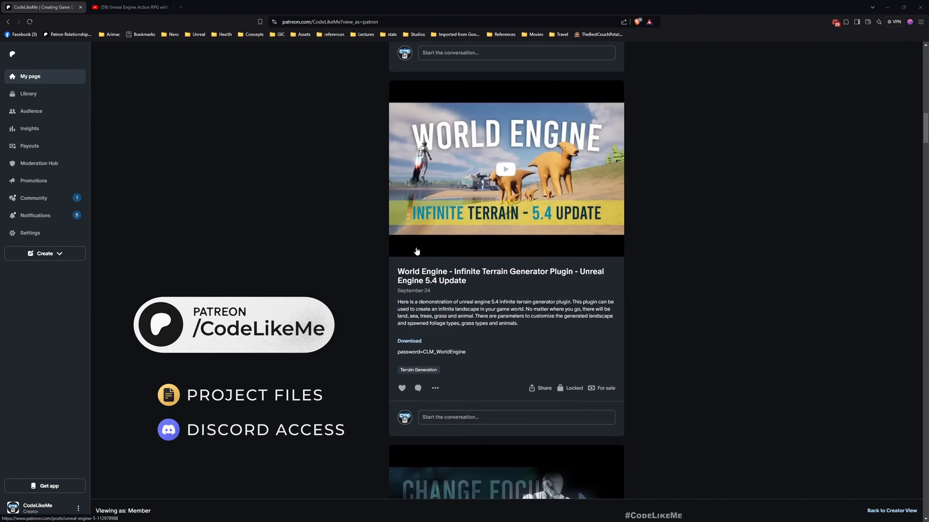
scroll("down", 3)
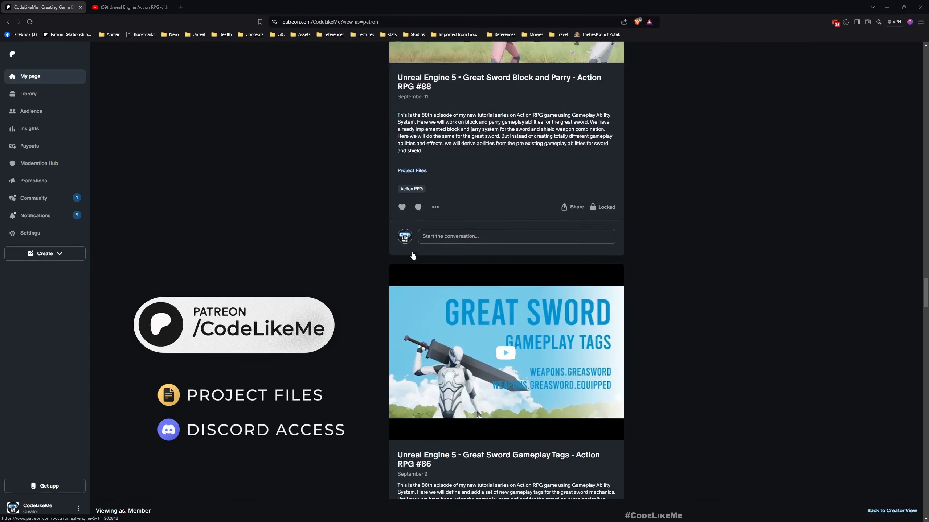
scroll("down", 3)
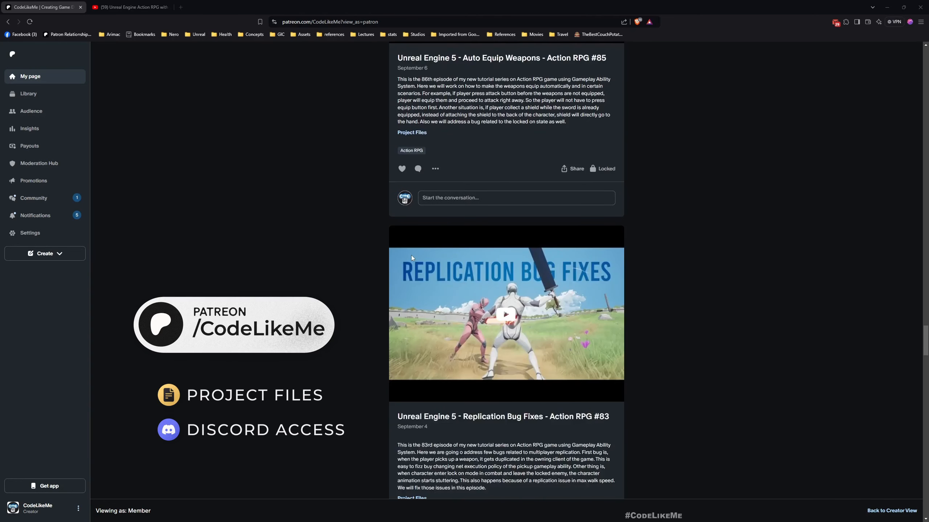
scroll("down", 3)
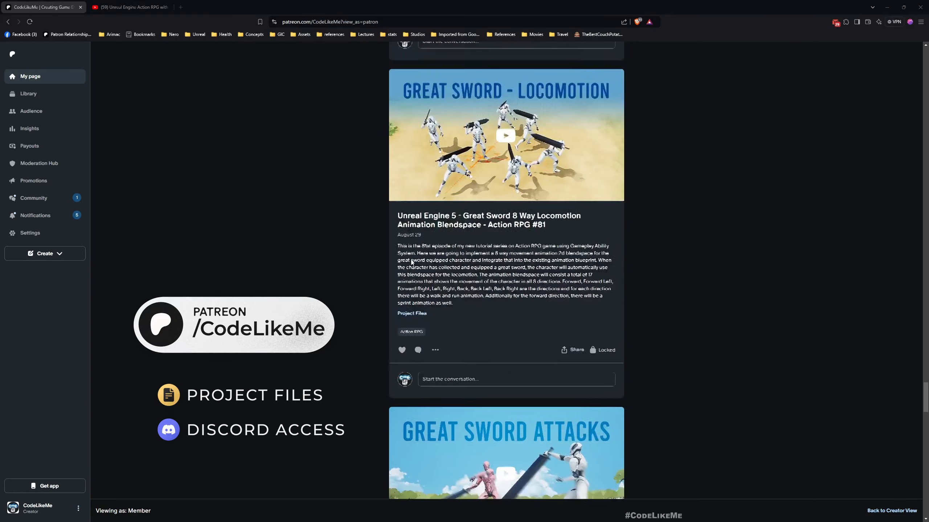
scroll("down", 3)
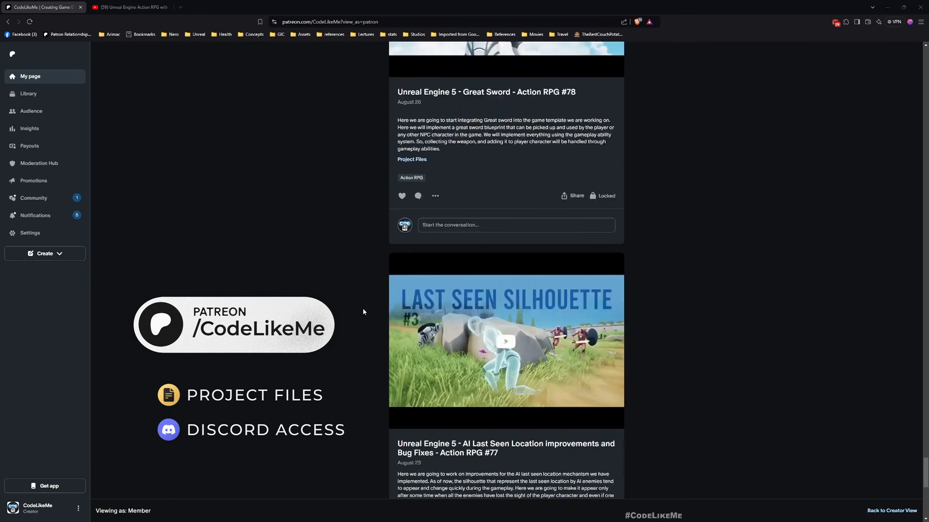
left_click(131, 7)
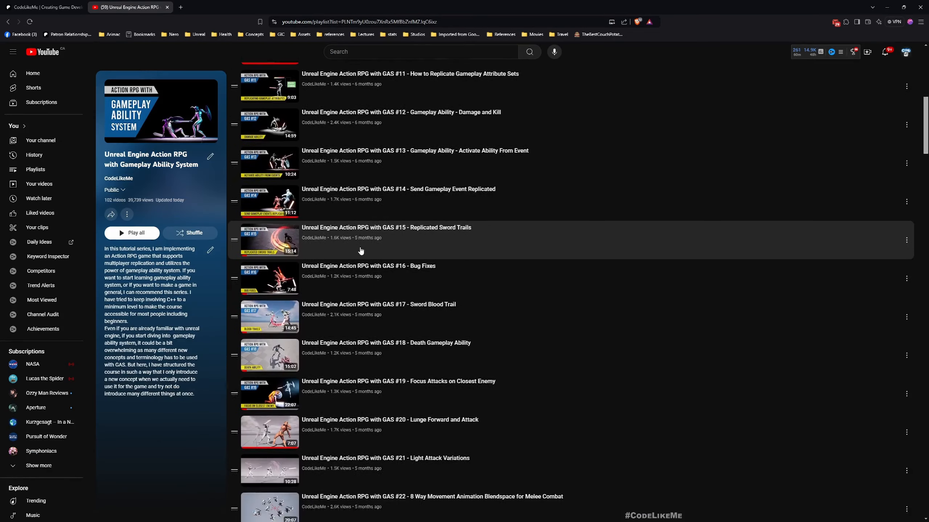
Step: Scroll the GAS playlist video list down to the latest episodes around 85
scroll("down", 3)
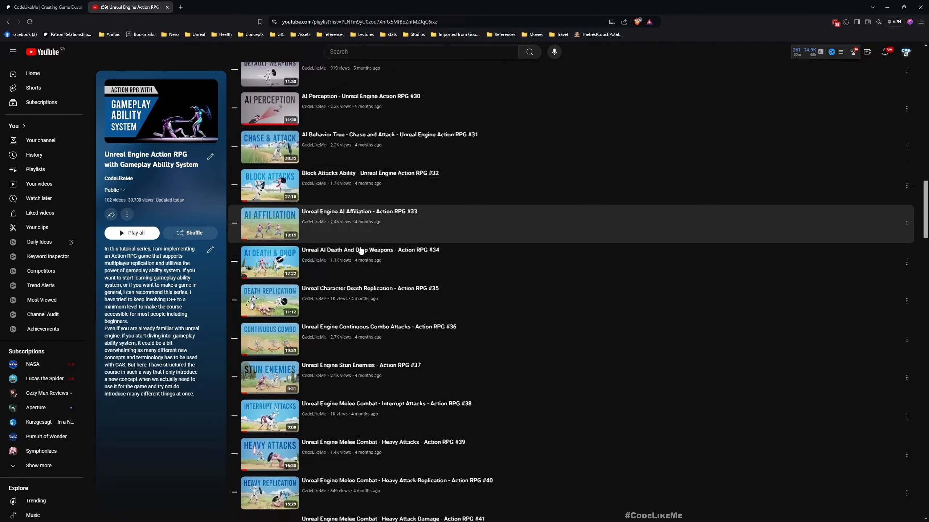
scroll("down", 3)
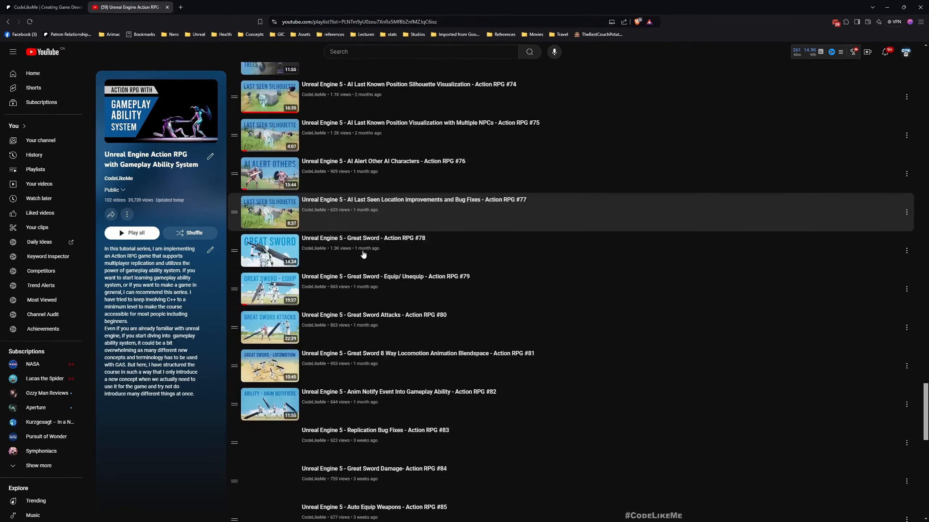
scroll("down", 3)
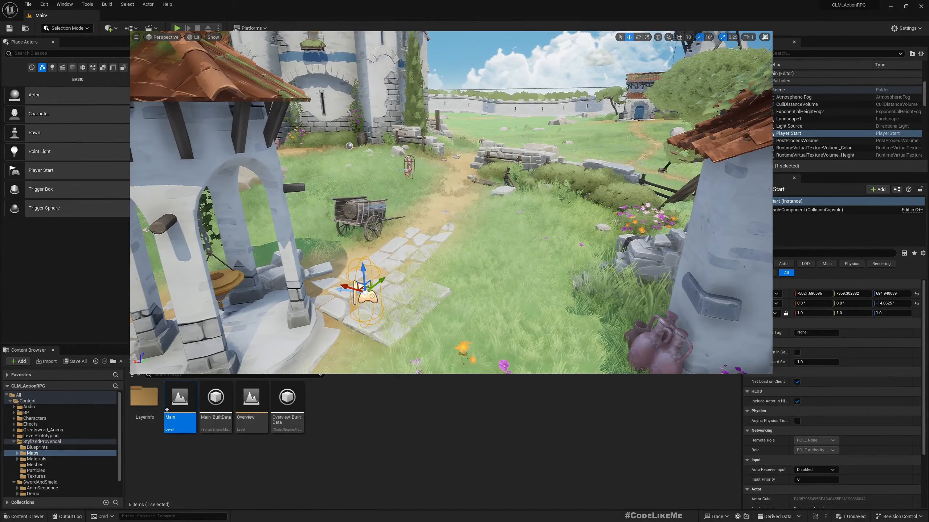
Step: Bring up the BP_Inventory blueprint's event graph with the Inventory Open branch
left_click(176, 28)
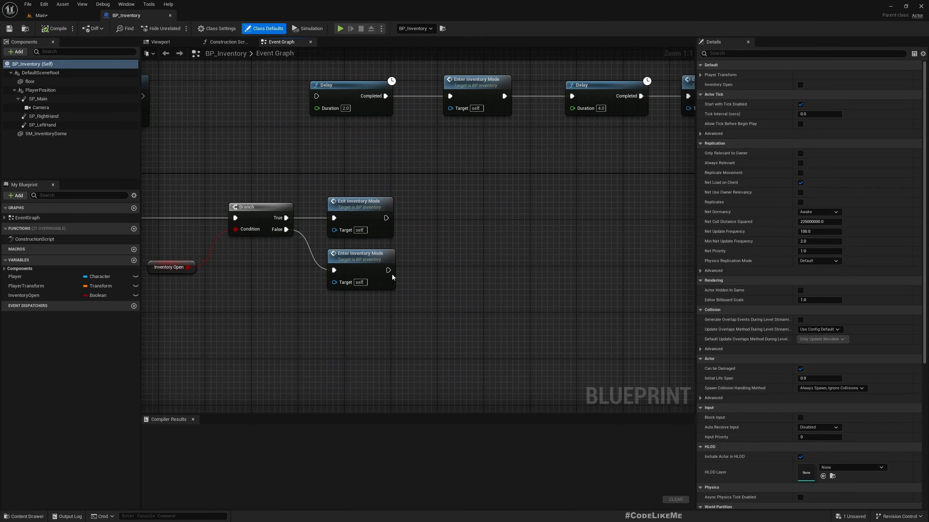
Step: Add Set Game Paused (Paused ticked) after Enter Inventory Mode and return to the Main level
left_click_drag(388, 270, 461, 270)
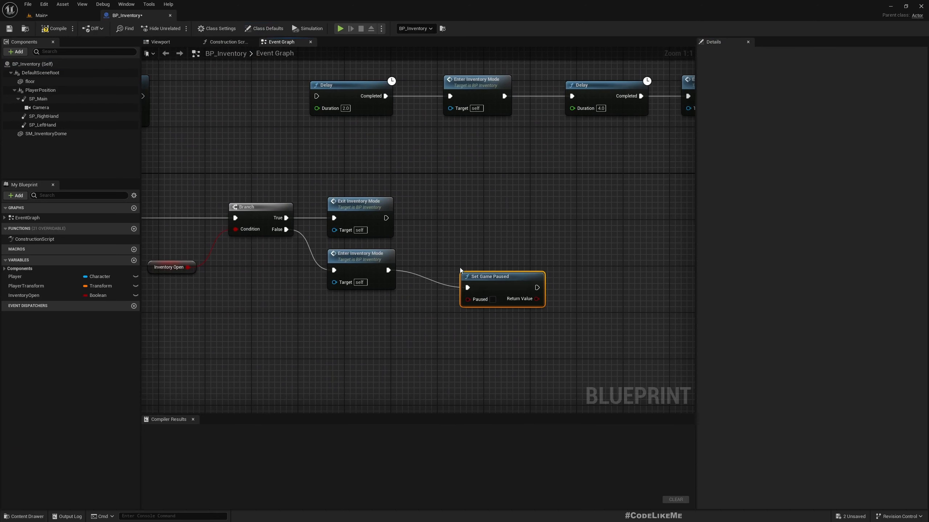
left_click(492, 299)
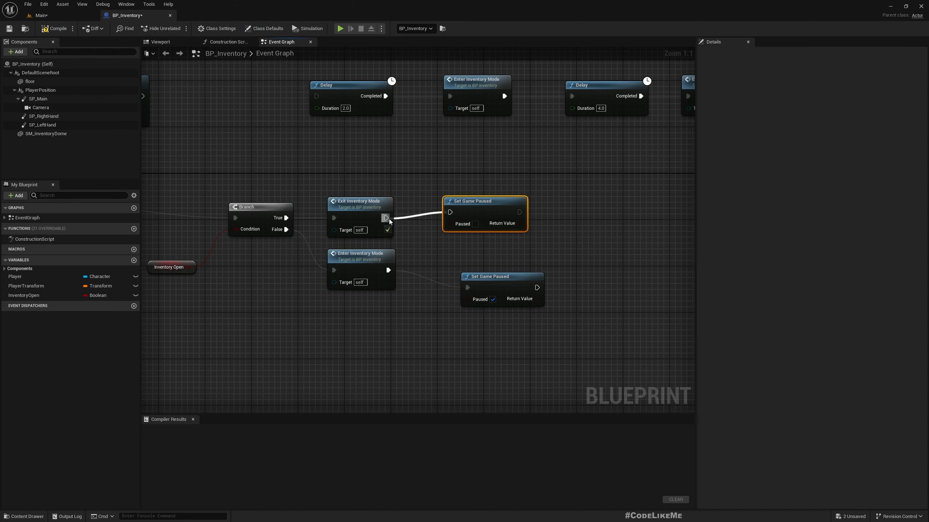
left_click(38, 15)
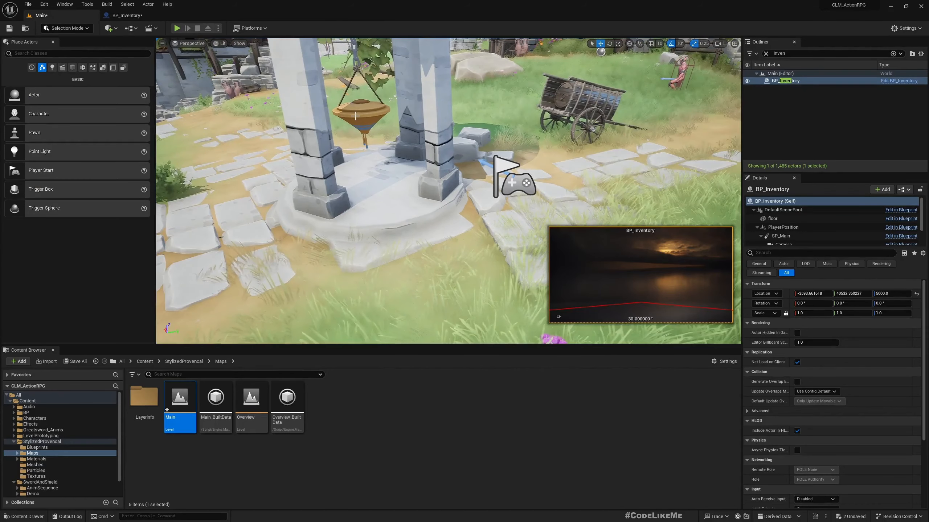
Step: Start a play session to test the inventory screen in game
left_click(176, 28)
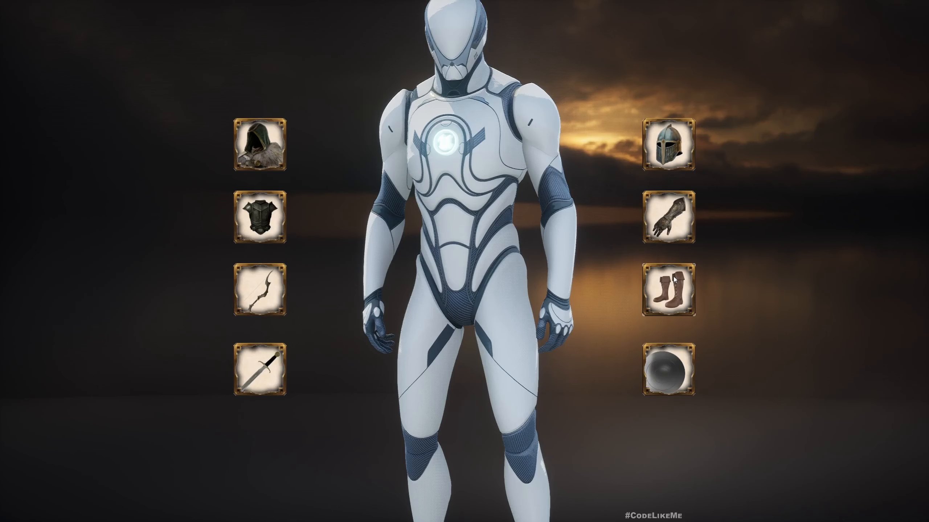
mouse_move(598, 247)
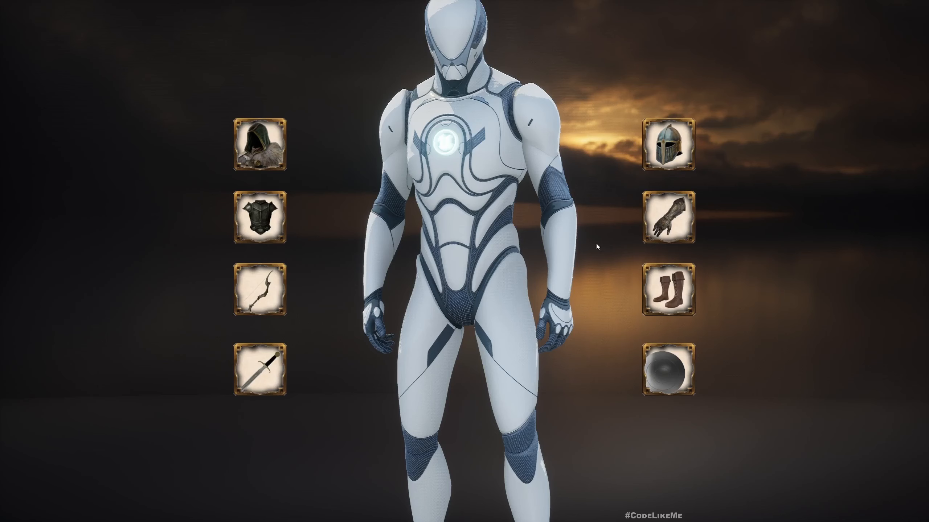
mouse_move(389, 232)
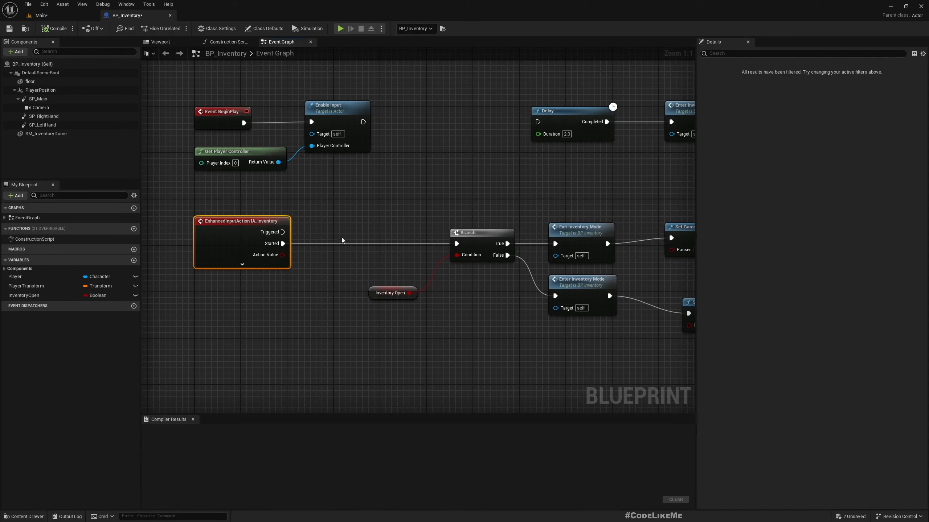
Step: Enable Trigger when Paused on the IA_Inventory input action
double_click(240, 220)
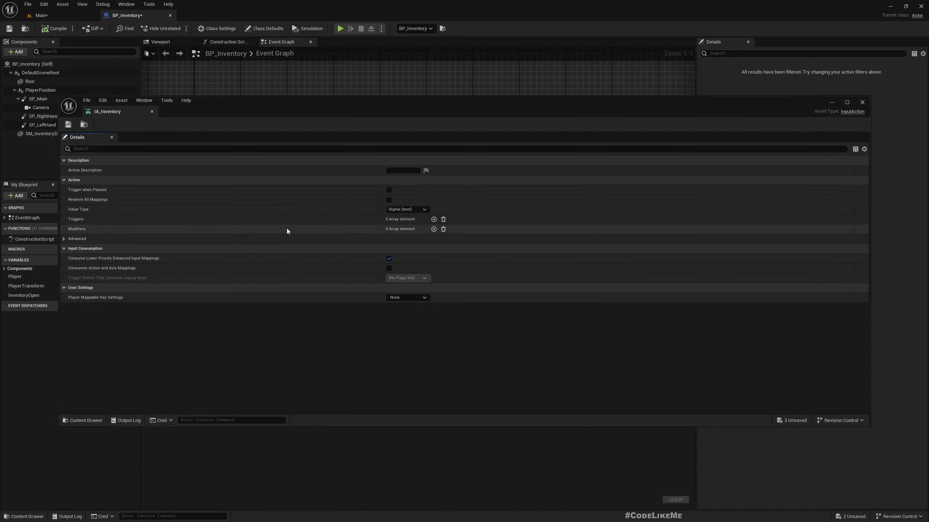
left_click(389, 189)
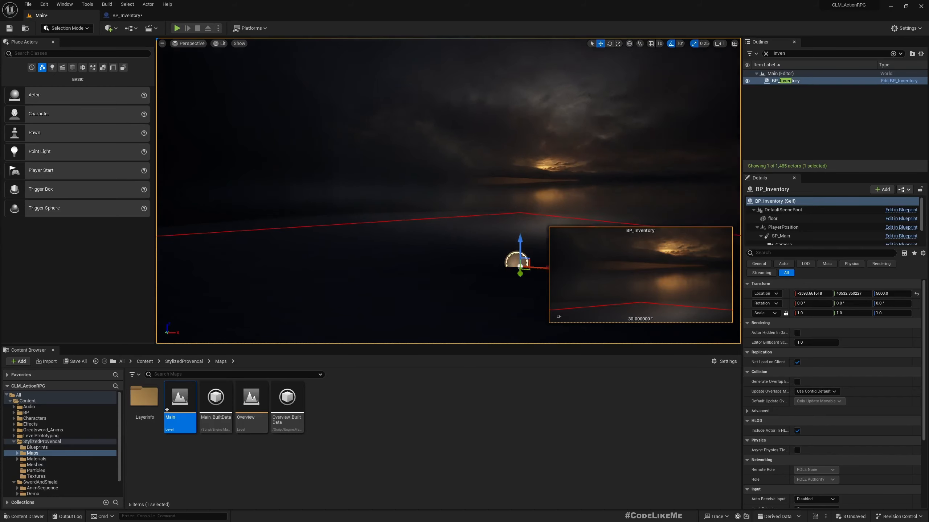
left_click(176, 28)
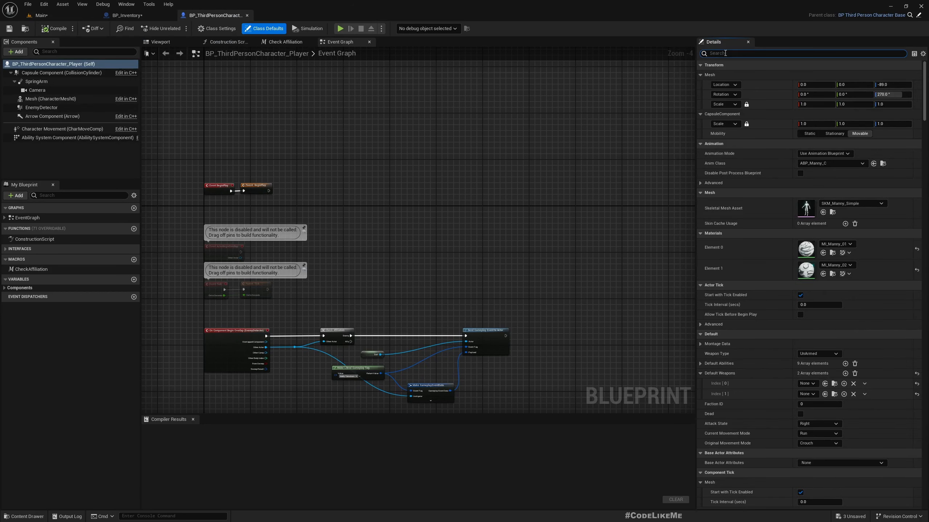
Step: Filter Class Defaults by 'tick' and enable Tick Even when Paused for the player actor and its Mesh
type("tick")
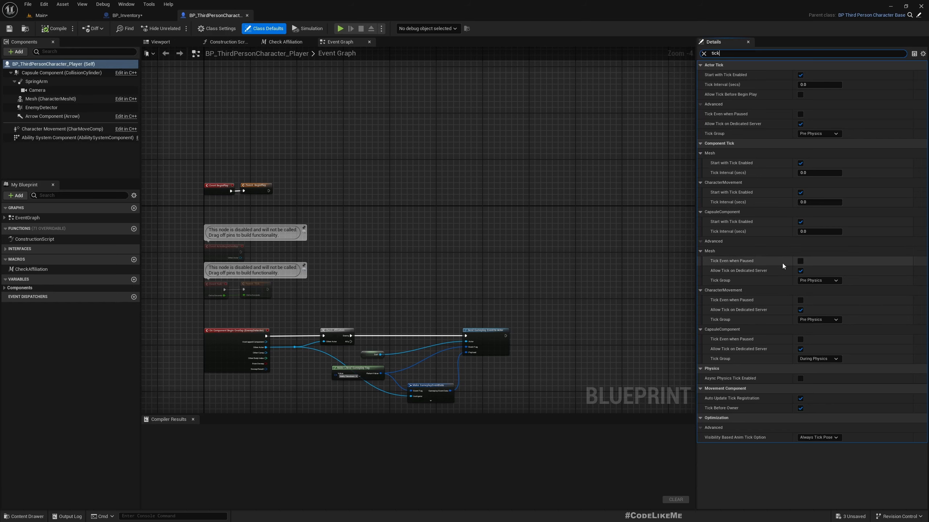
left_click(57, 28)
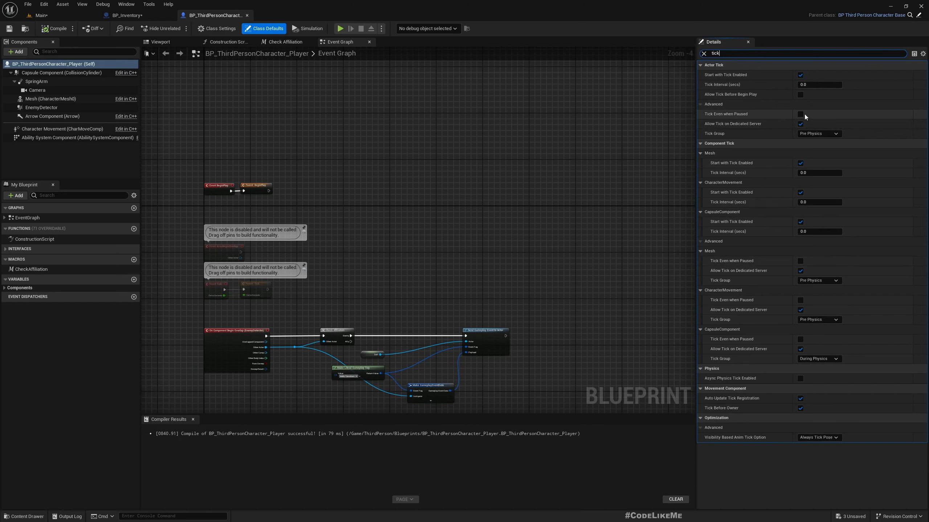
left_click(800, 114)
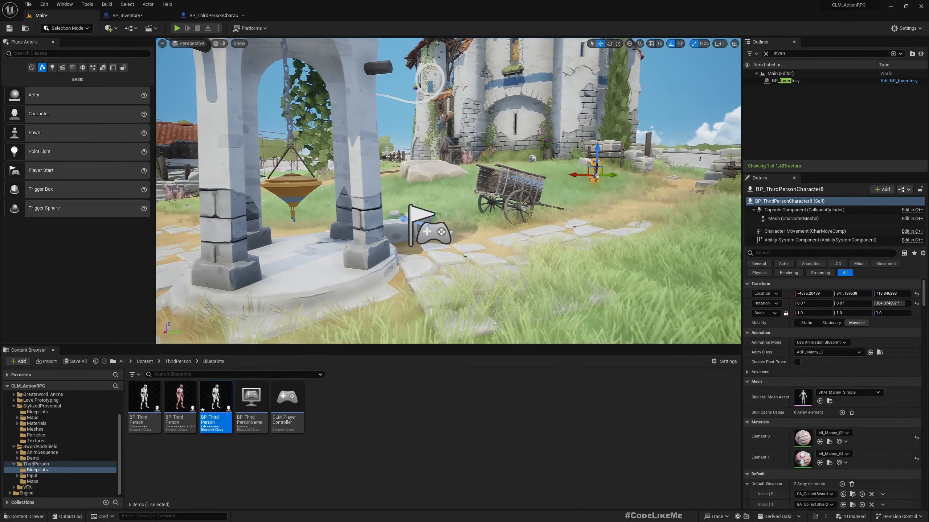
Step: Play-test the paused inventory mode, stop the session and switch back to BP_Inventory
left_click(175, 28)
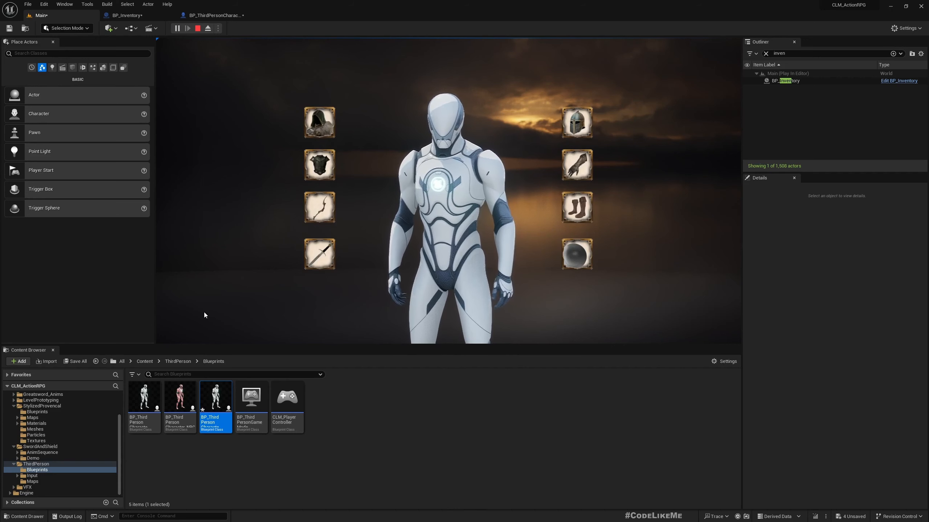
left_click(208, 28)
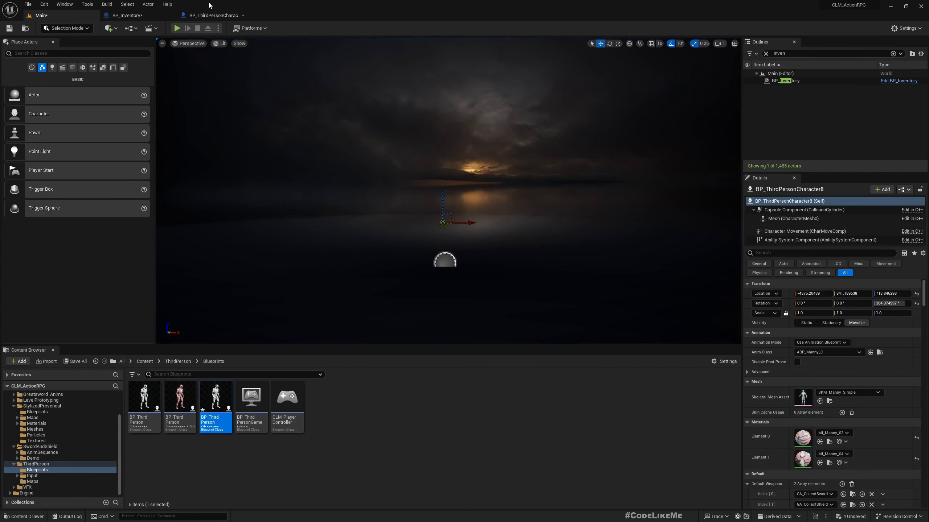
left_click(124, 15)
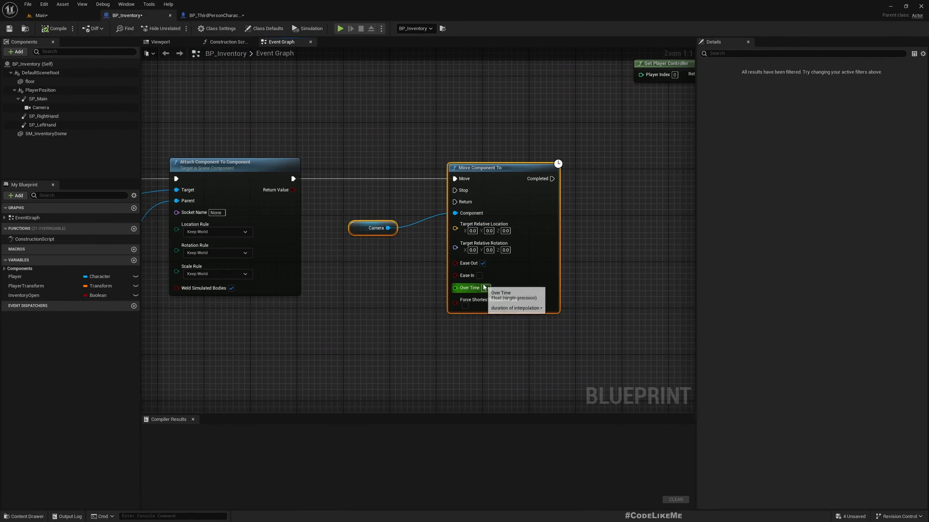
left_click(213, 15)
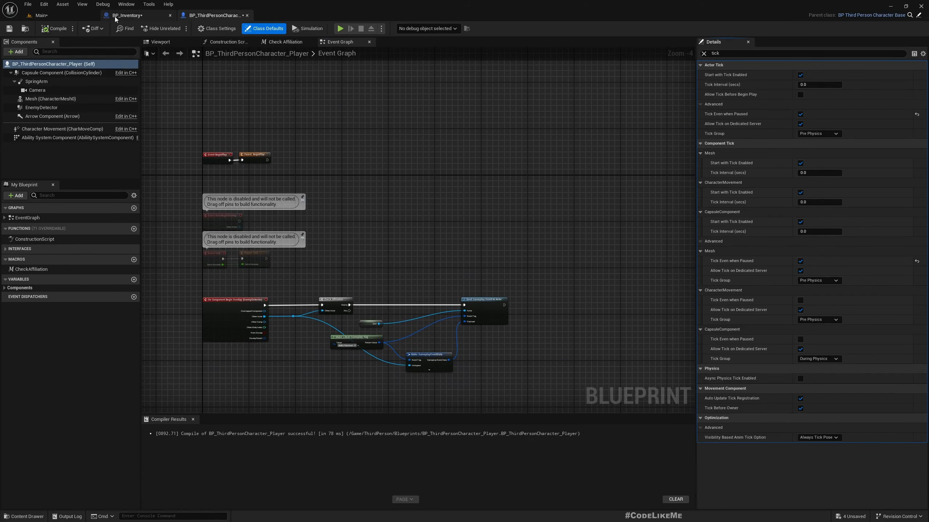
left_click(126, 15)
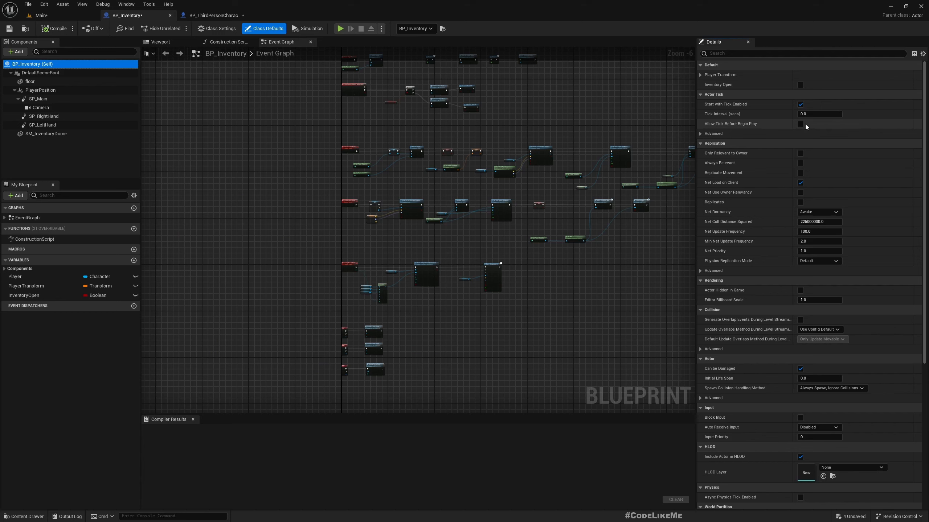
mouse_move(780, 124)
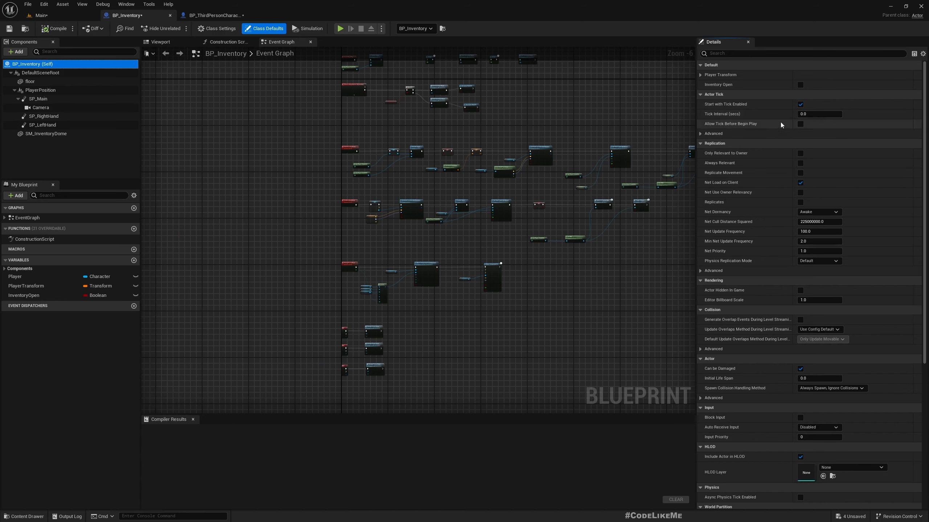
Step: Expand Actor Tick > Advanced and enable Tick Even when Paused for BP_Inventory
left_click(713, 133)
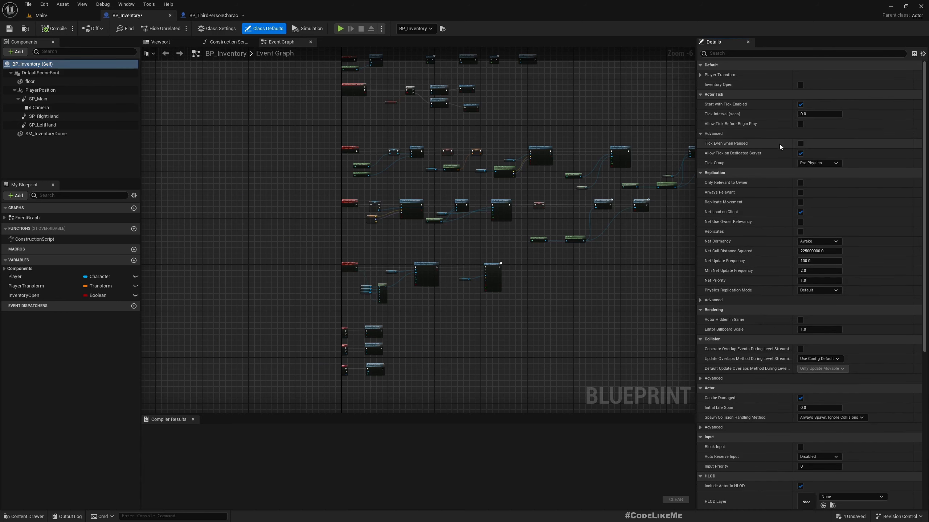
left_click(800, 144)
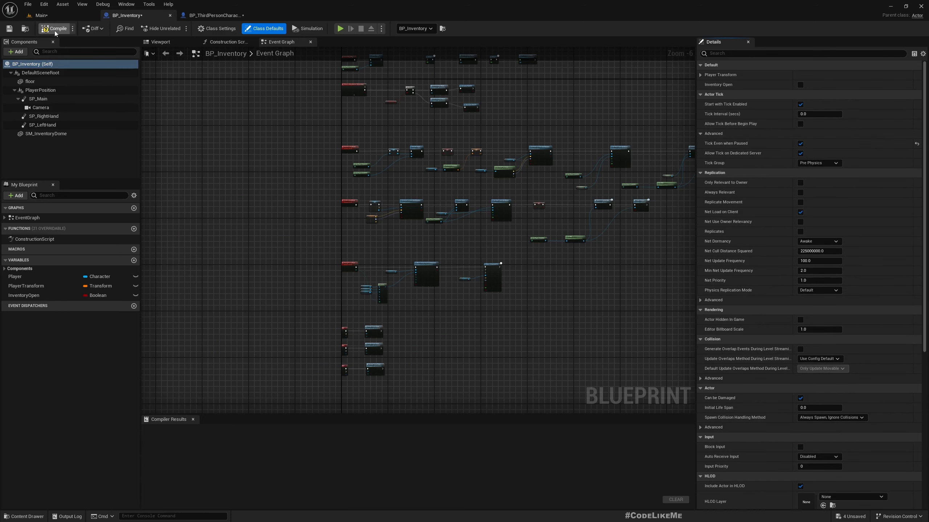
Step: Compile BP_Inventory and confirm the Compiler Results report success
left_click(39, 14)
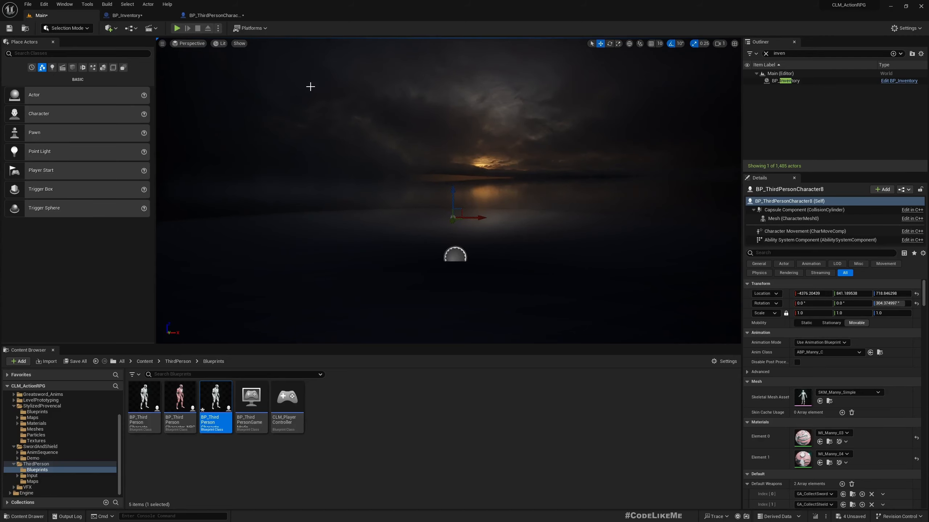
left_click(176, 28)
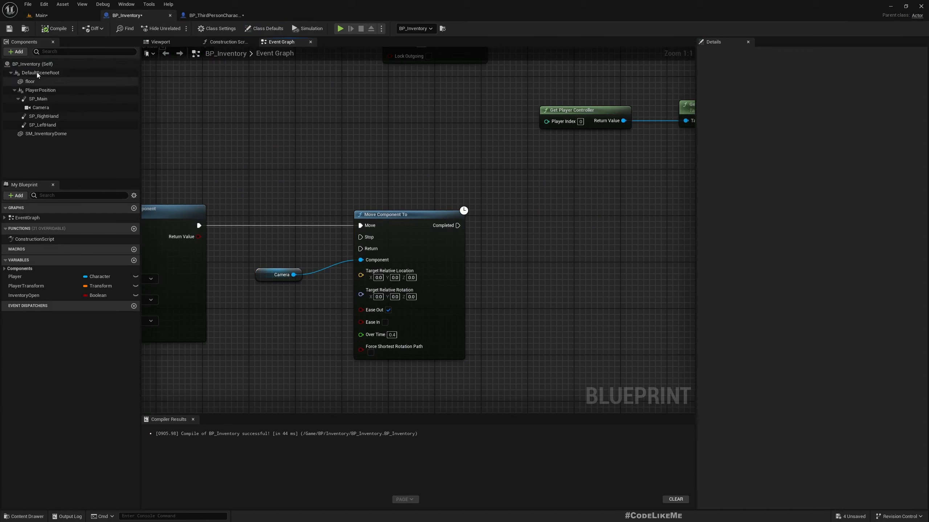
Step: View BP_Inventory's class defaults, then return to BP_ThirdPersonCharacter_Player
left_click(264, 28)
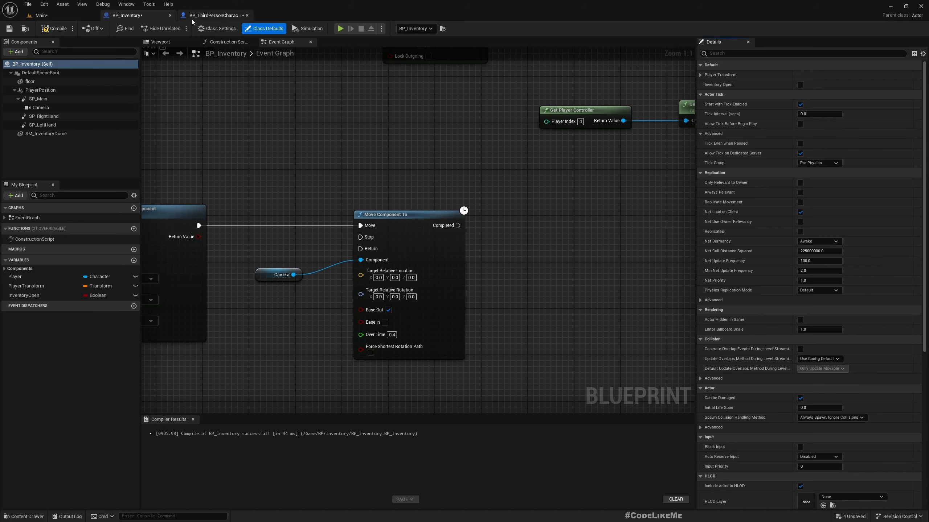
left_click(213, 14)
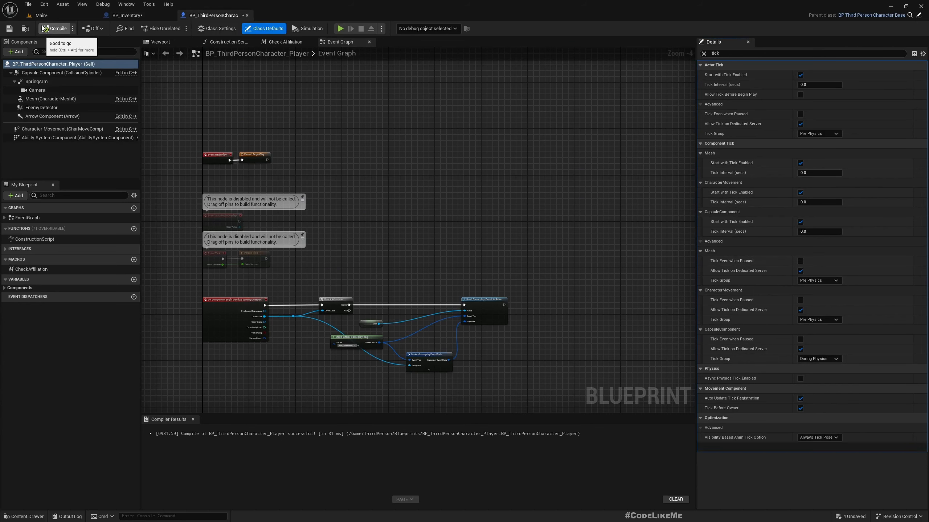
Step: Compile the player blueprint and browse into the project's BP folder
left_click(56, 28)
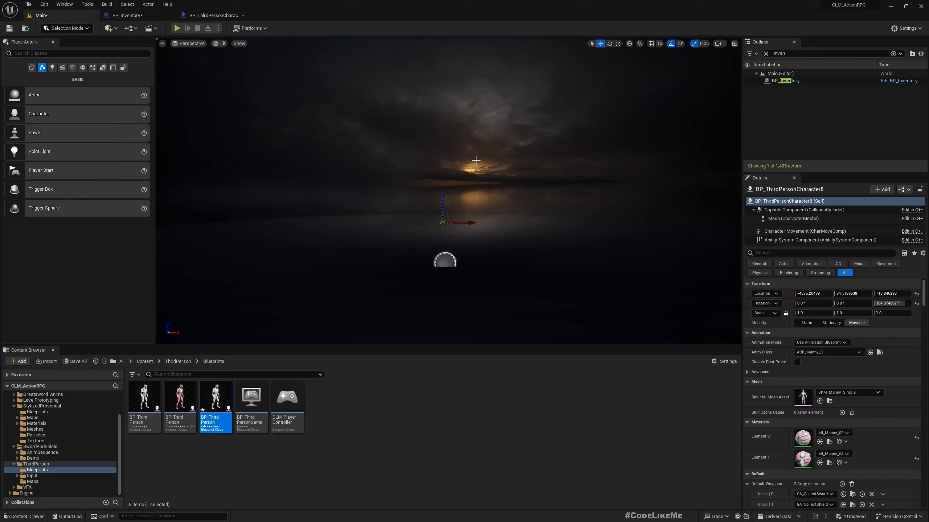
mouse_move(231, 68)
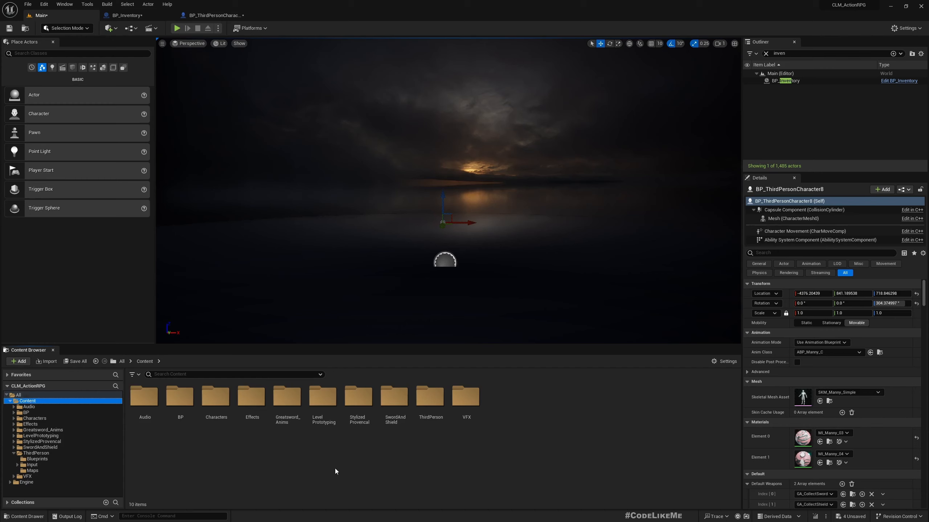
mouse_move(180, 397)
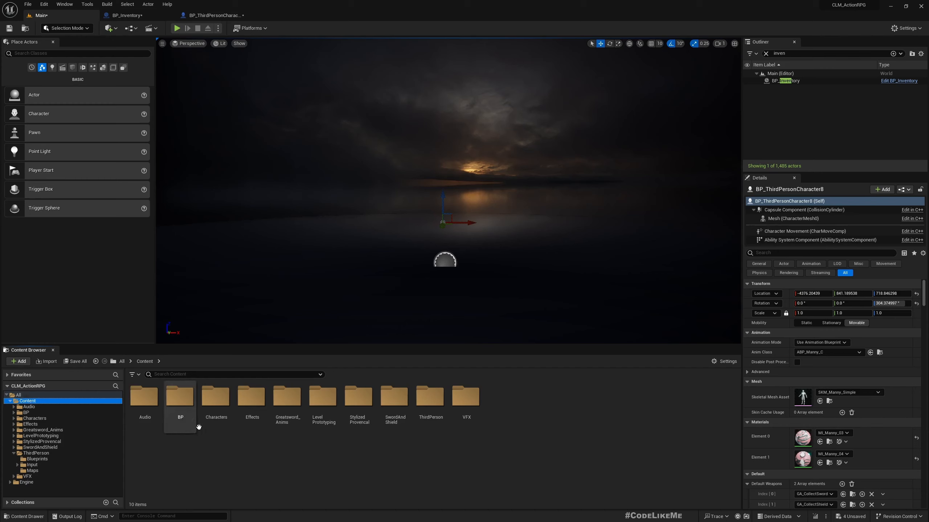
double_click(179, 395)
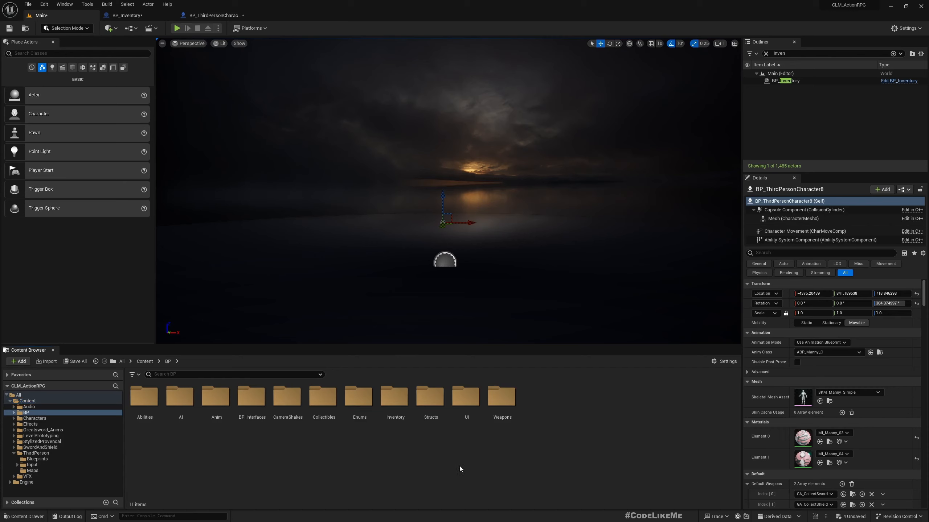
mouse_move(394, 397)
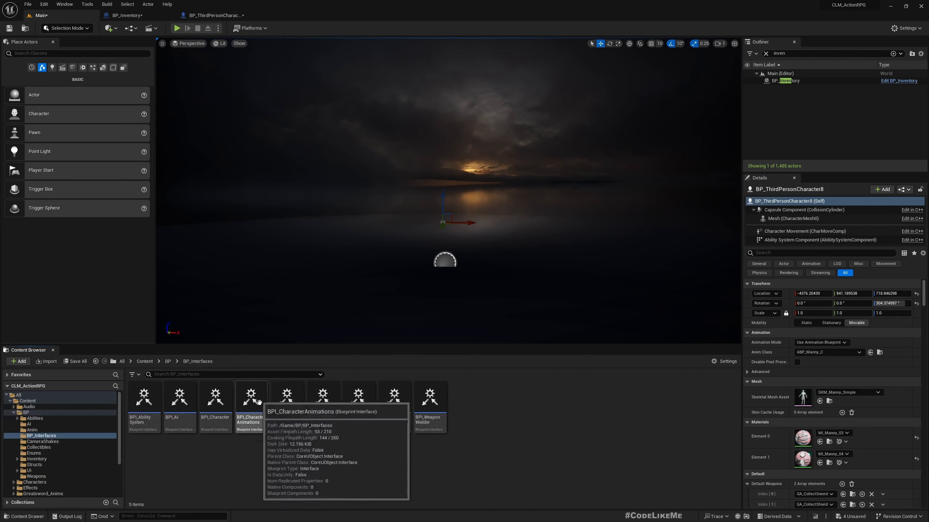
mouse_move(493, 414)
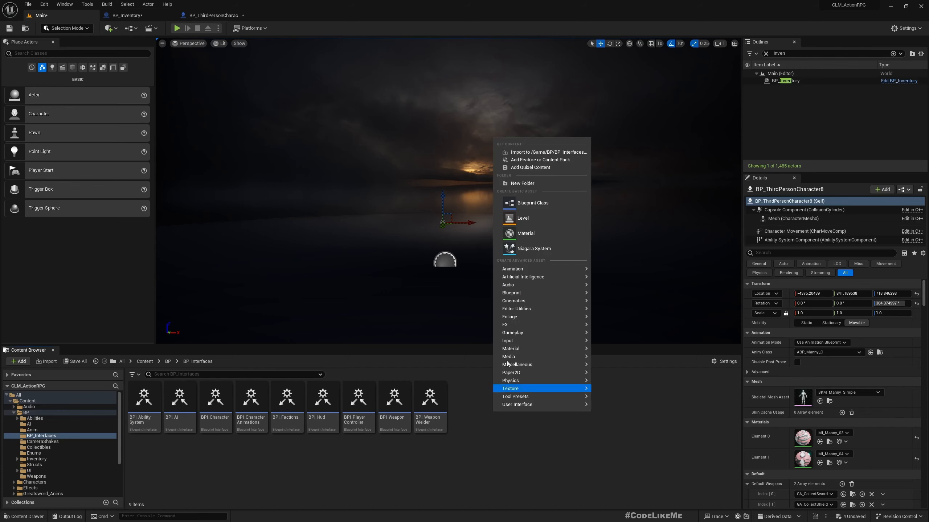
mouse_move(511, 292)
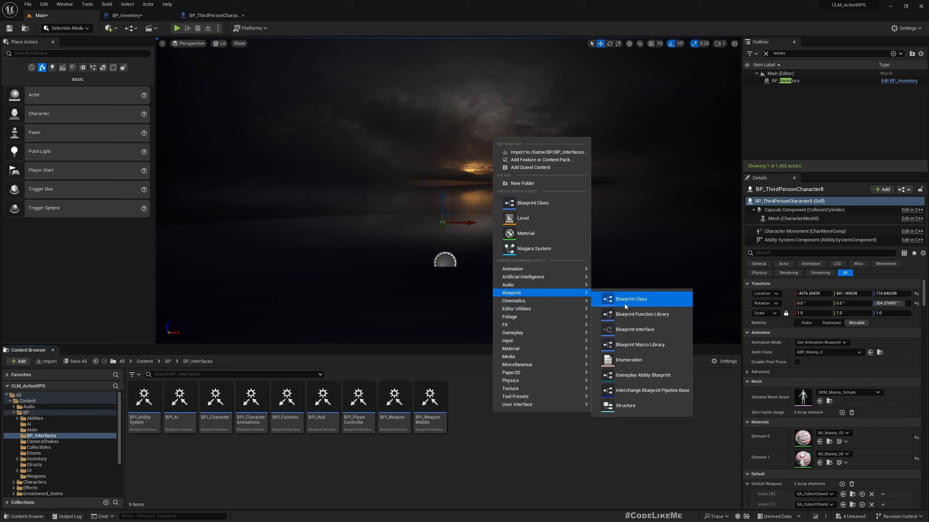
Step: Create the BPI_Freezable Blueprint Interface and name its first function ToggleFreeze
left_click(630, 299)
type("BPI_Freezable")
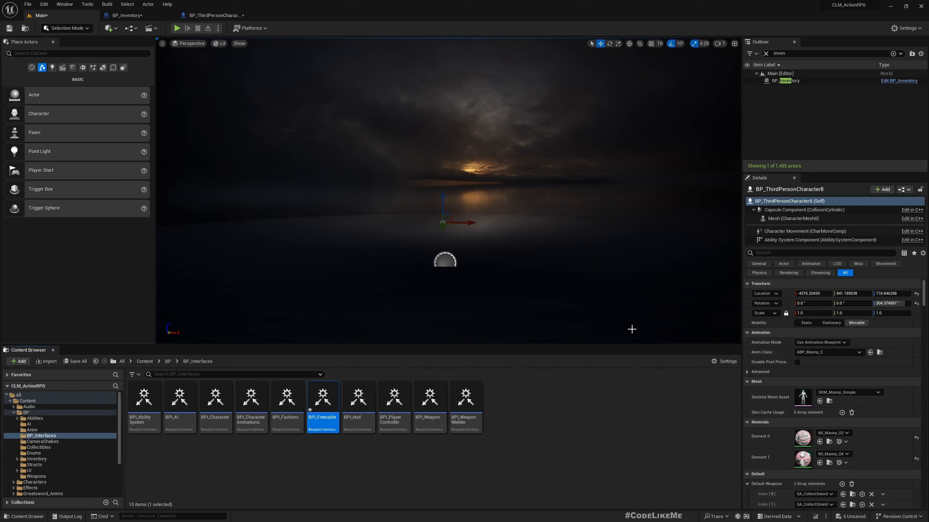
mouse_move(633, 332)
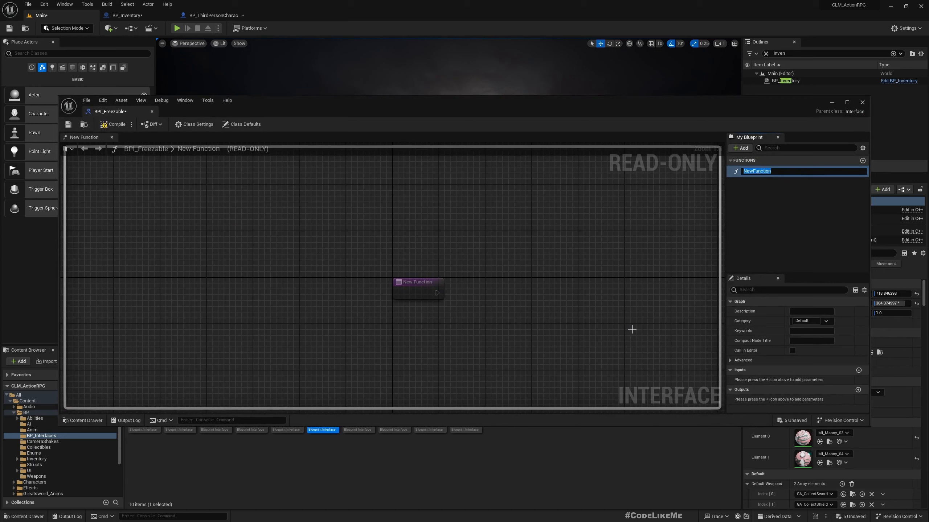
type("Toggle")
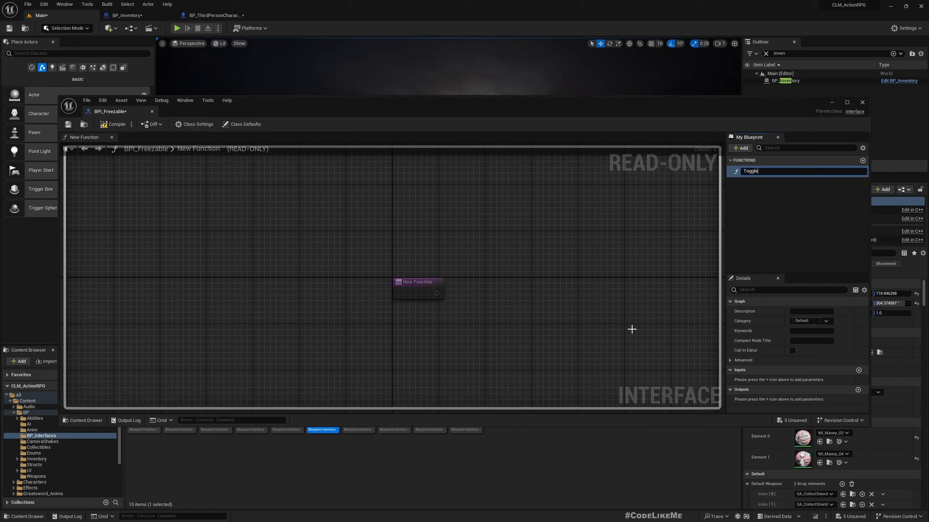
type("Freeze")
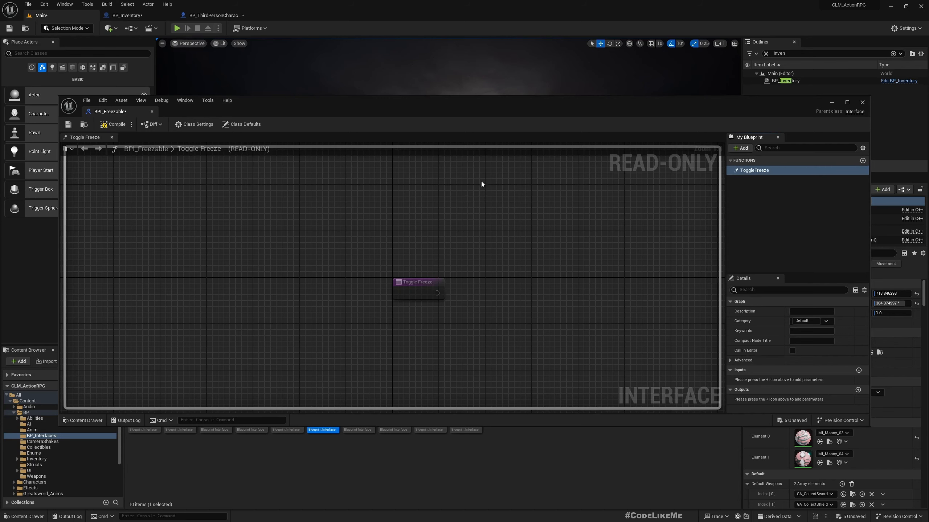
Step: Dock BPI_Freezable and give ToggleFreeze a Boolean input named Freeze
left_click(847, 101)
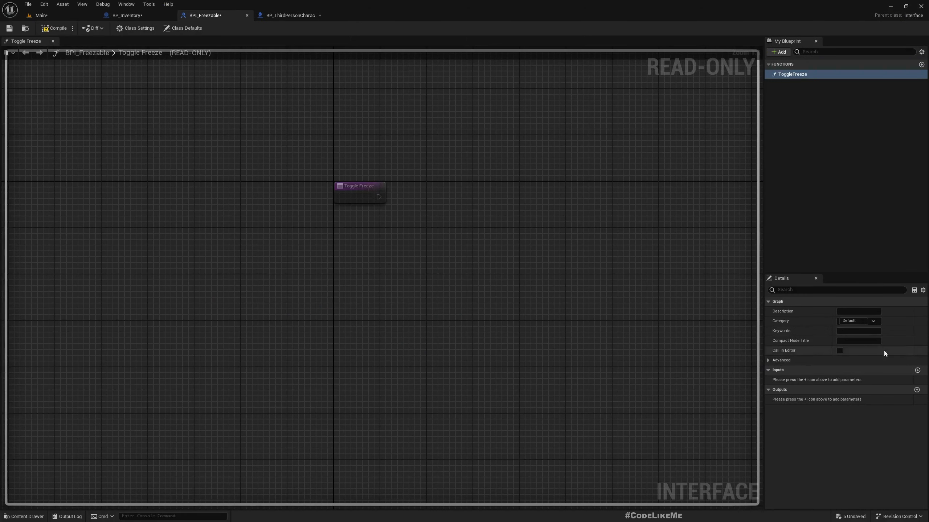
left_click(918, 370)
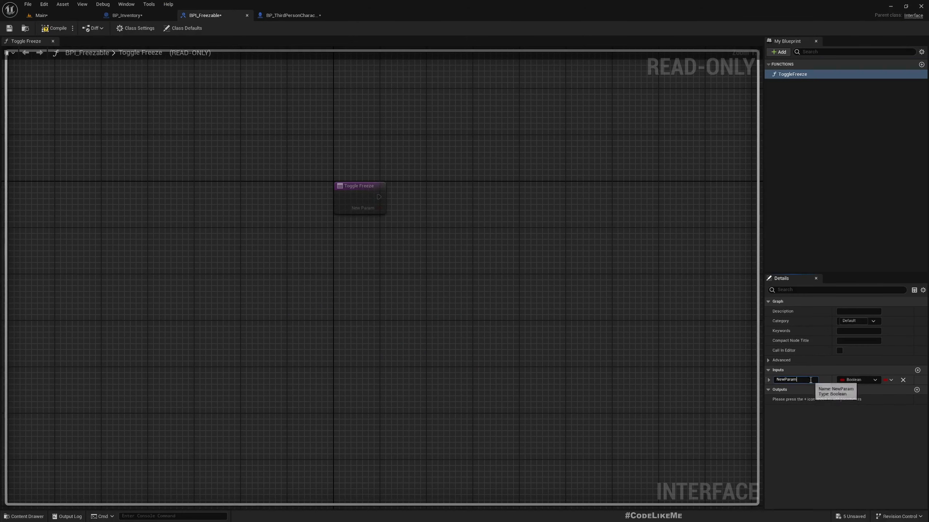
type("Freeze")
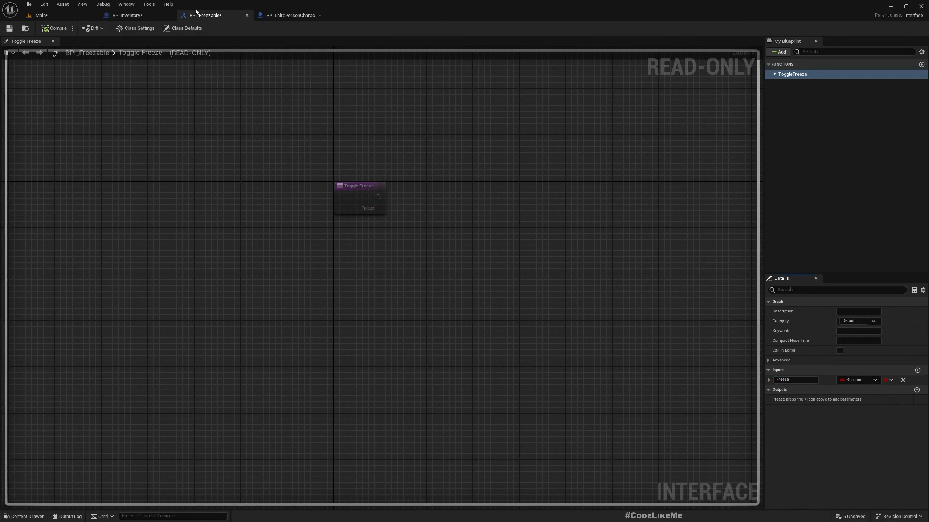
Step: Return to the player character blueprint and compile it
left_click(289, 14)
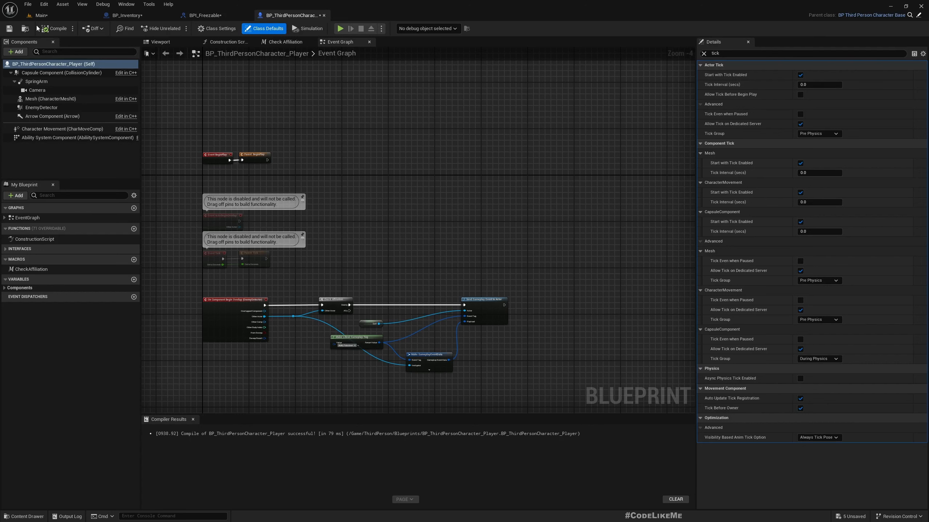
left_click(40, 15)
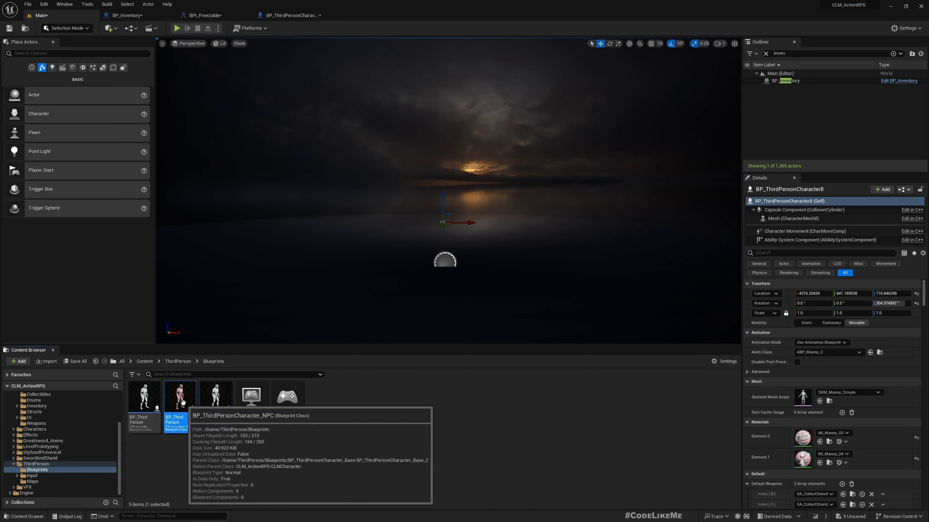
Step: From the NPC blueprint, make its parent BP_ThirdPersonCharacter_Base implement BPI_Freezable
double_click(179, 396)
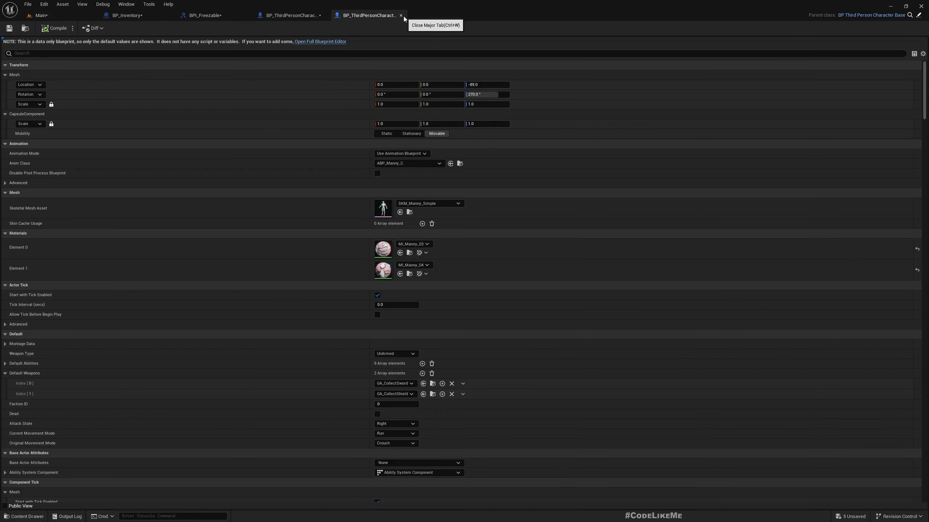
left_click(320, 42)
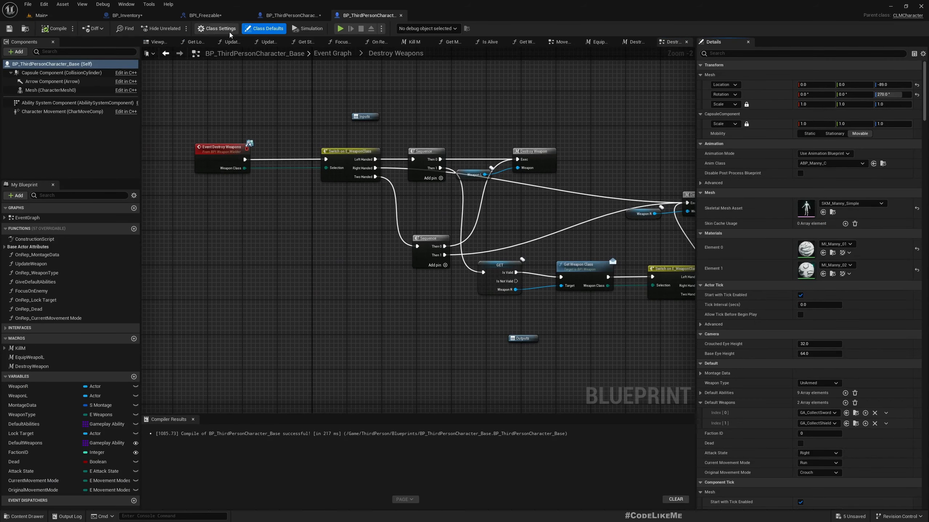
mouse_move(218, 28)
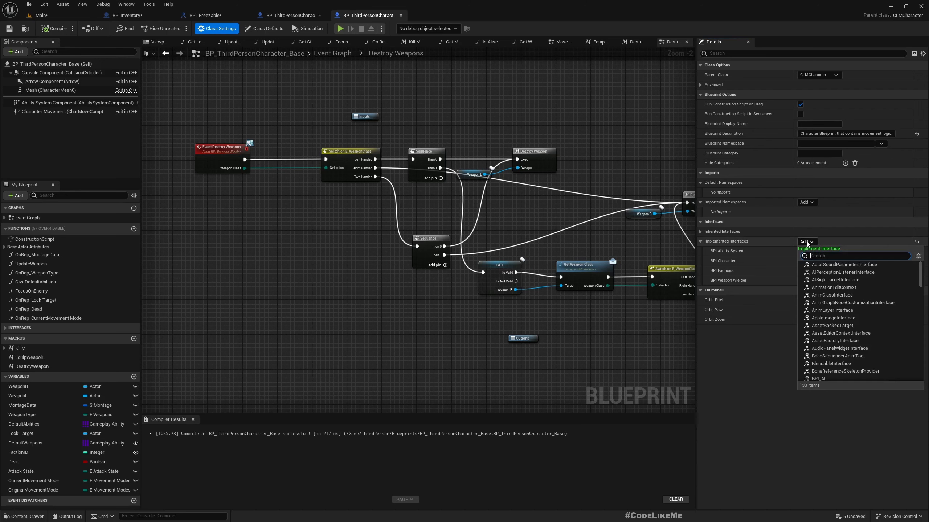
type("free")
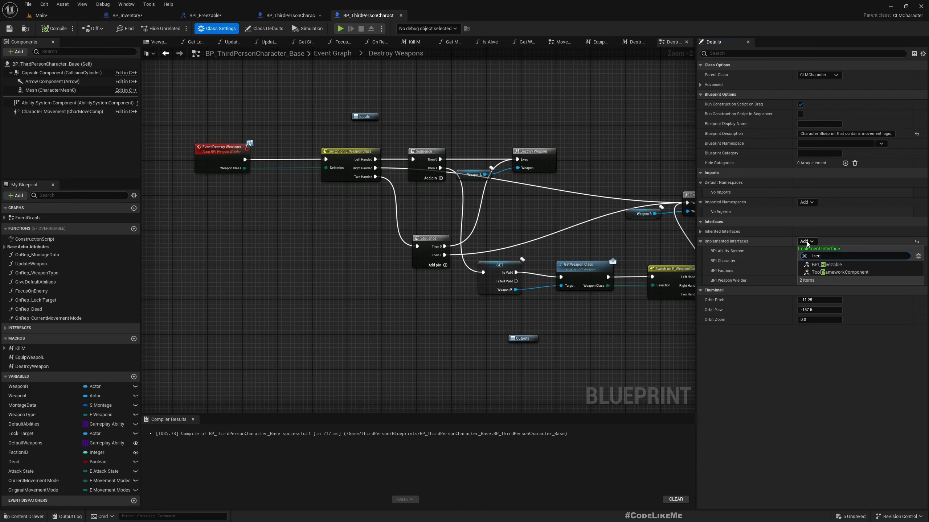
left_click(828, 264)
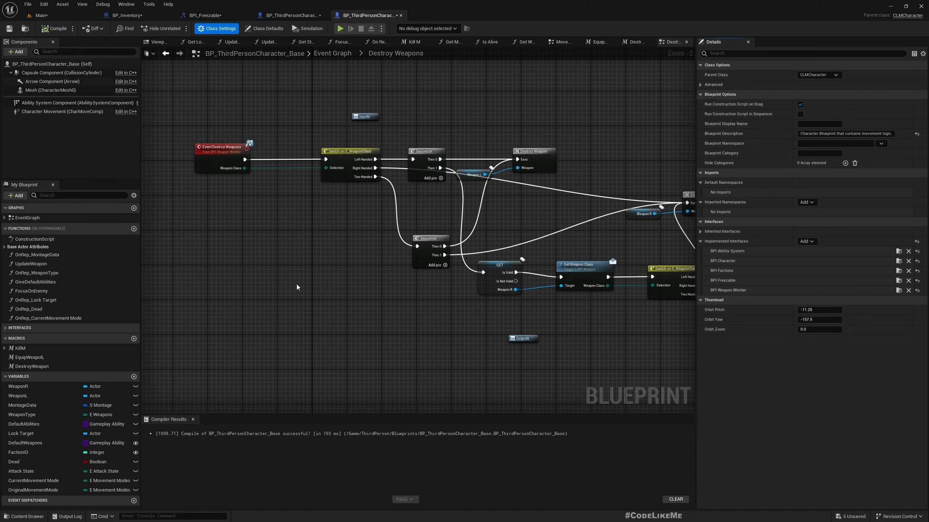
mouse_move(294, 14)
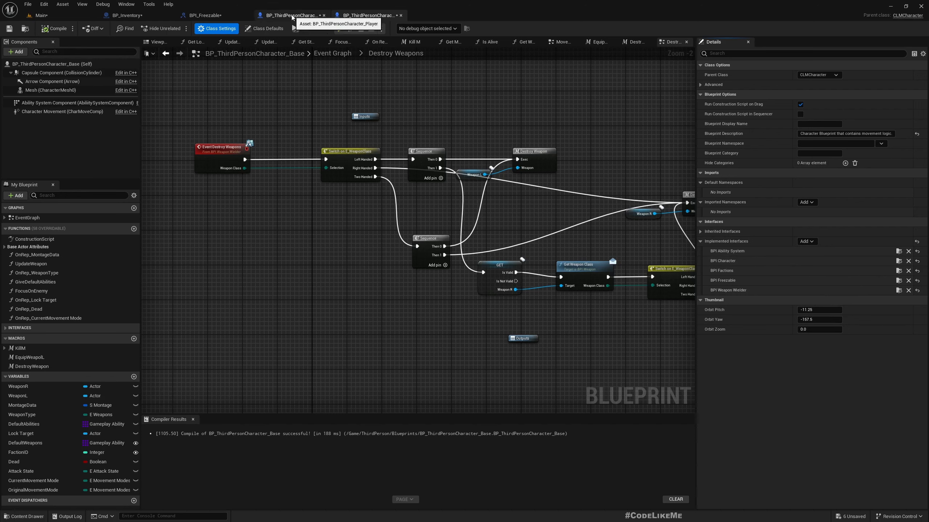
Step: Close the character base blueprint and return to the level editor
left_click(367, 14)
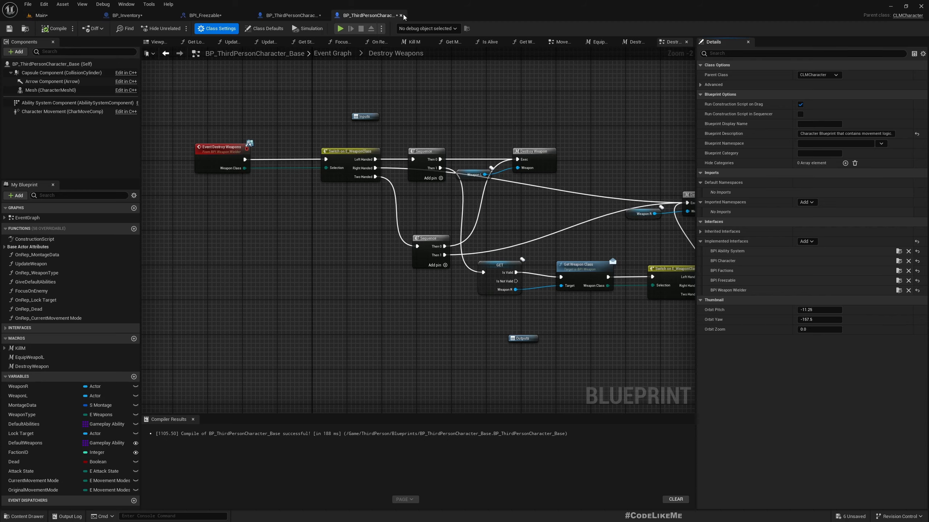
left_click(40, 14)
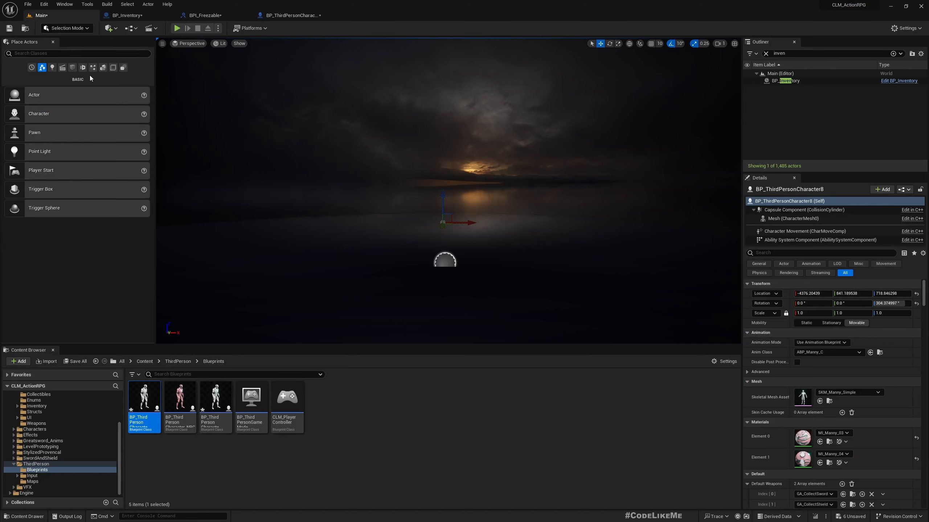
mouse_move(179, 397)
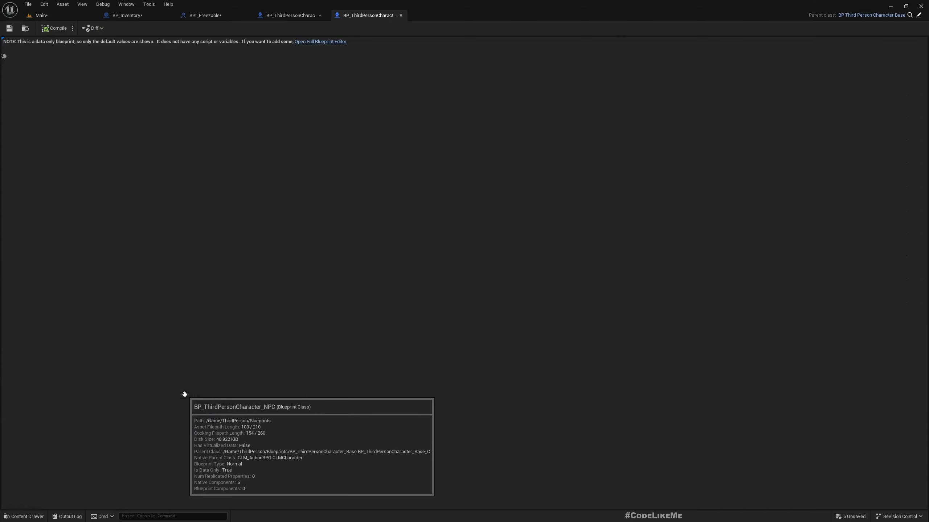
Step: Add Event Toggle Freeze with a Branch on Freeze to the NPC's event graph
left_click(320, 42)
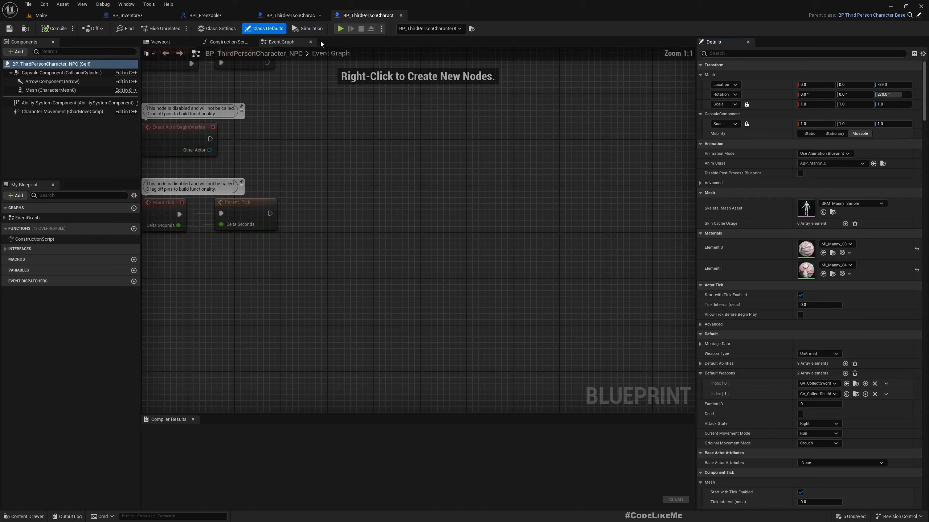
right_click(248, 223)
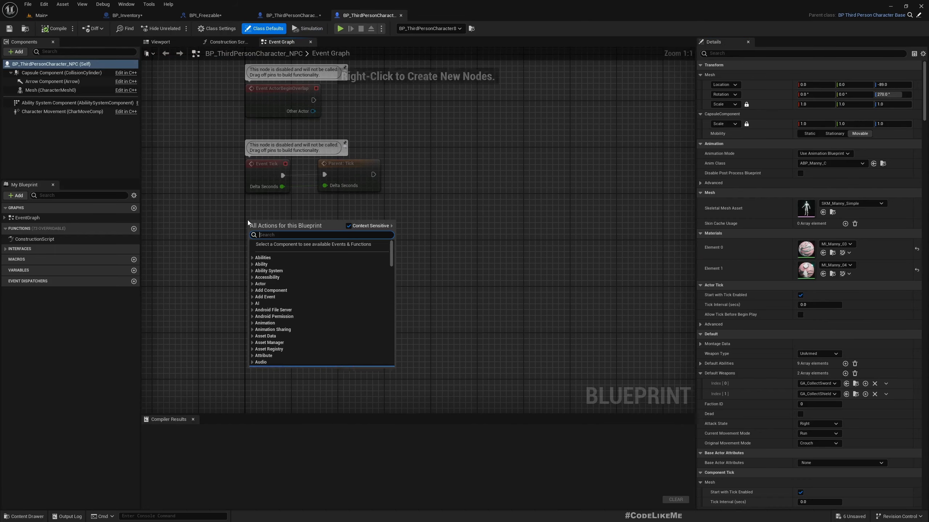
type("freez")
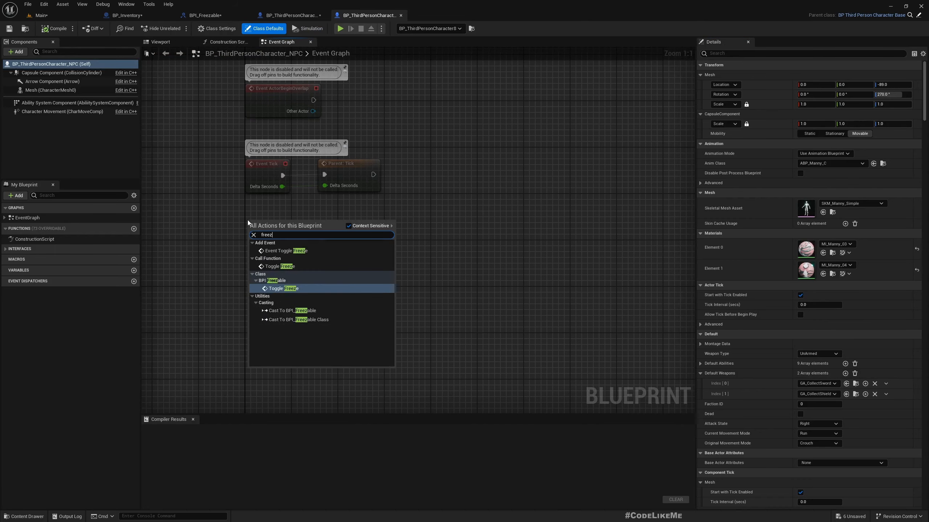
left_click(285, 250)
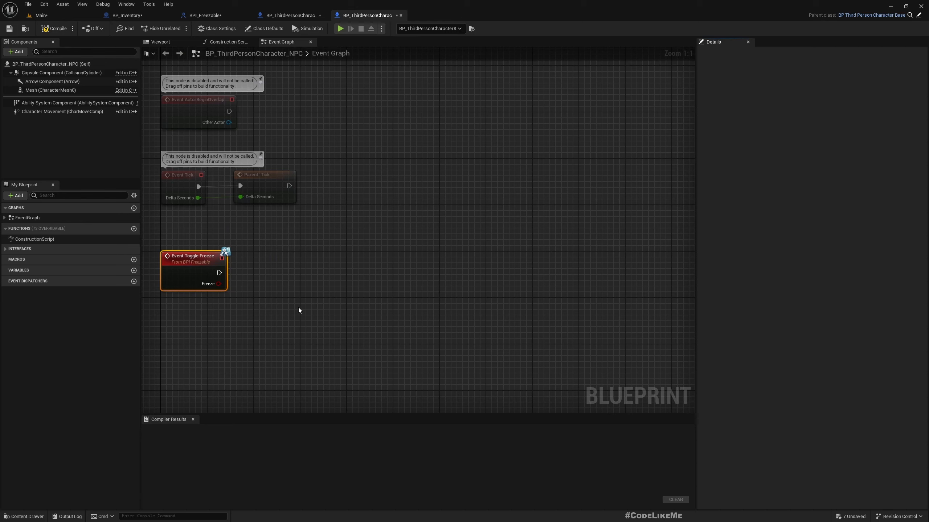
left_click(57, 28)
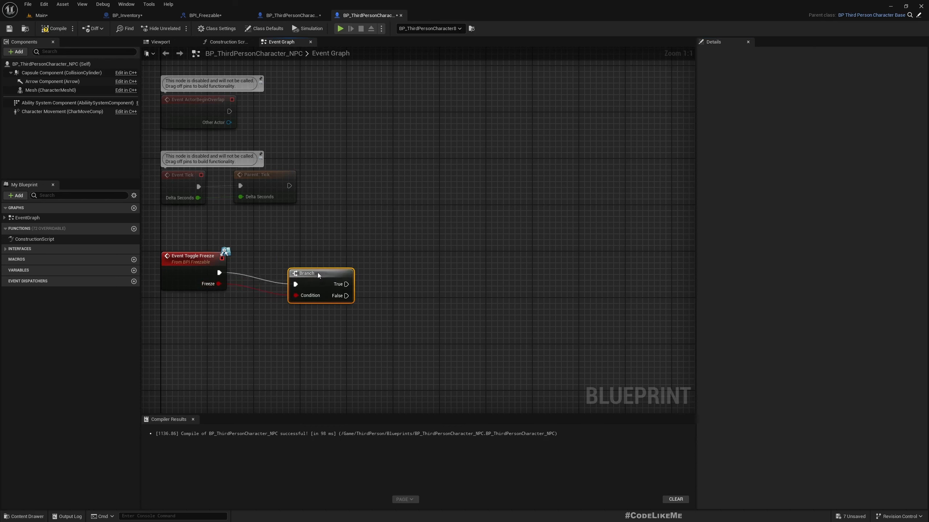
Step: On Freeze true, Lock AI Resources with Animation fed by the Mesh's anim instance
left_click_drag(347, 283, 416, 274)
type("lockai")
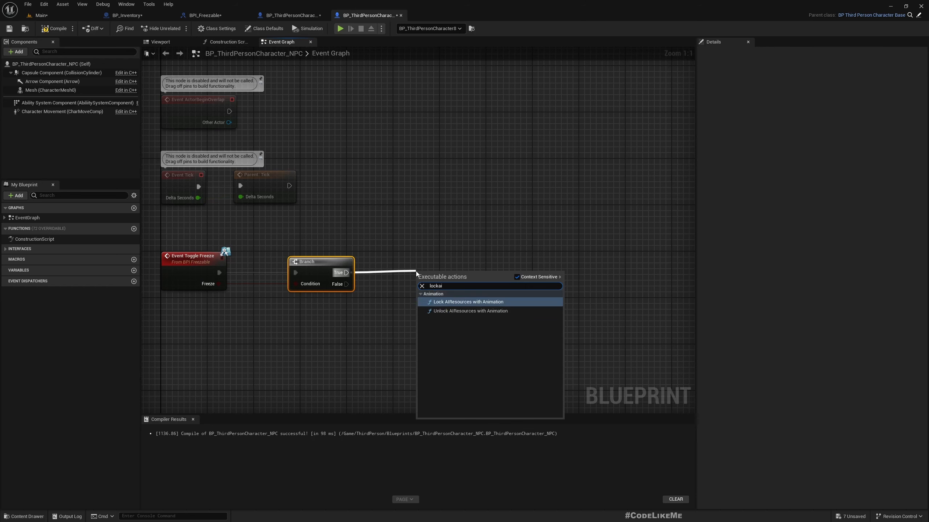
left_click(468, 302)
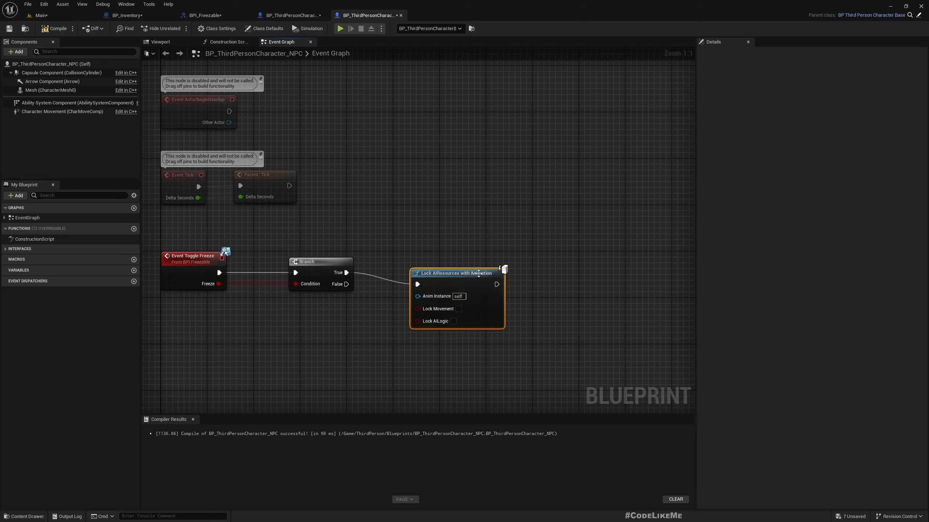
left_click_drag(456, 273, 498, 262)
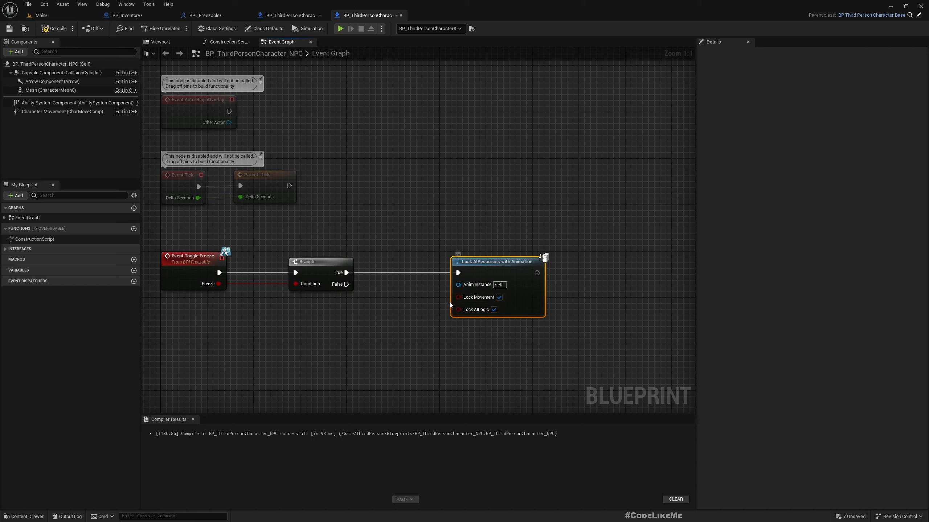
left_click_drag(459, 285, 406, 331)
type("animins")
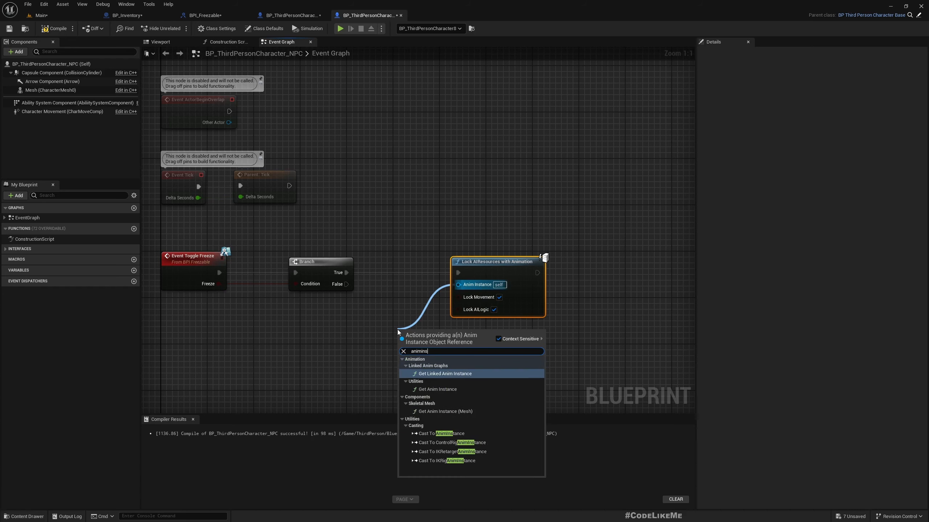
left_click(445, 412)
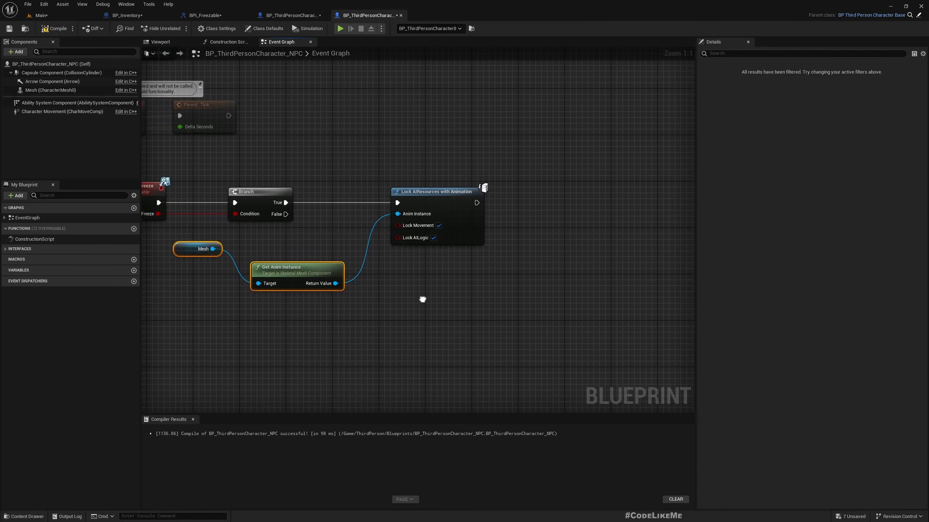
mouse_move(286, 214)
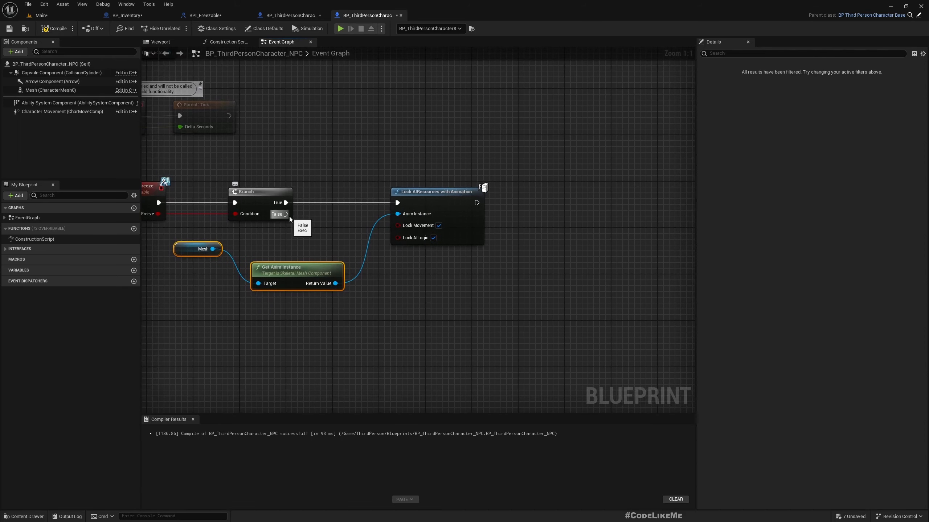
Step: On false, Unlock AI Resources with Unlock AI Logic enabled, then compile the NPC
left_click_drag(286, 214, 405, 295)
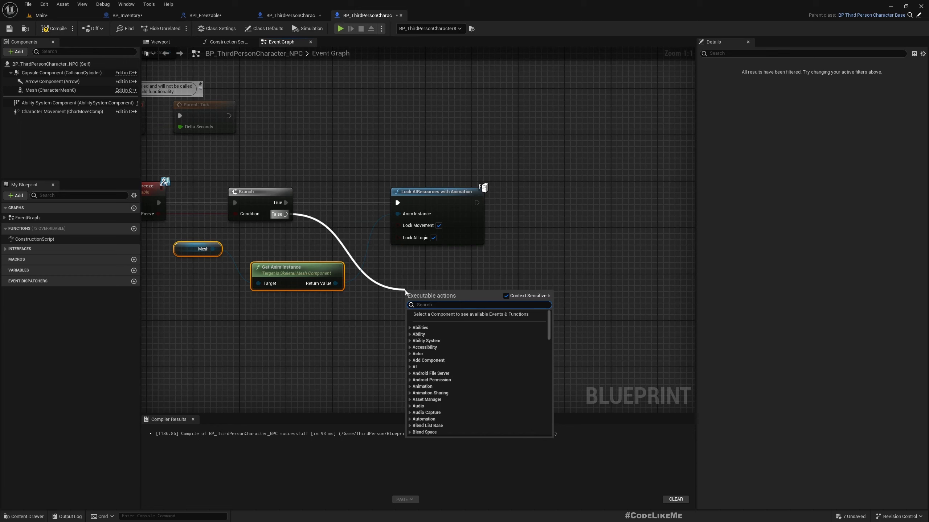
type("lockai")
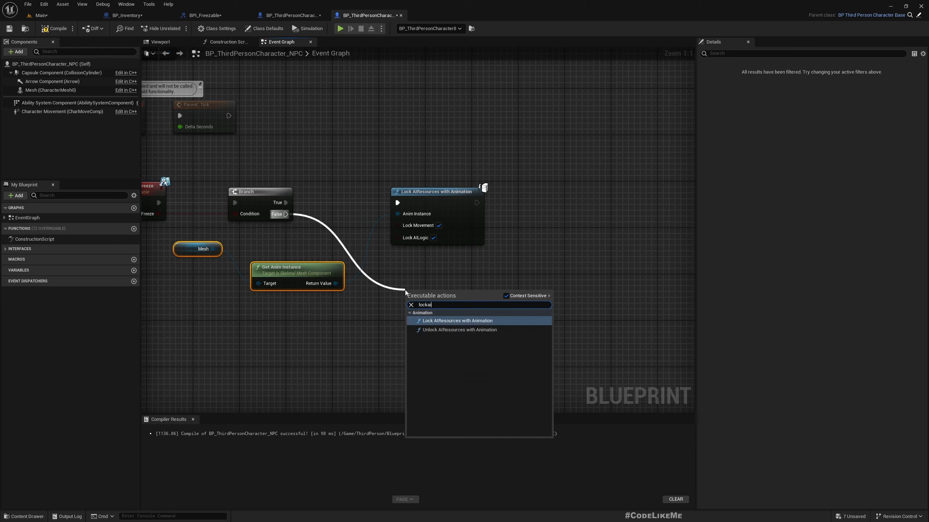
left_click(460, 330)
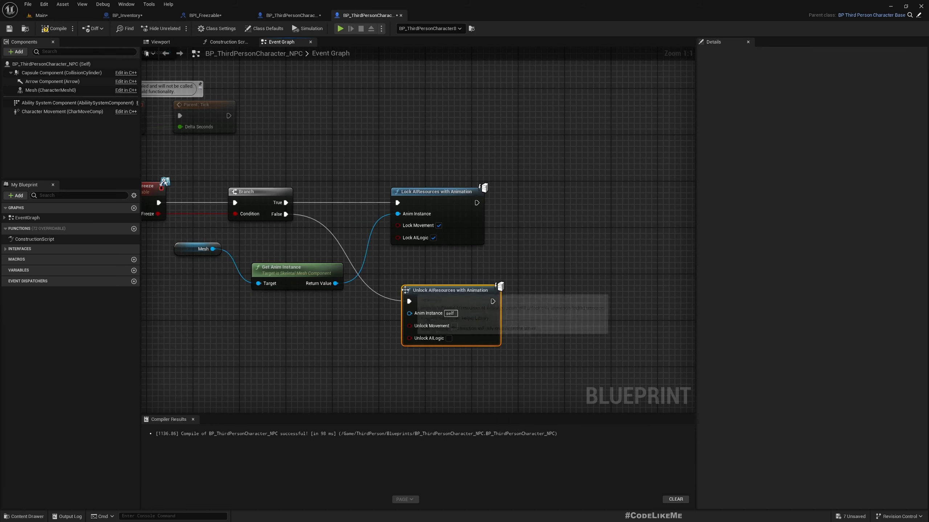
mouse_move(444, 266)
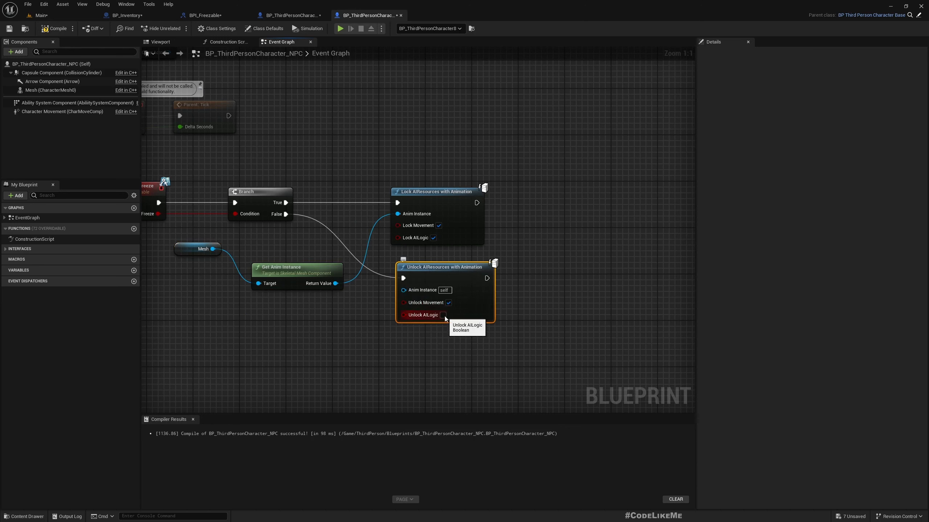
left_click(444, 312)
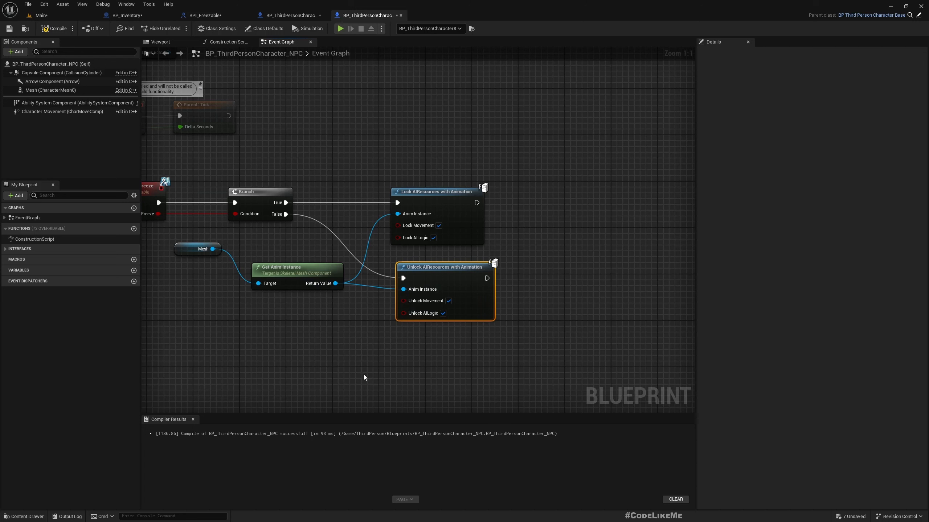
left_click(57, 27)
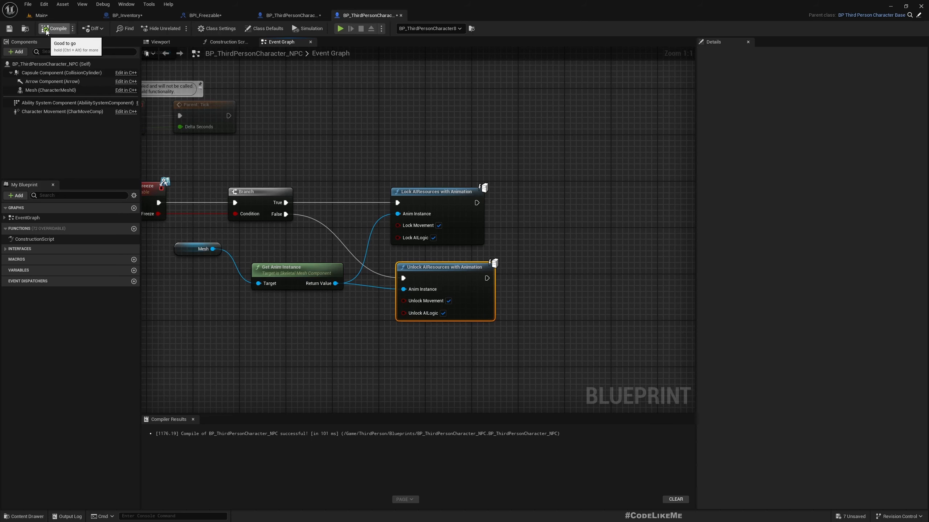
mouse_move(241, 153)
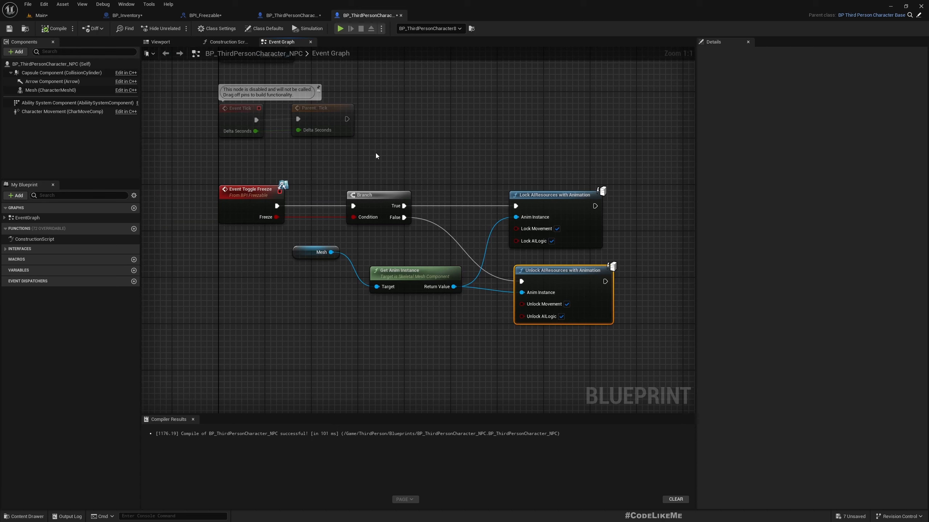
mouse_move(368, 179)
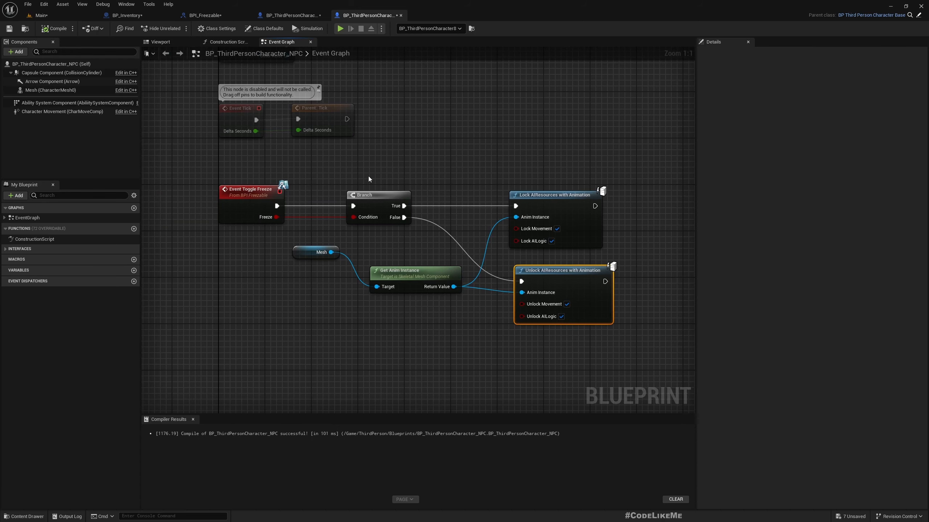
mouse_move(291, 14)
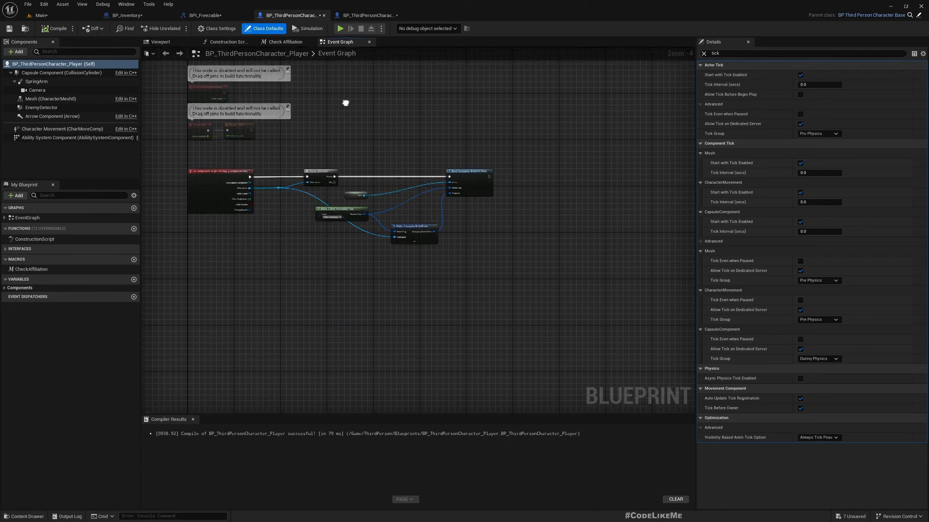
Step: Add a Keyboard P event whose Pressed output drives a new Flip Flop node
right_click(185, 286)
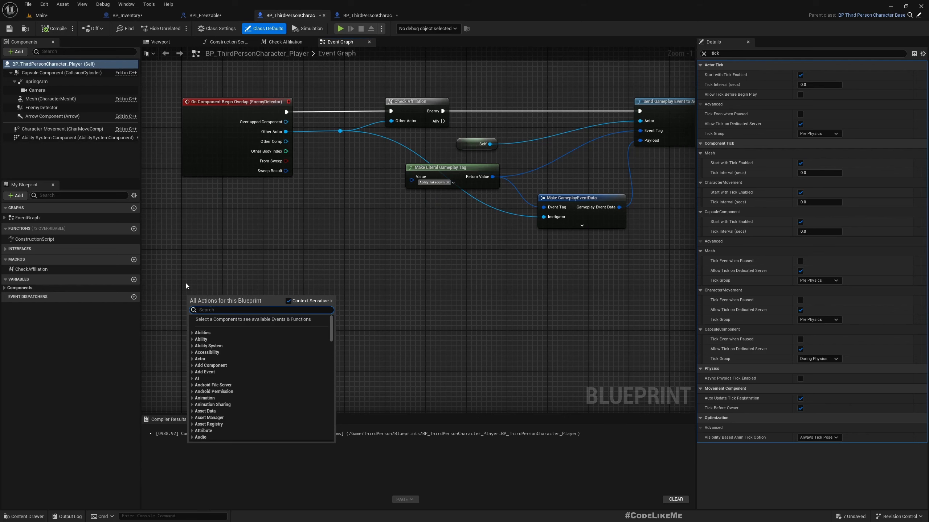
type("keyboard")
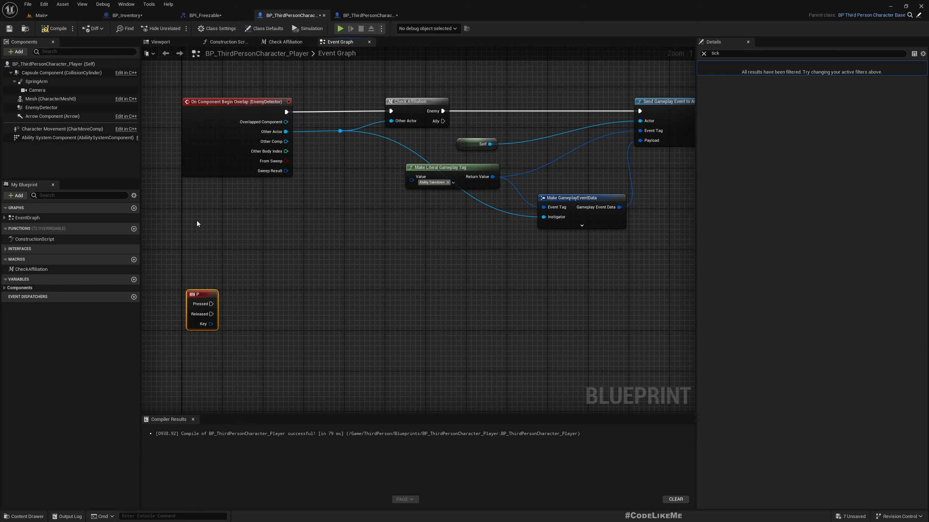
left_click_drag(212, 304, 260, 296)
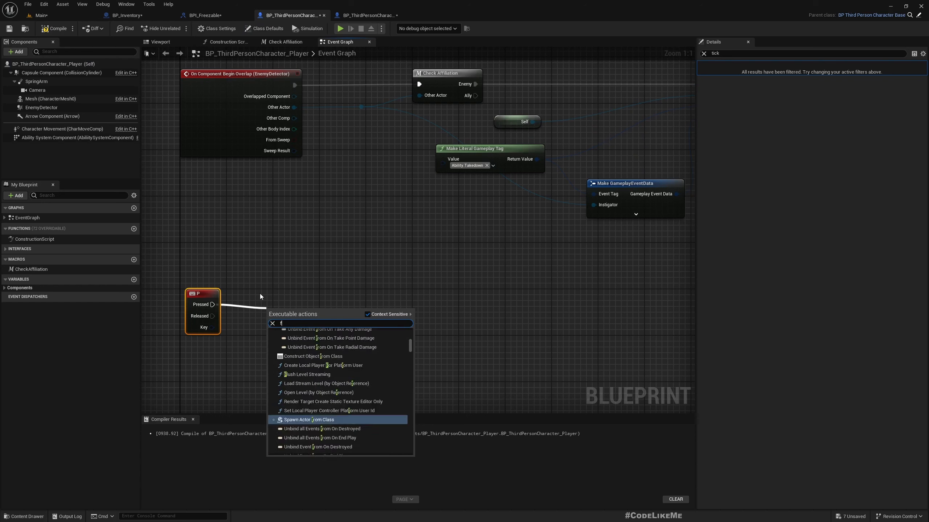
type("lipf")
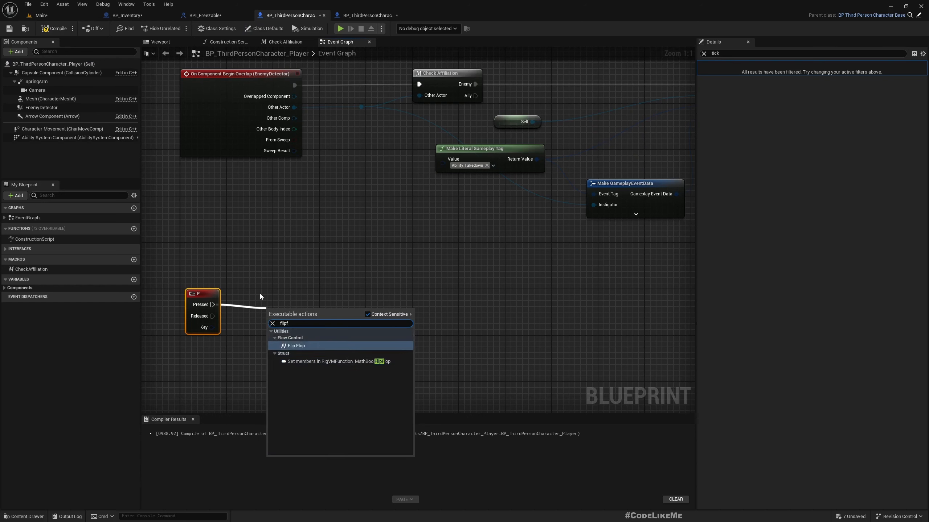
left_click(295, 346)
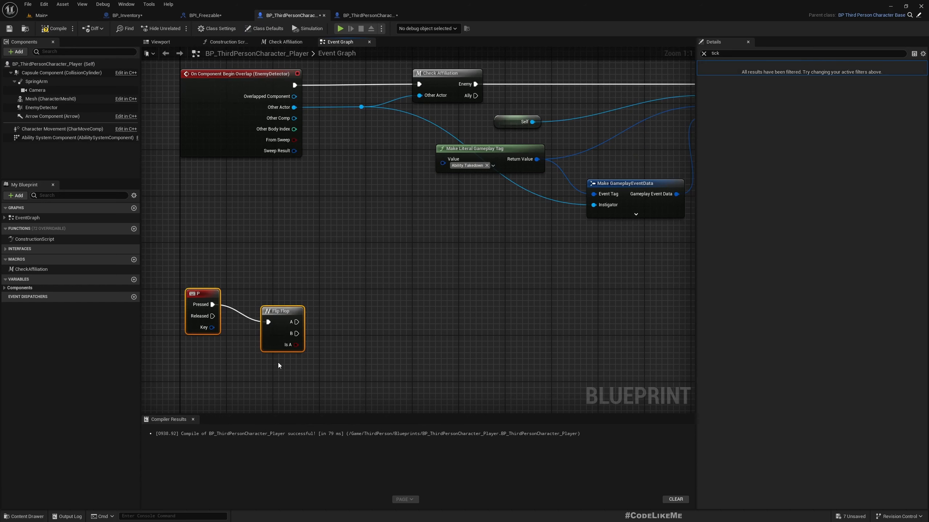
left_click_drag(297, 322, 436, 313)
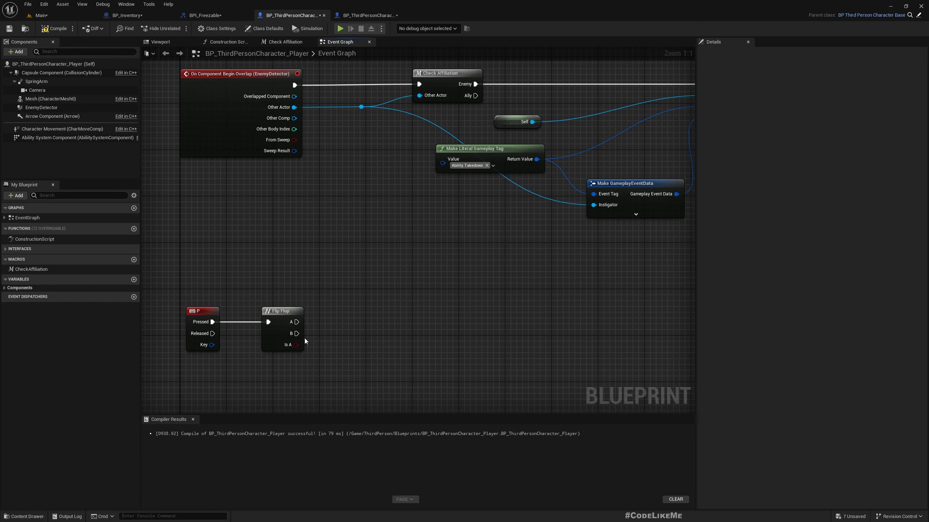
left_click_drag(299, 334, 362, 375)
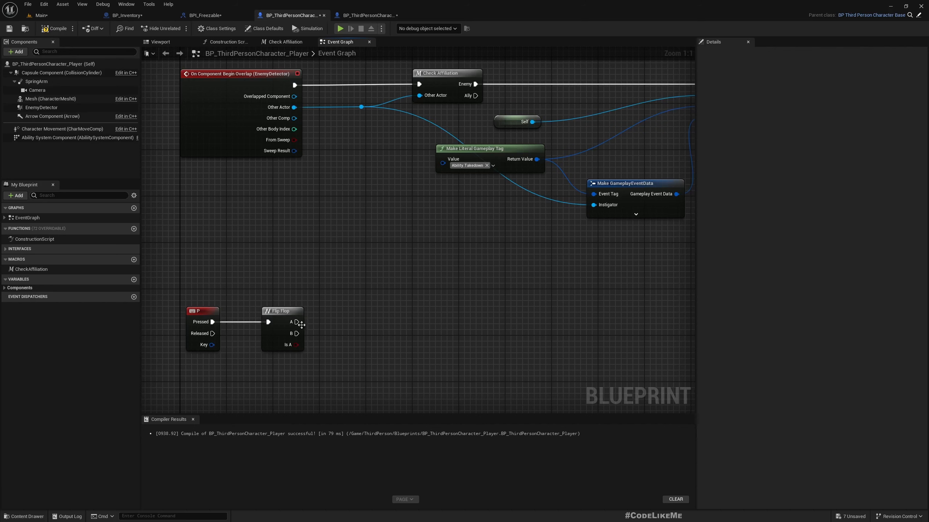
mouse_move(444, 350)
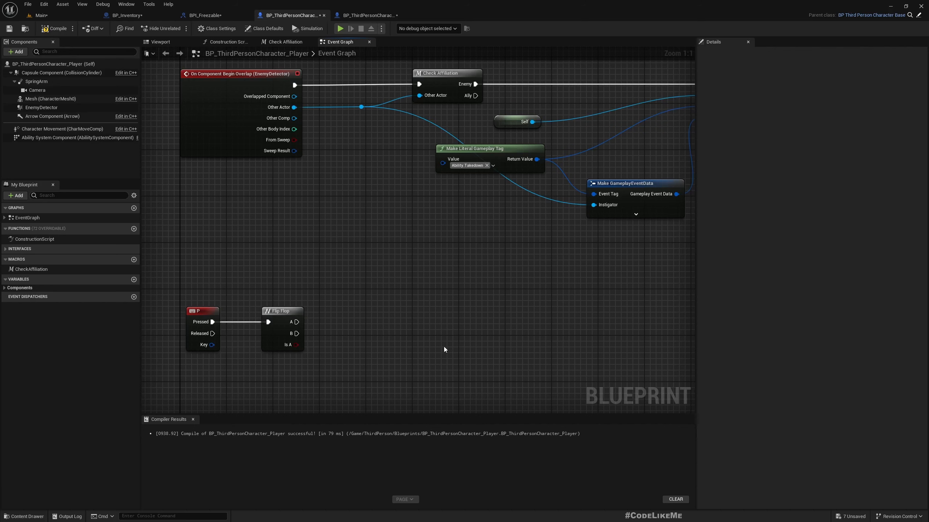
mouse_move(364, 372)
type("getallactor")
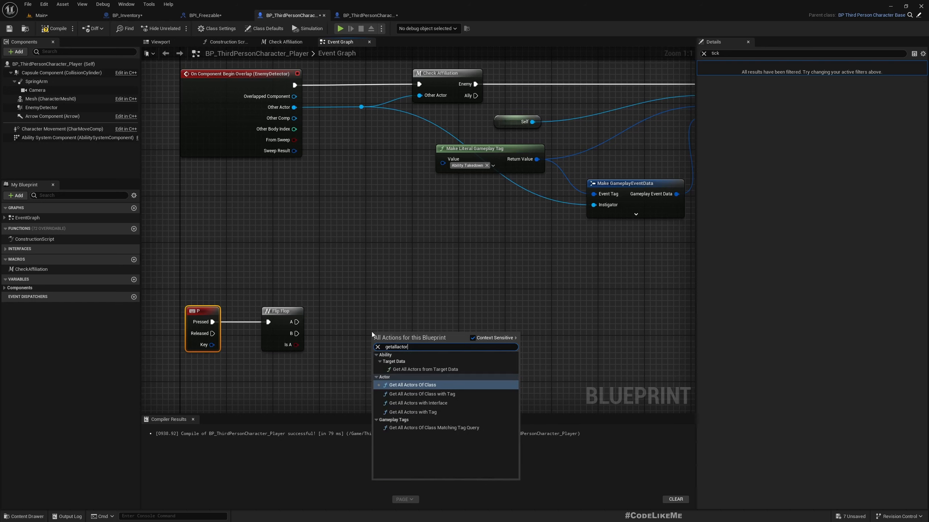
Step: Get all BPI_Freezable actors, For Each Loop over them and call Toggle Freeze on each
type("s")
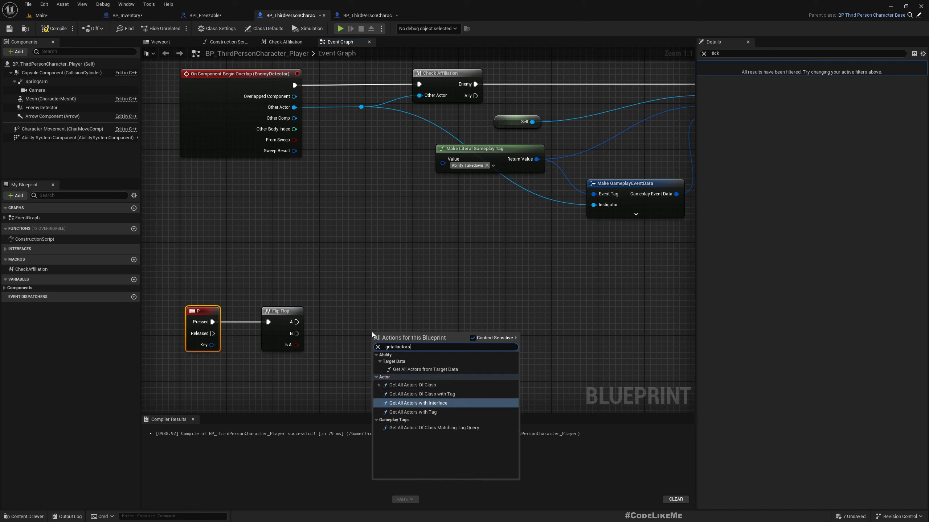
left_click(418, 403)
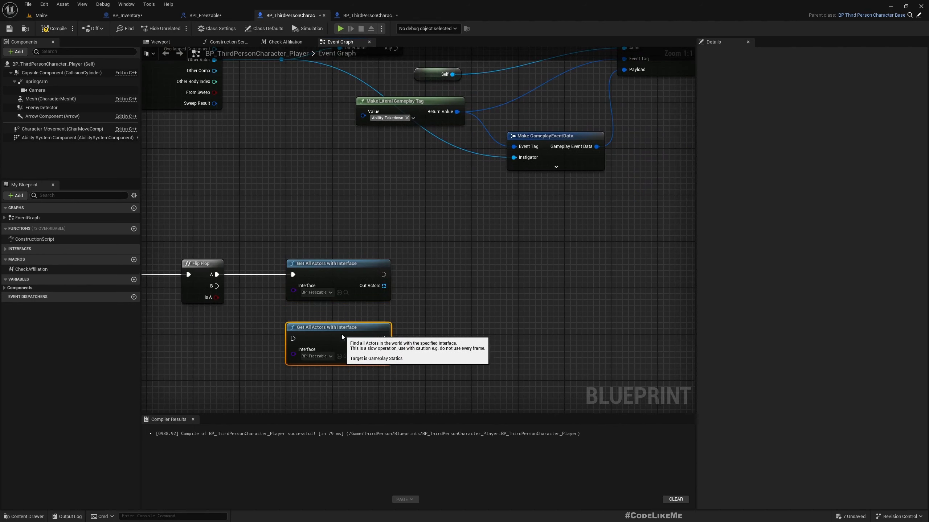
left_click_drag(384, 285, 454, 290)
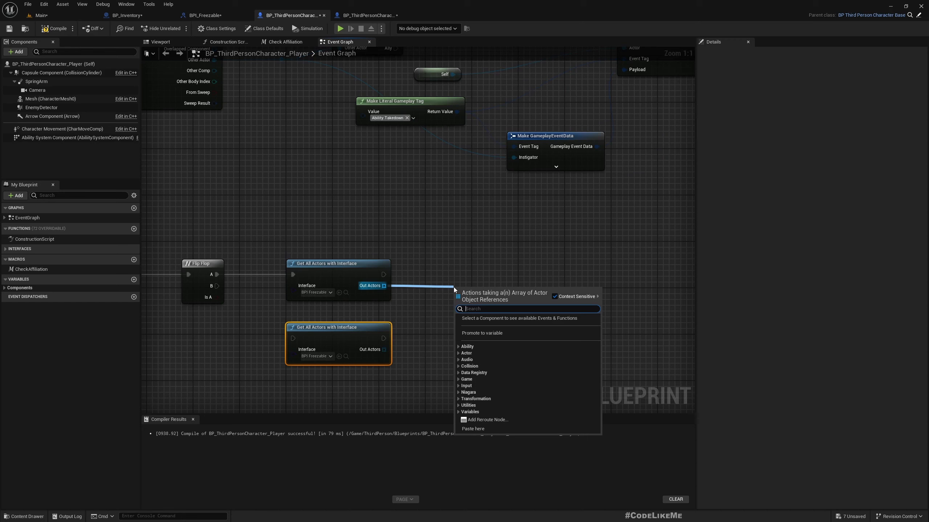
mouse_move(331, 229)
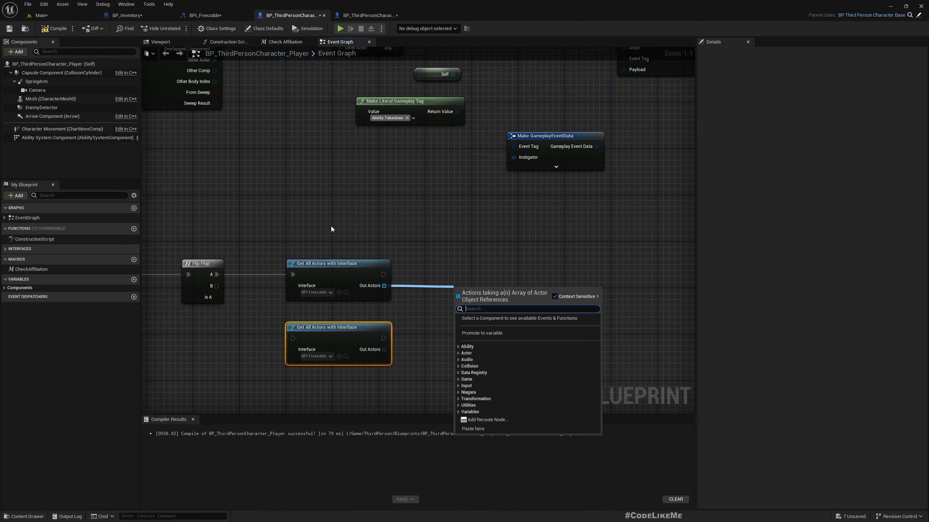
type("forea")
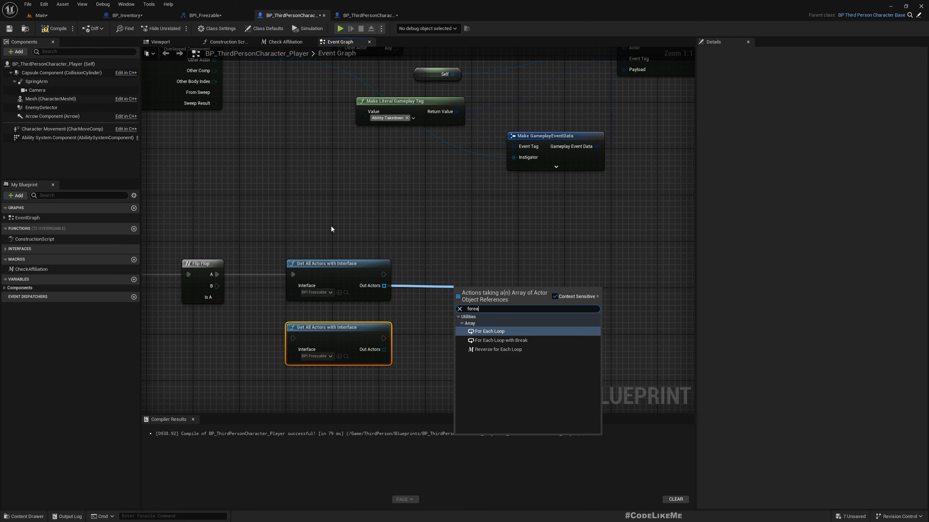
left_click(489, 331)
type("togglefr")
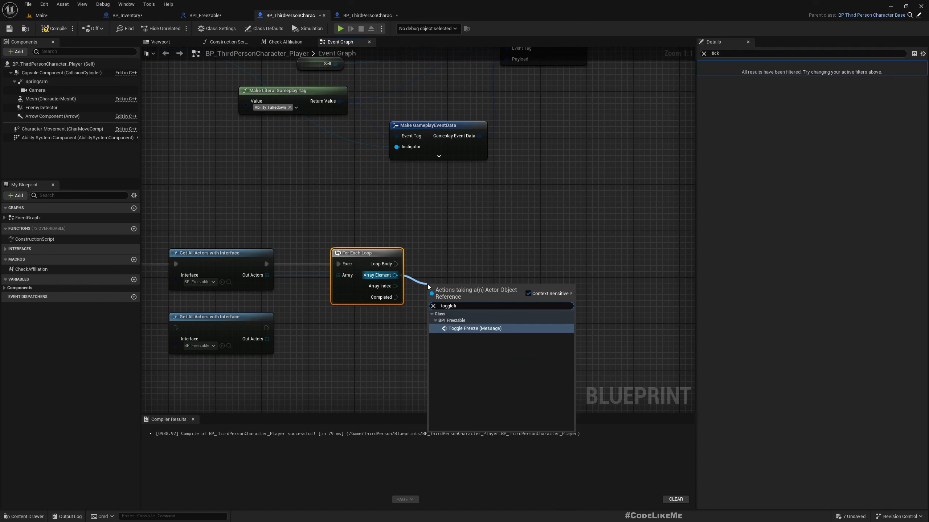
left_click(473, 328)
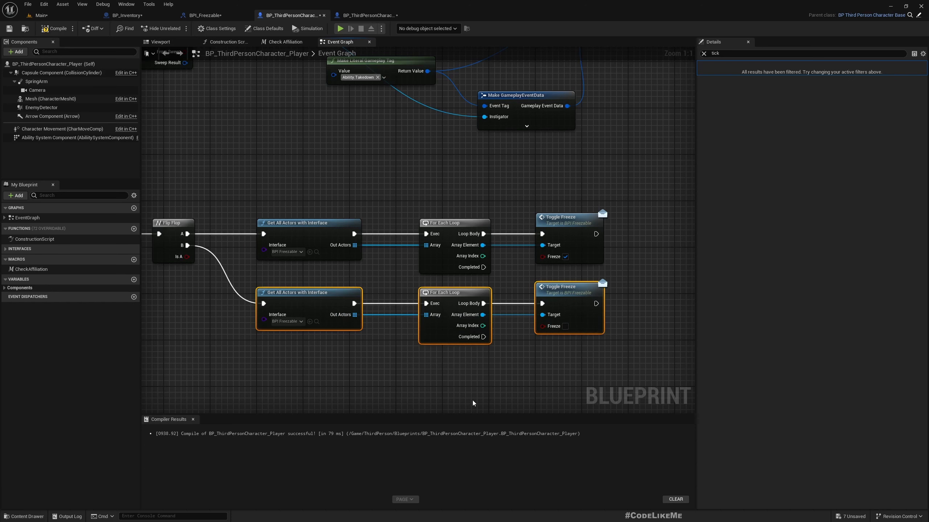
mouse_move(293, 176)
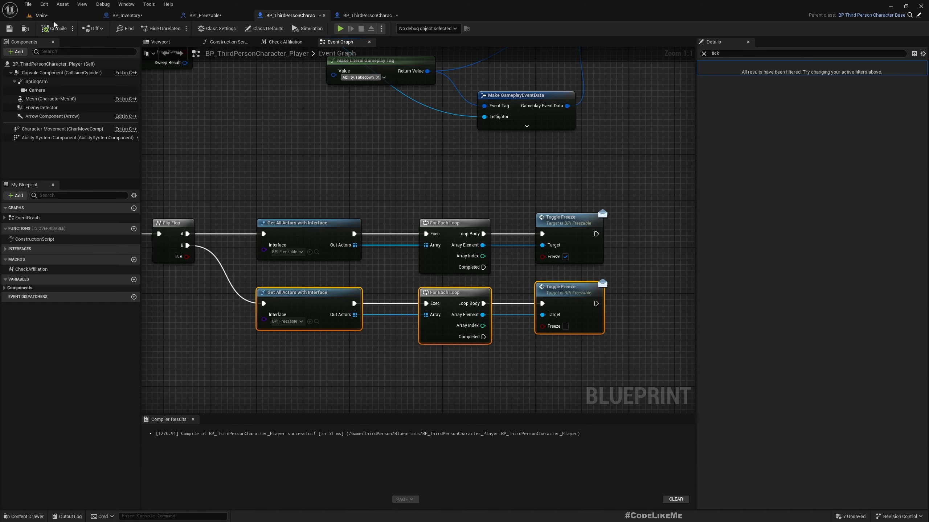
Step: Play-test the freeze in the main level, stop, and switch to the inventory blueprint
left_click(38, 14)
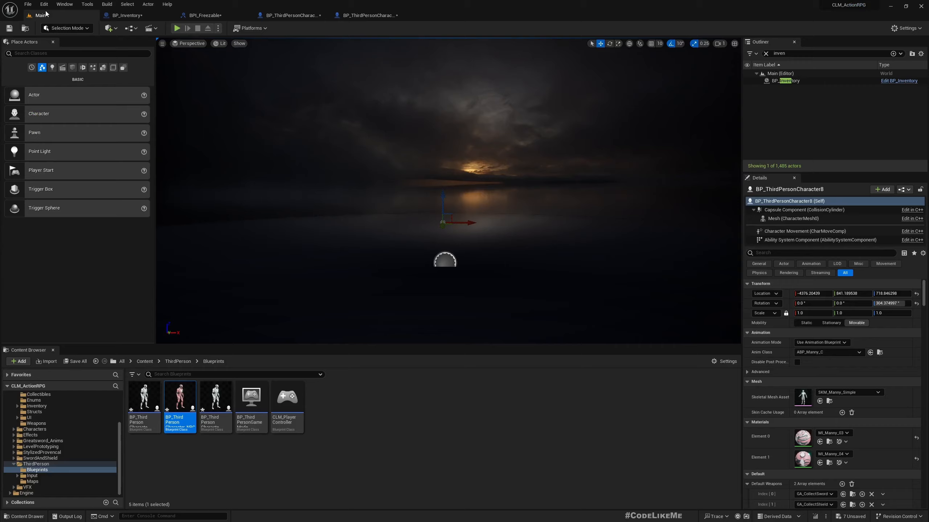
left_click(175, 28)
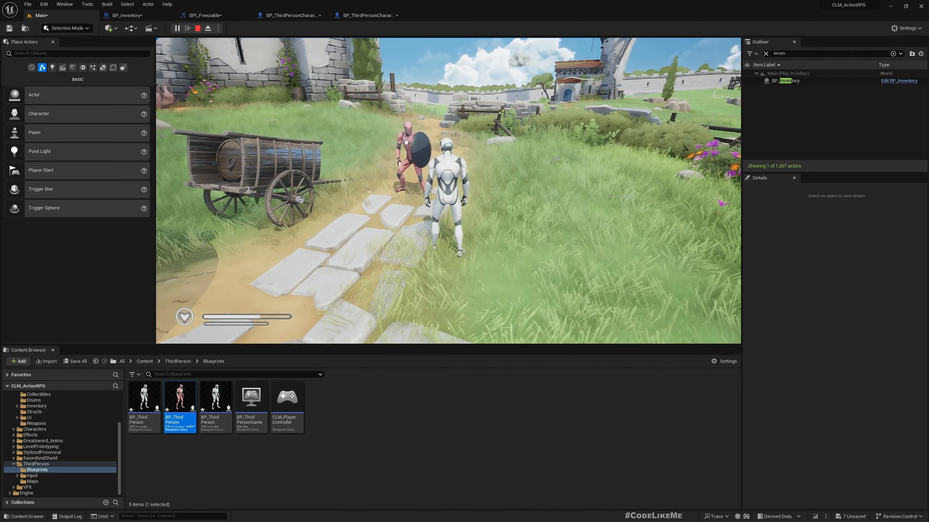
left_click(191, 27)
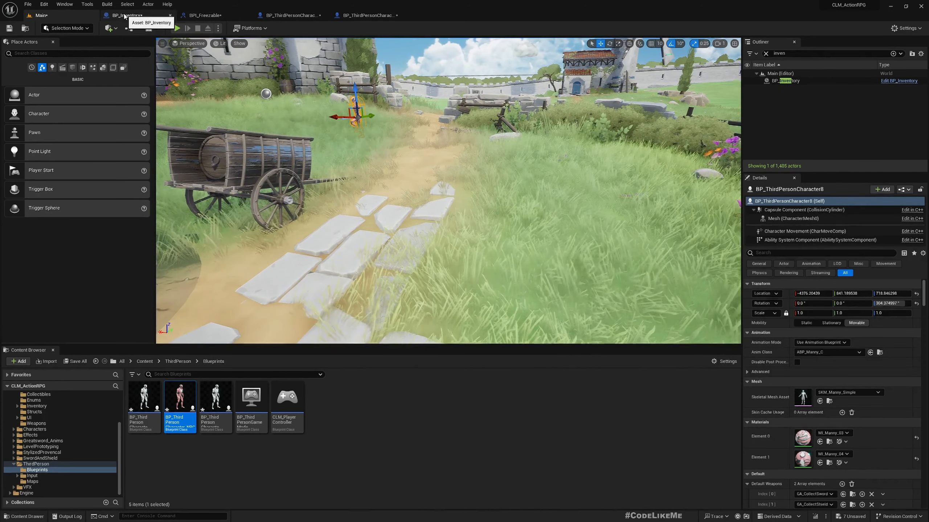
left_click(364, 15)
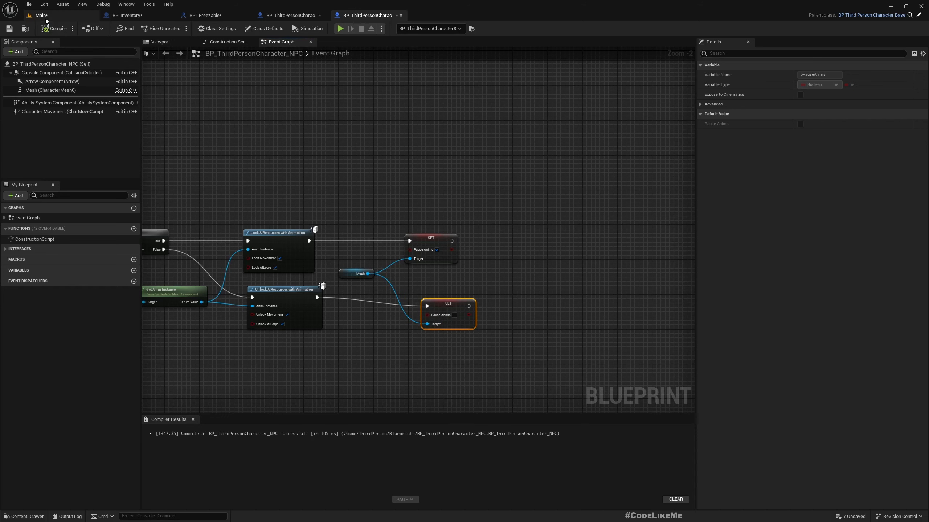
Step: Switch away via the Main tab before returning to the player character's freeze-loop graph
left_click(340, 28)
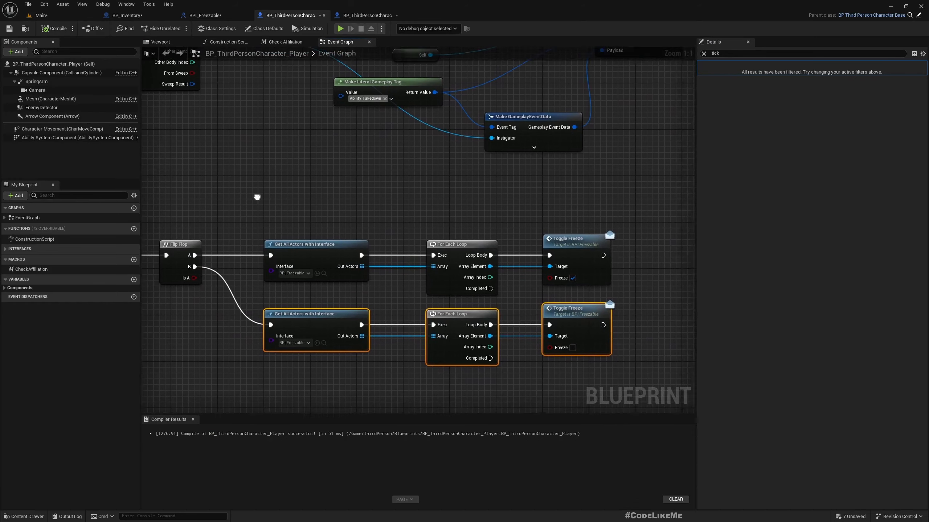
Step: Review the BP_Inventory and NPC graphs, then bring the player's freeze loop nodes over to BP_Inventory
left_click(126, 14)
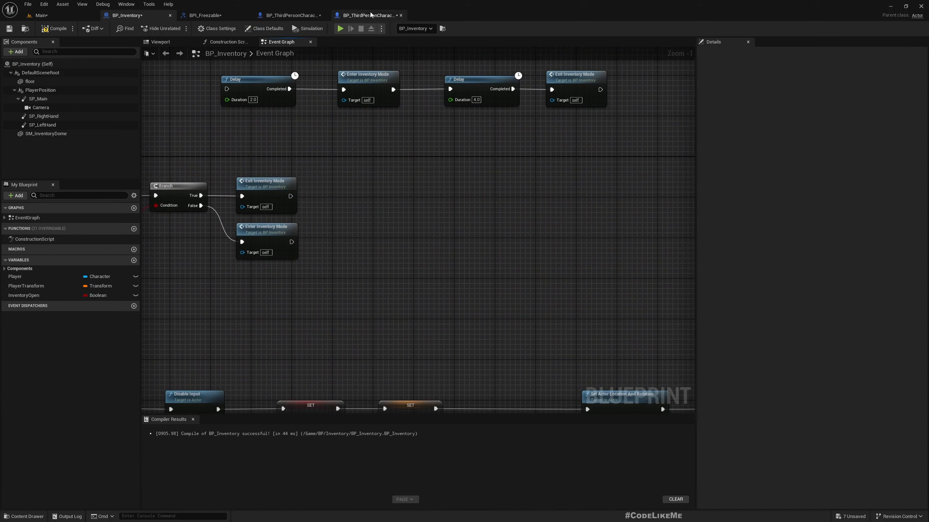
left_click(367, 14)
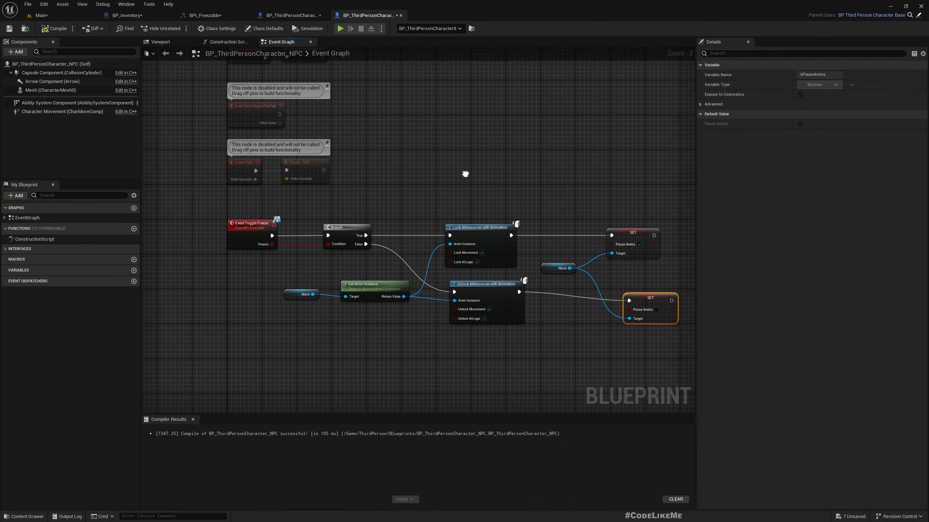
left_click(290, 14)
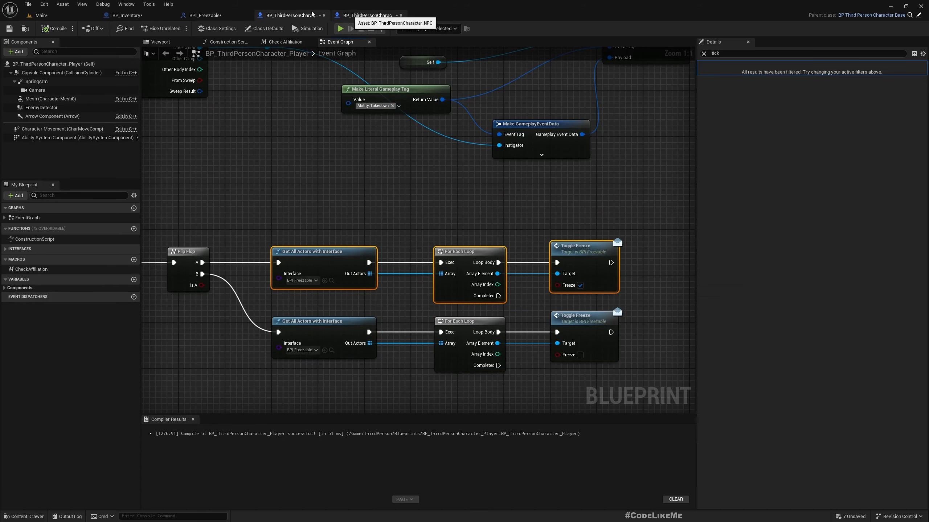
left_click(126, 14)
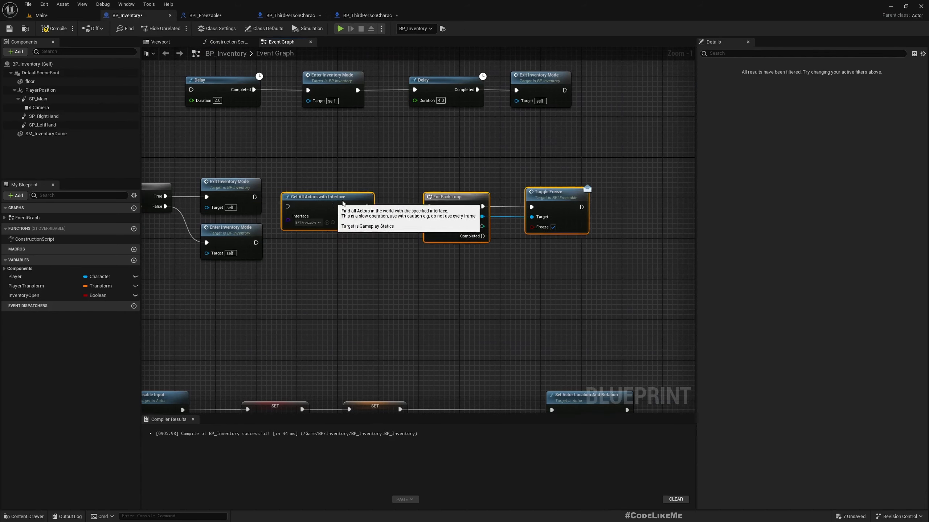
mouse_move(464, 254)
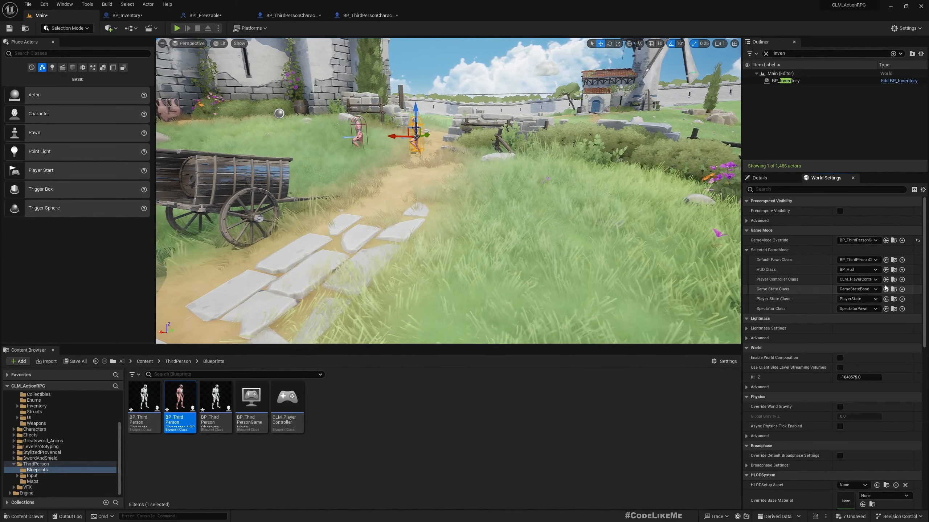
mouse_move(893, 289)
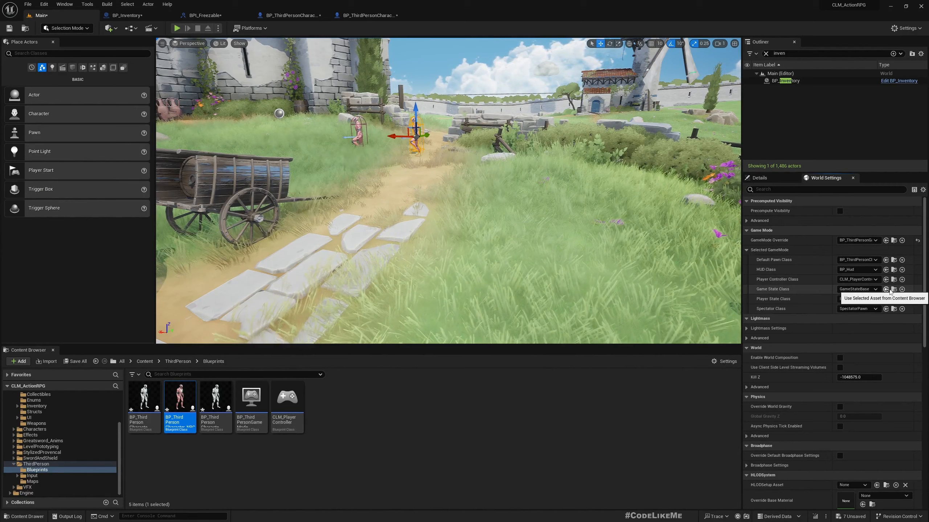
Step: Wire the pasted Toggle Freeze loops after Enter and Exit Inventory Mode in BP_Inventory
left_click(204, 14)
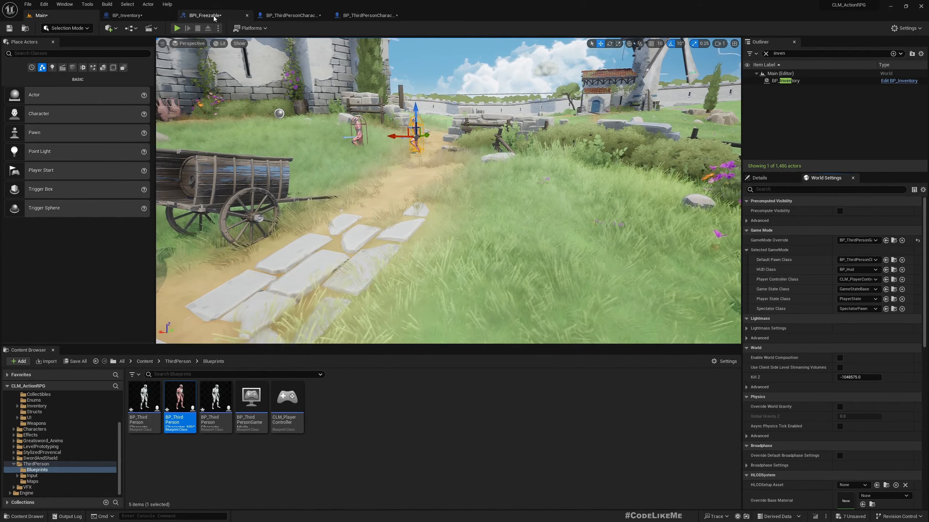
left_click(126, 14)
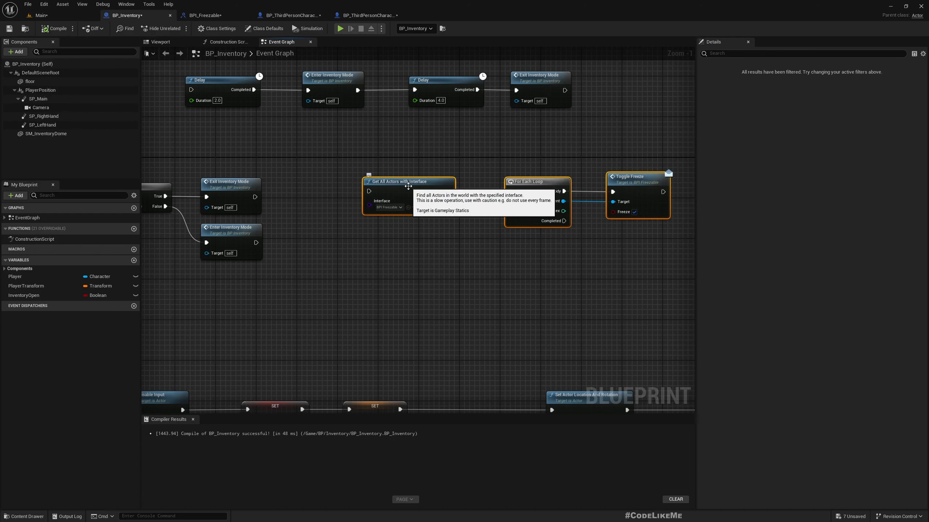
mouse_move(398, 59)
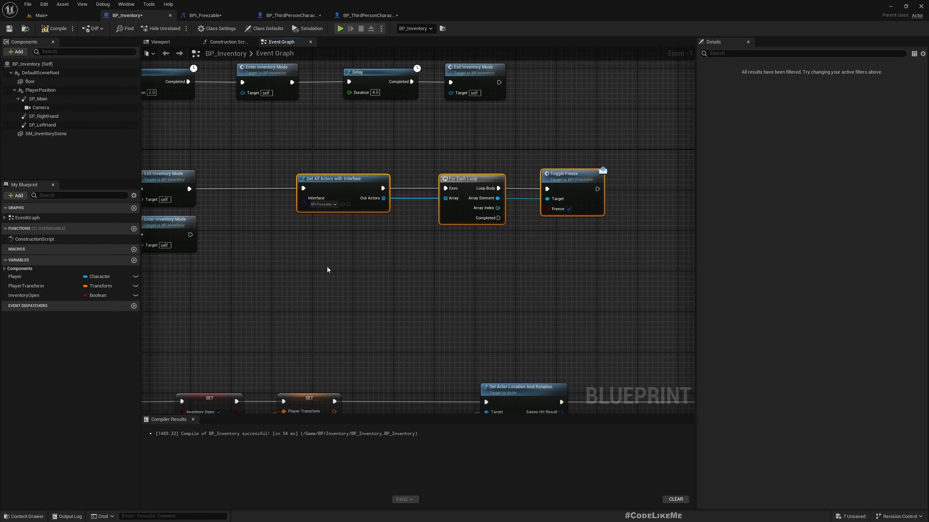
mouse_move(498, 252)
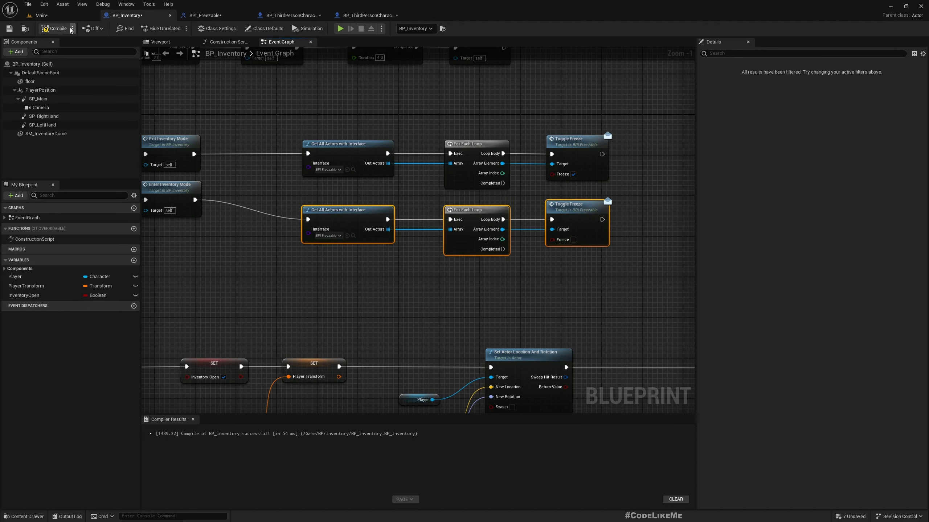
mouse_move(40, 14)
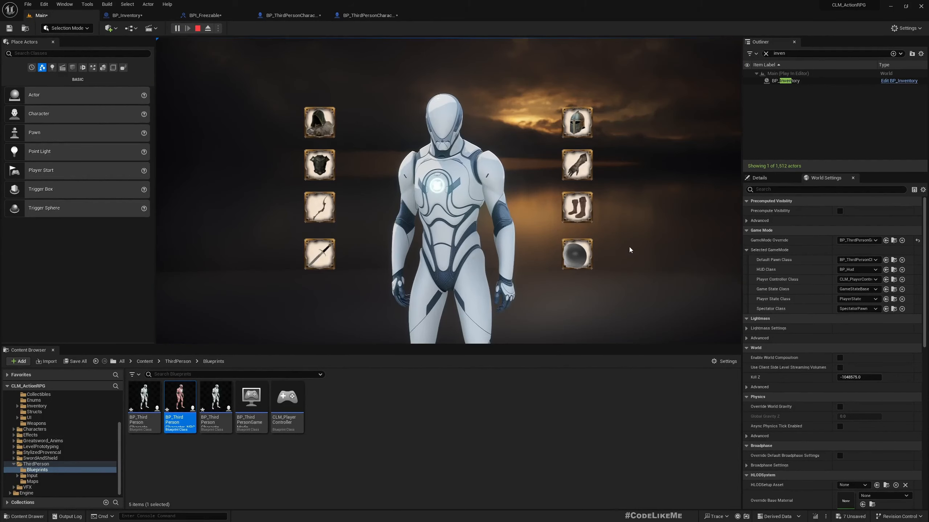
Step: Play-test opening the inventory with the freeze loops, then stop the session
left_click(177, 28)
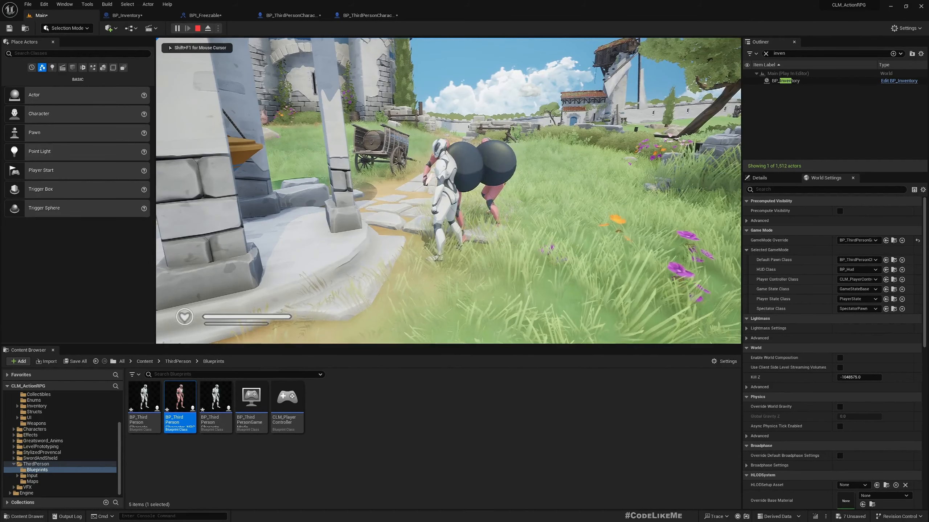
left_click(190, 28)
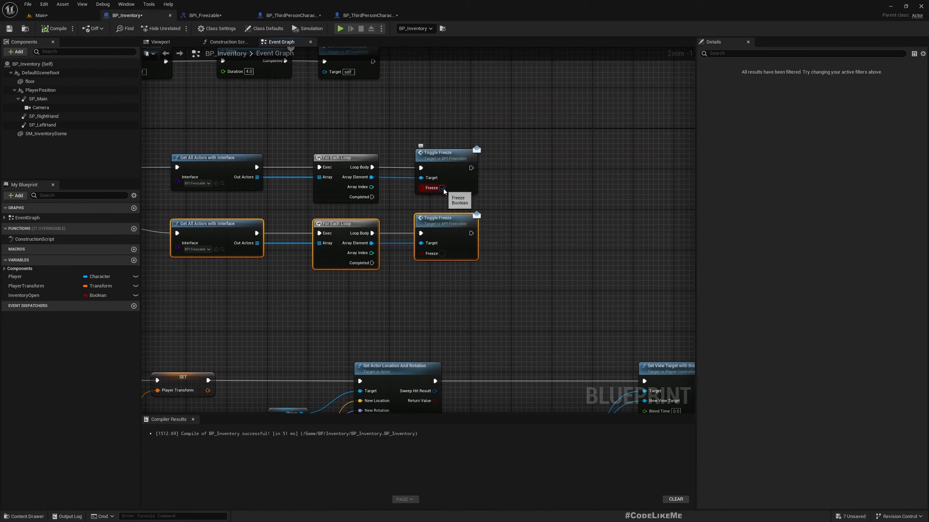
Step: Flip the Freeze checkbox on the inventory's Toggle Freeze call and open the NPC character graph
left_click(340, 28)
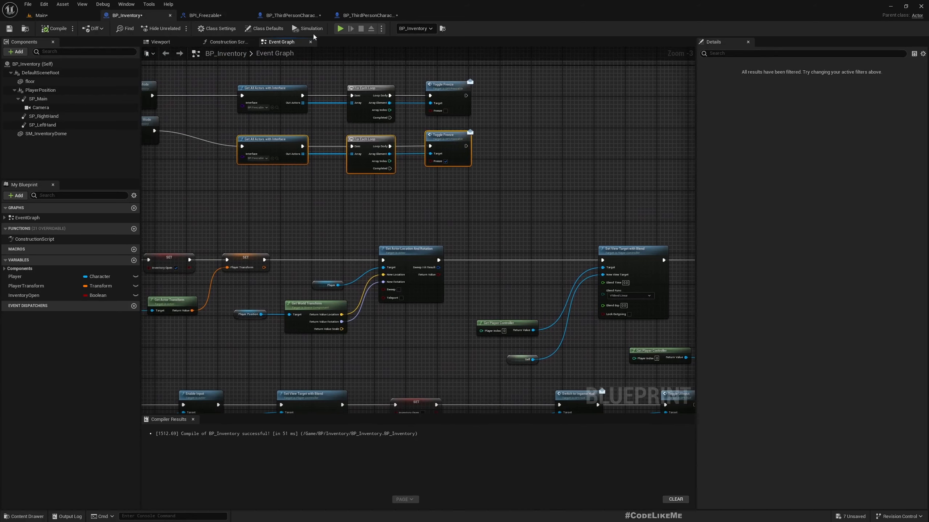
mouse_move(290, 15)
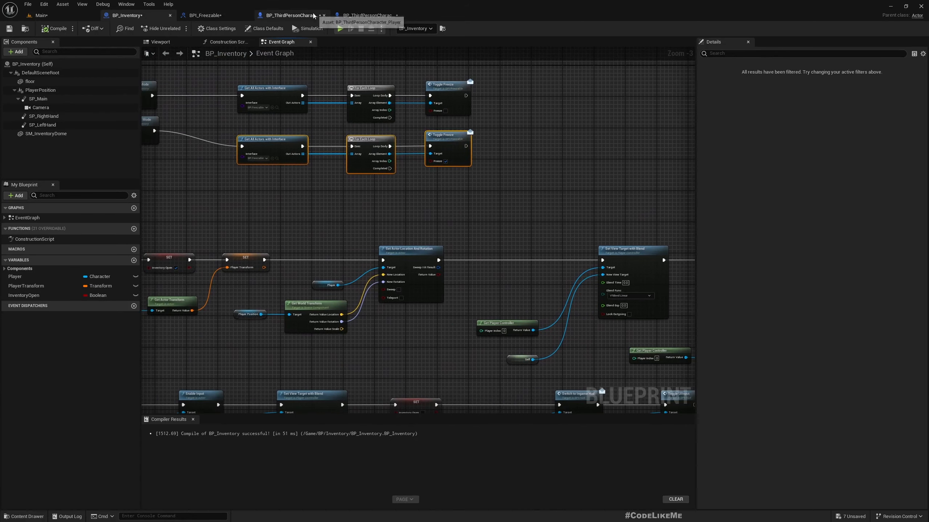
left_click(367, 15)
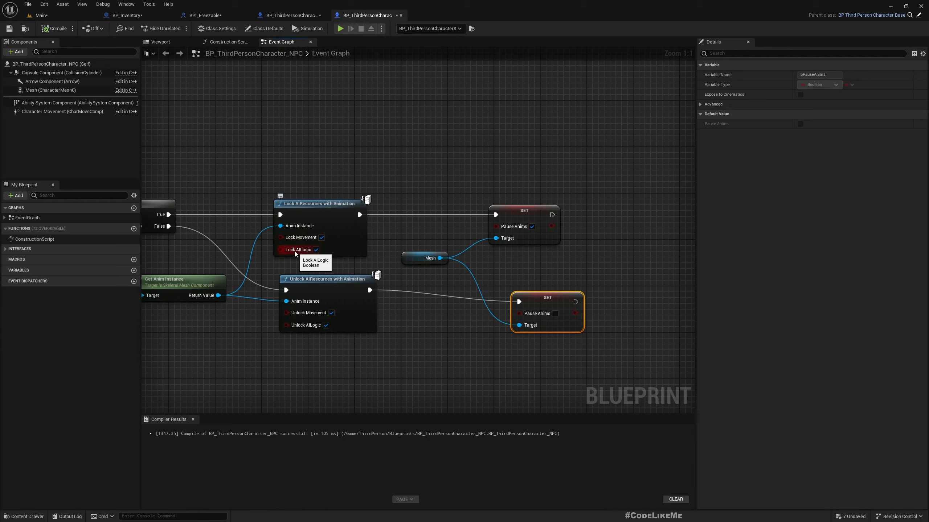
Step: Open the AI_NPC controller blueprint from the AI folder and select its AIPerception_Sight component
left_click(37, 14)
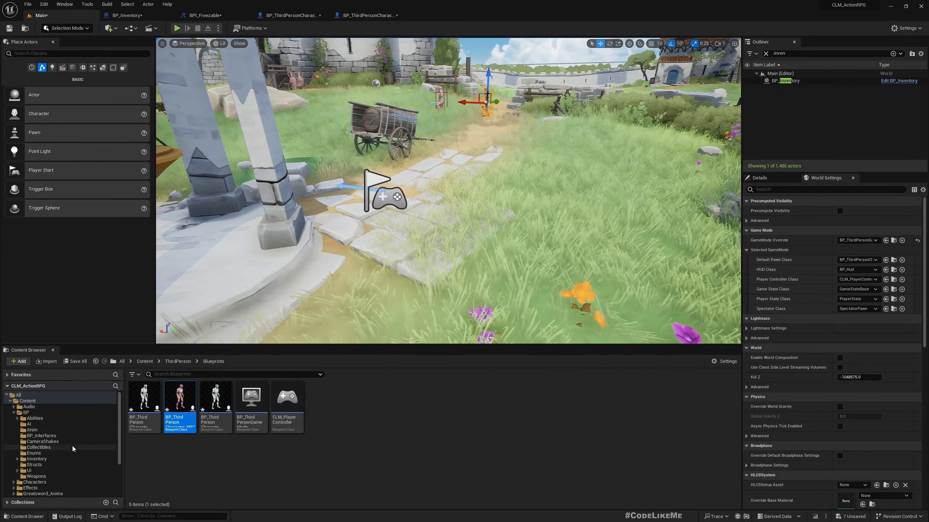
left_click(28, 424)
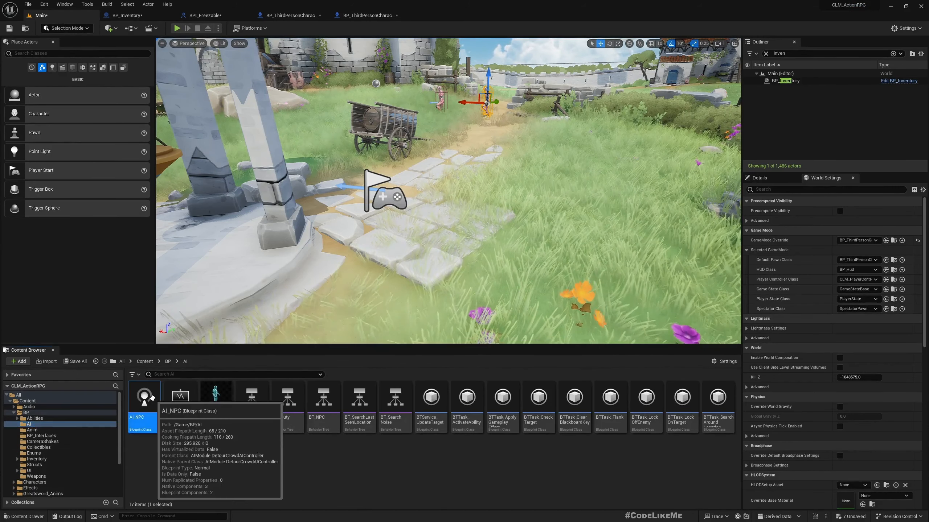
double_click(143, 397)
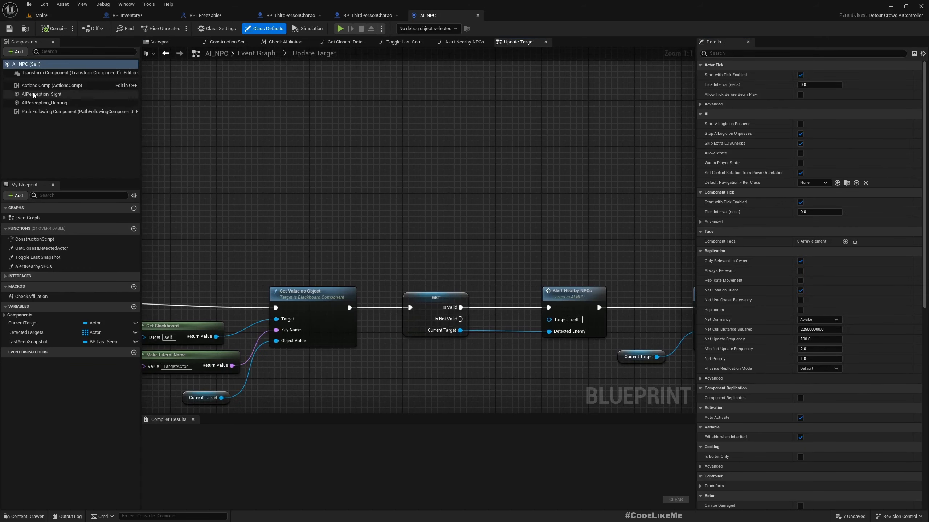
left_click(43, 102)
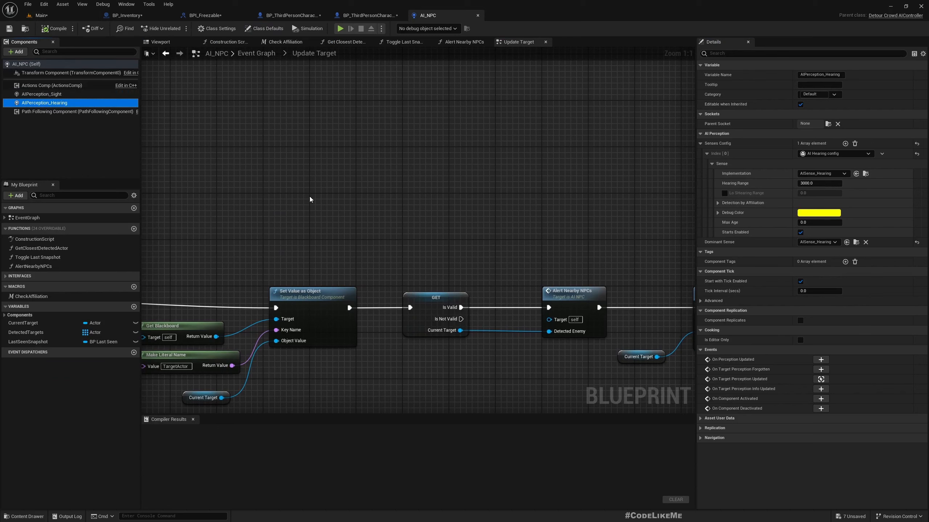
mouse_move(360, 161)
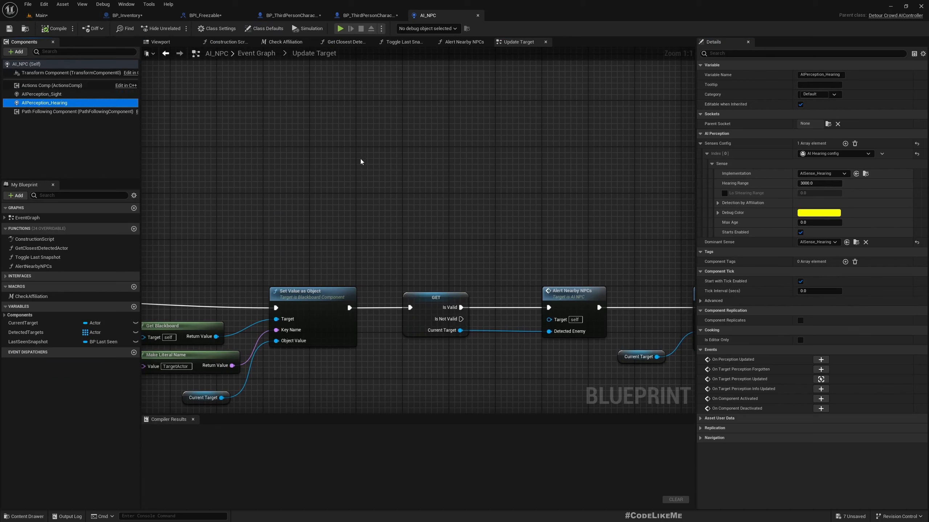
Step: Bring BP_Inventory's event graph back up to survey its inventory logic
left_click(126, 15)
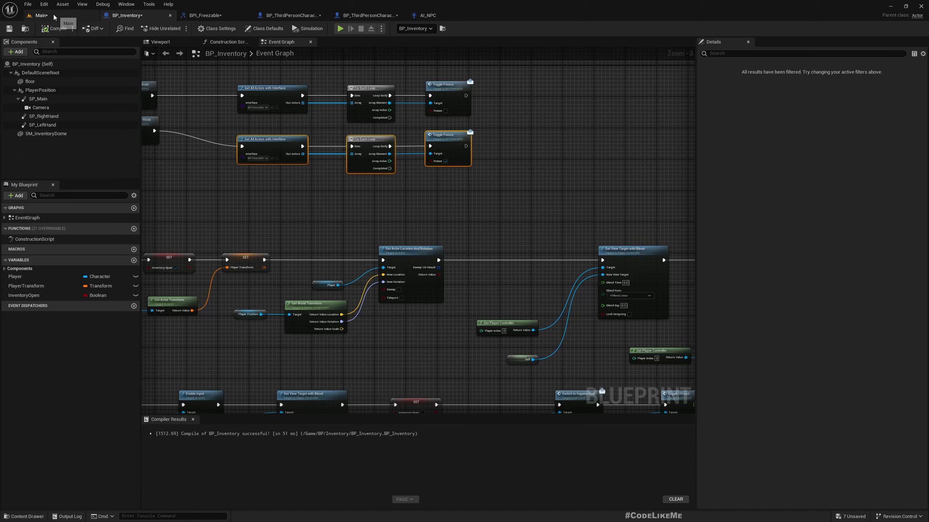
left_click(39, 15)
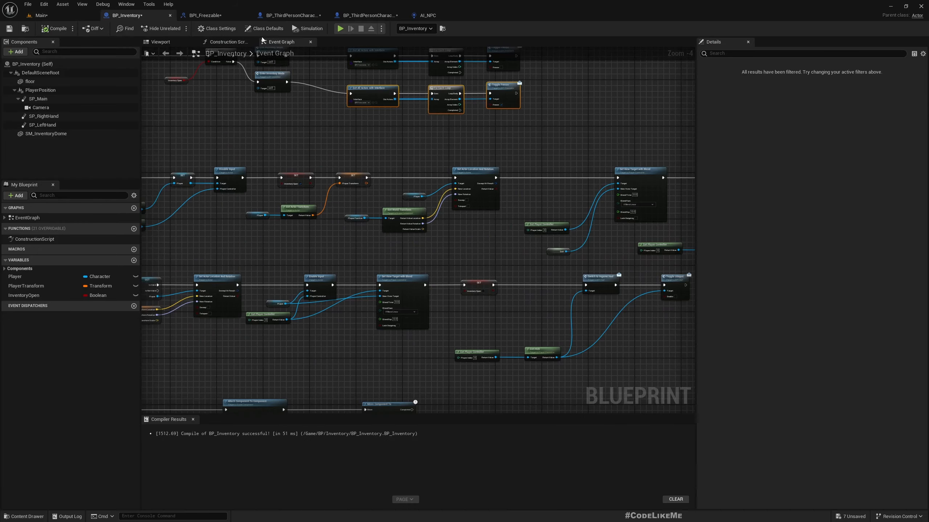
Step: Show the player character's Mesh (CharacterMesh0) component details with SKM_Manny_Simple
left_click(290, 15)
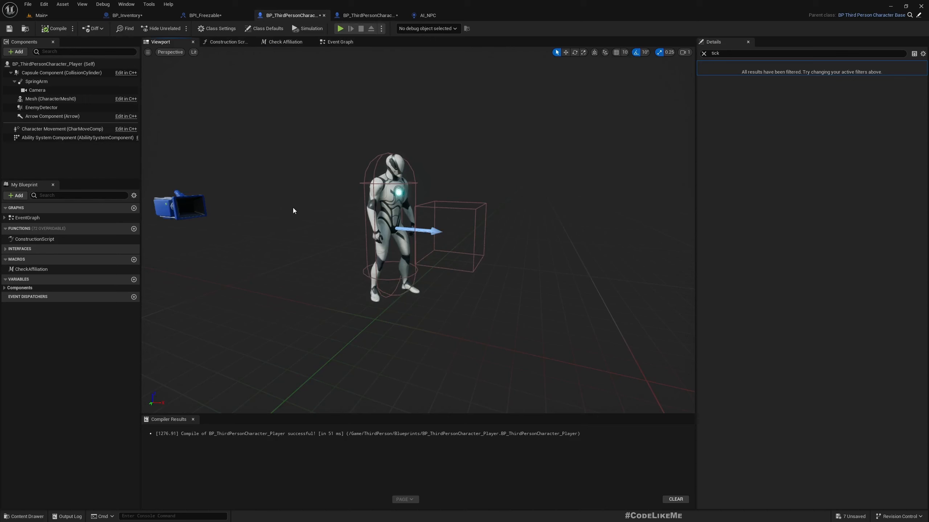
left_click(50, 99)
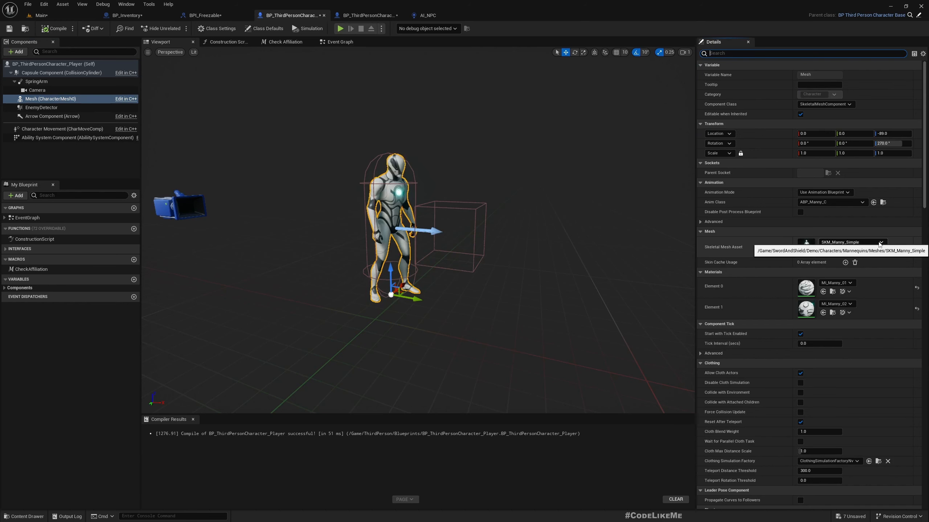
mouse_move(819, 110)
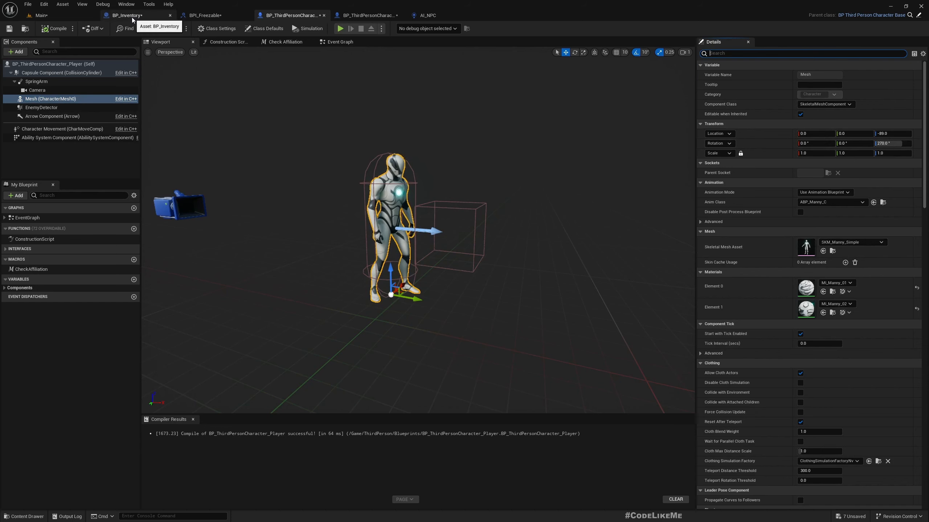
Step: Add a Scene component named MeshRoot under PlayerPosition in BP_Inventory, yawed about -90°
left_click(124, 15)
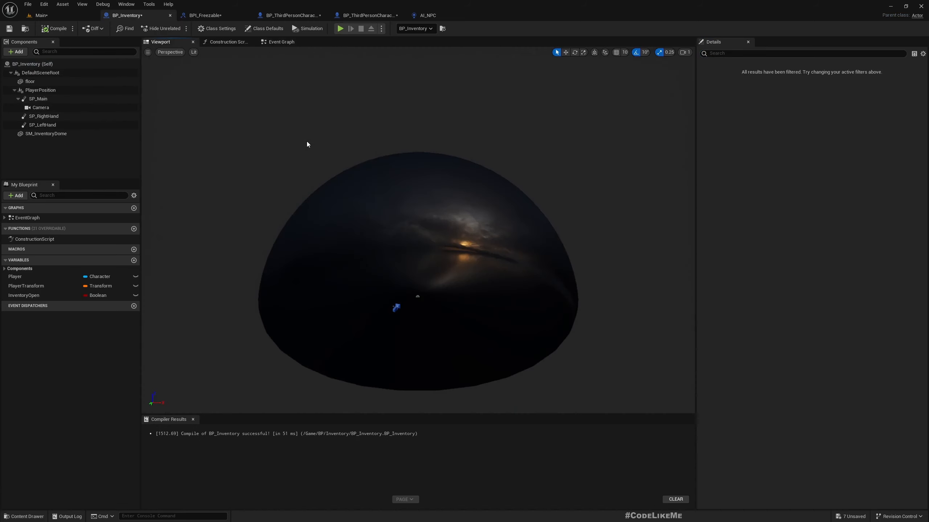
left_click(40, 90)
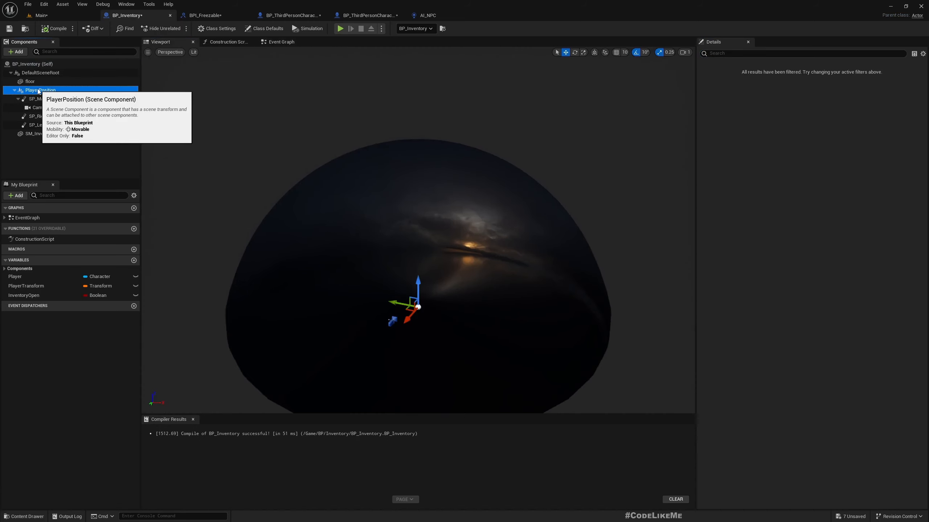
left_click(17, 52)
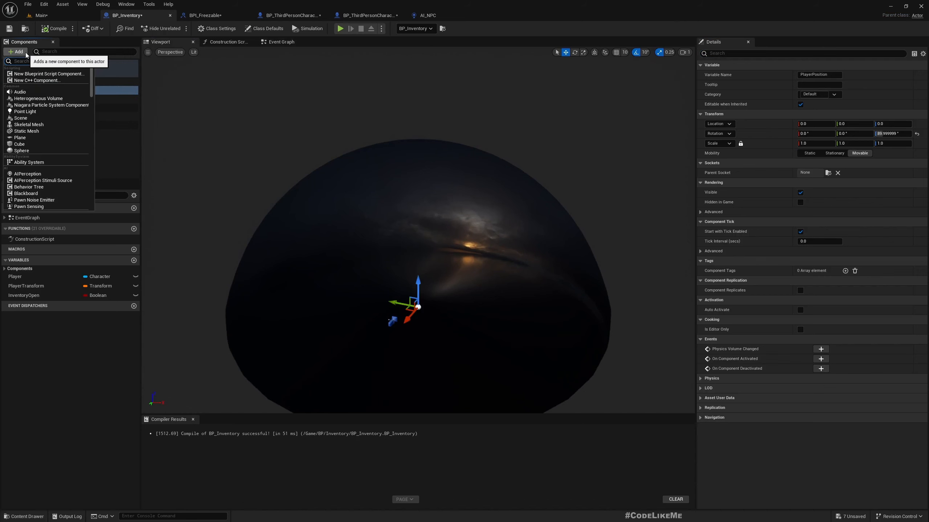
type("scene")
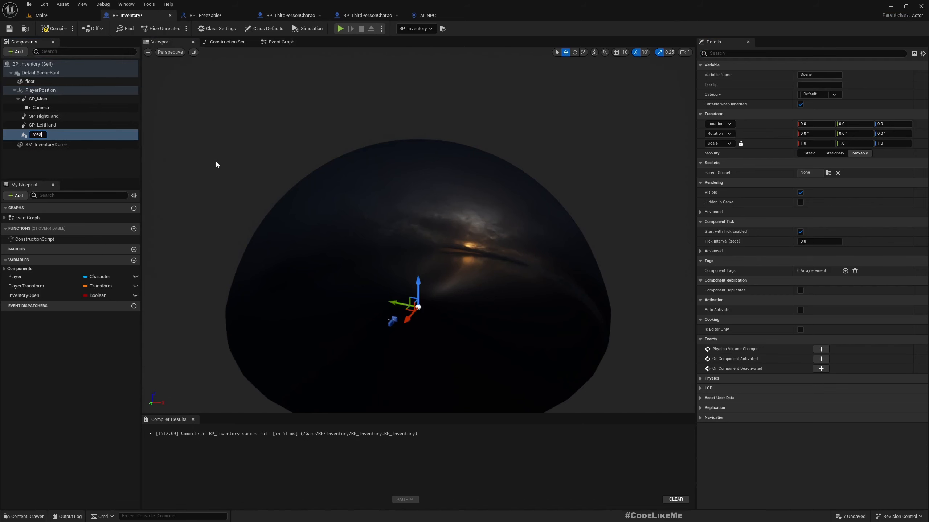
type("MeshRoot")
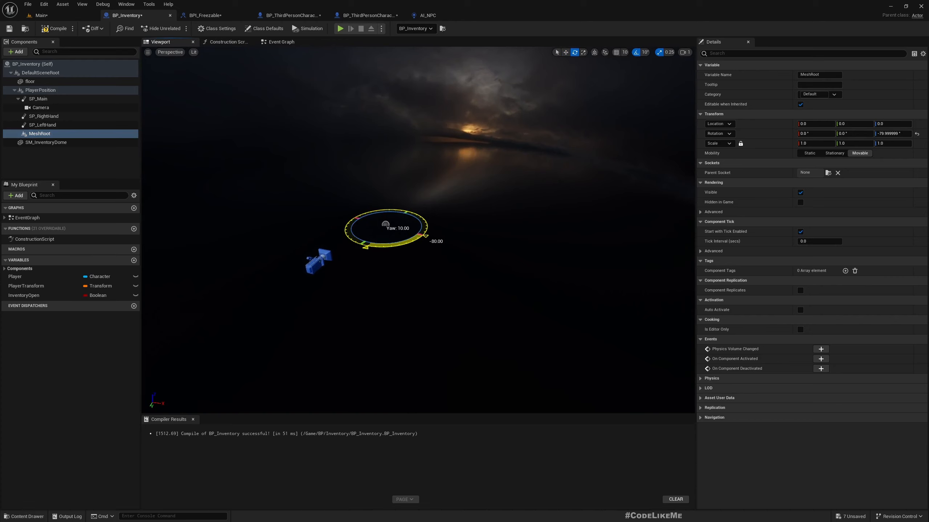
left_click_drag(402, 210, 385, 248)
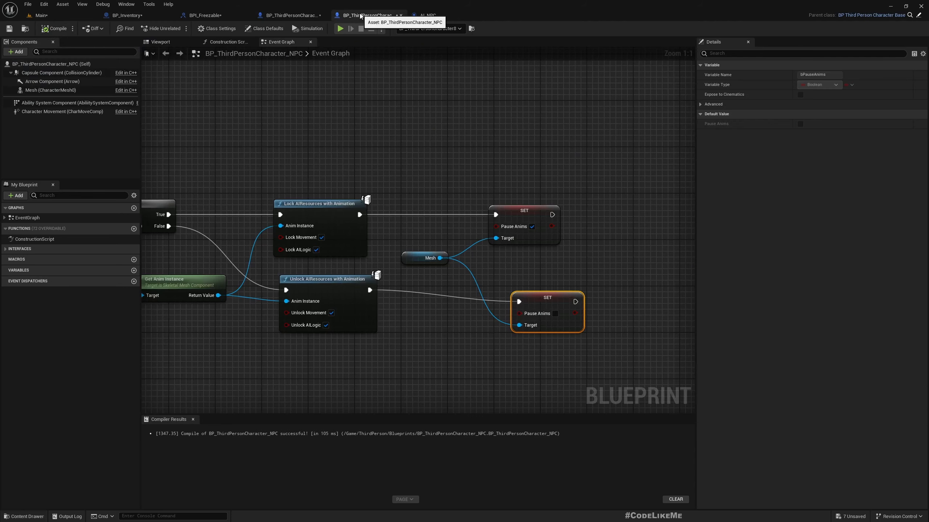
mouse_move(160, 41)
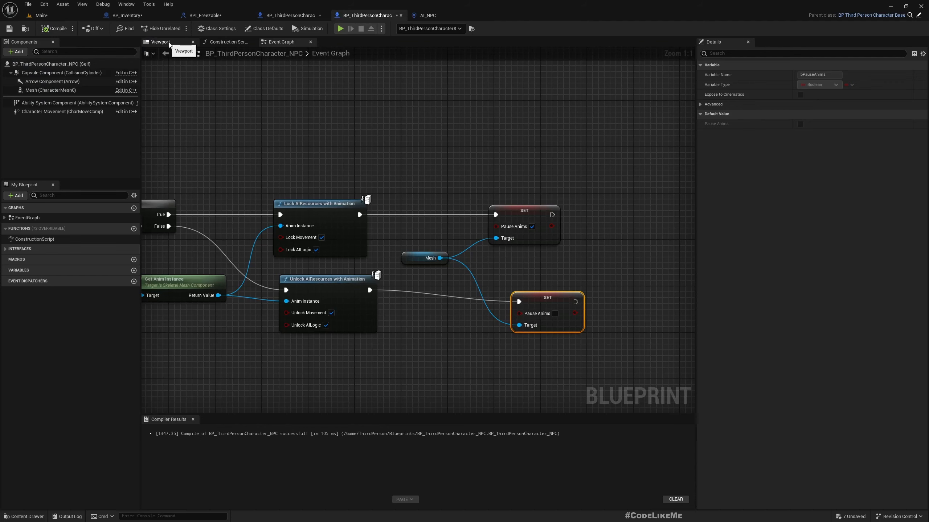
Step: Compile BP_Inventory and show its event graph
left_click(125, 15)
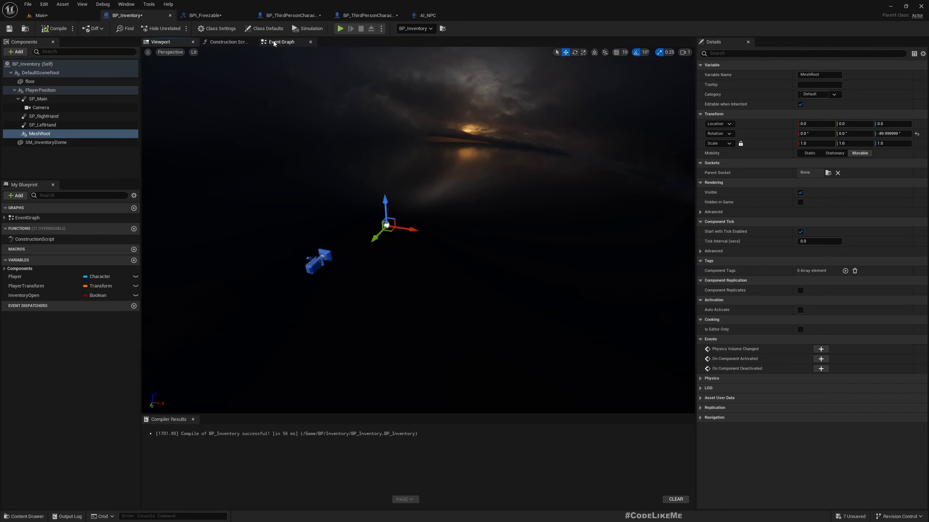
left_click(280, 41)
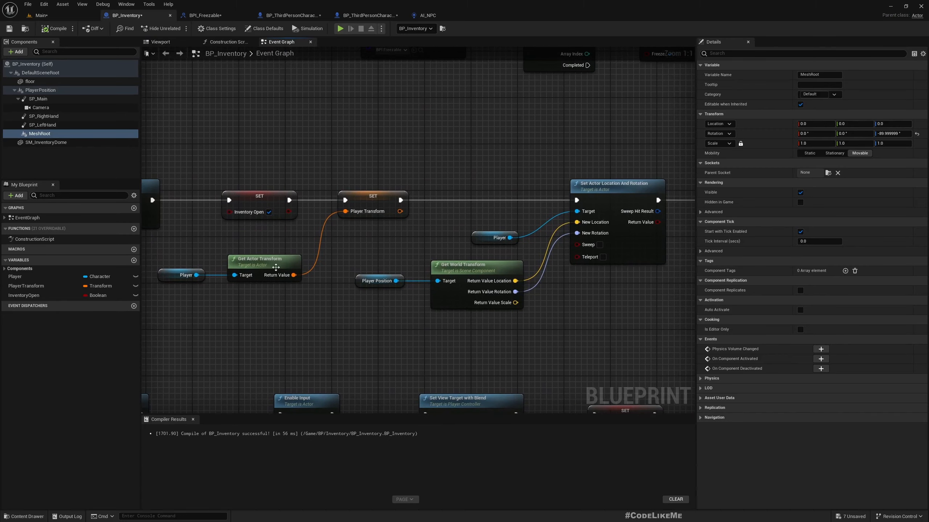
mouse_move(366, 233)
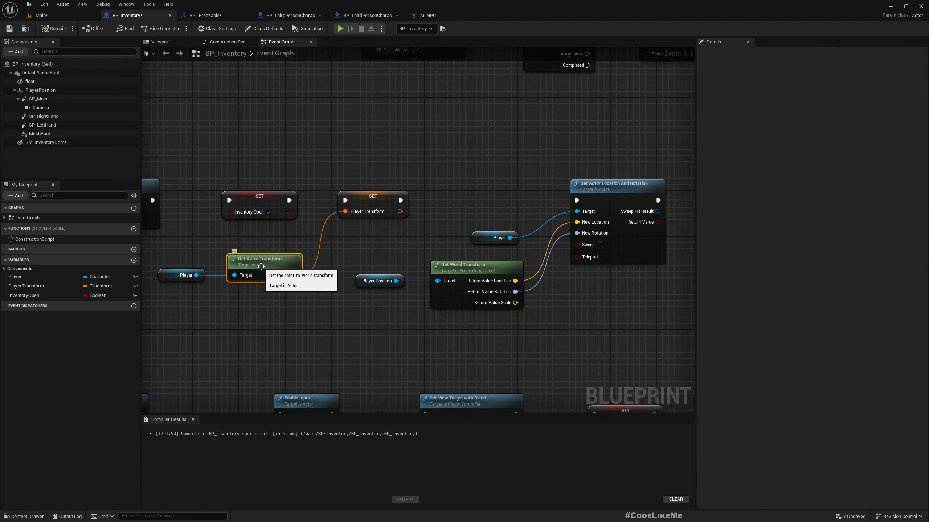
mouse_move(339, 266)
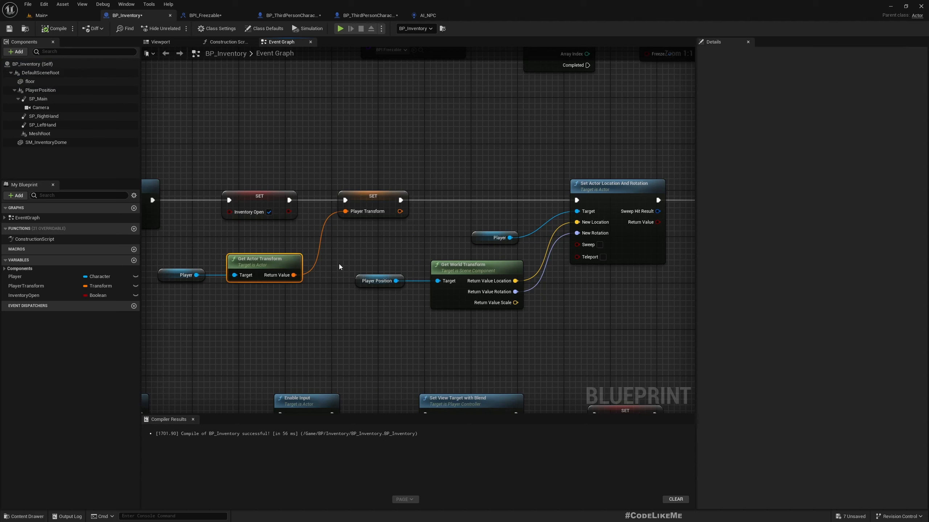
mouse_move(326, 203)
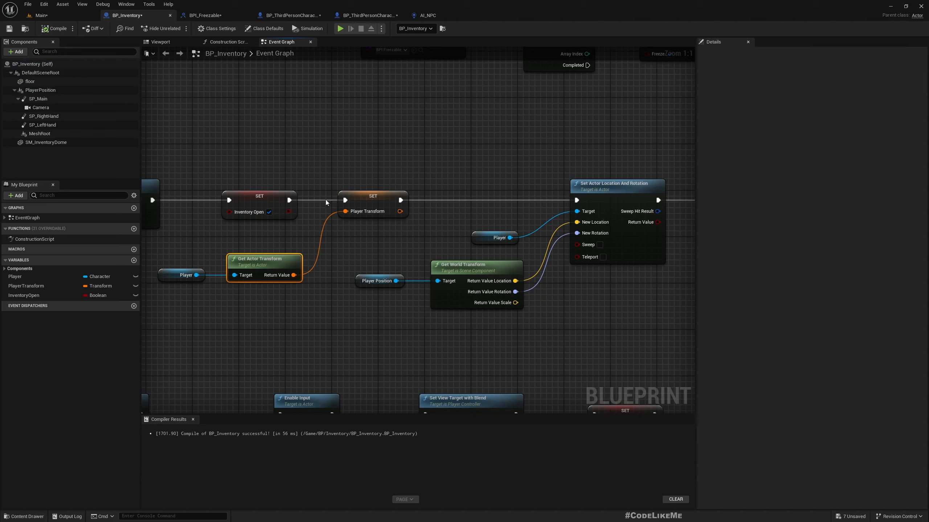
Step: Rename PlayerTransform to MeshRelativeTransform and feed it from Player > Get Mesh > Get Relative Transform
left_click(26, 286)
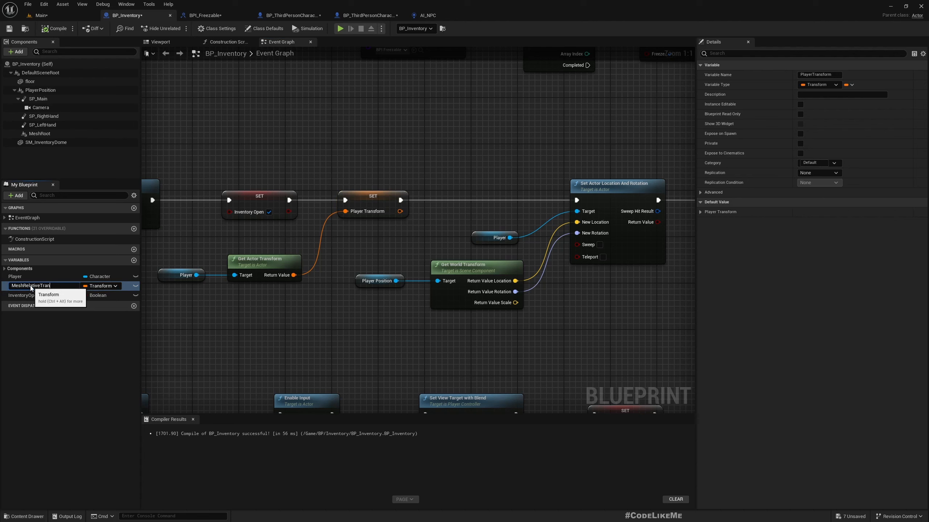
type("MeshRelativeTransform")
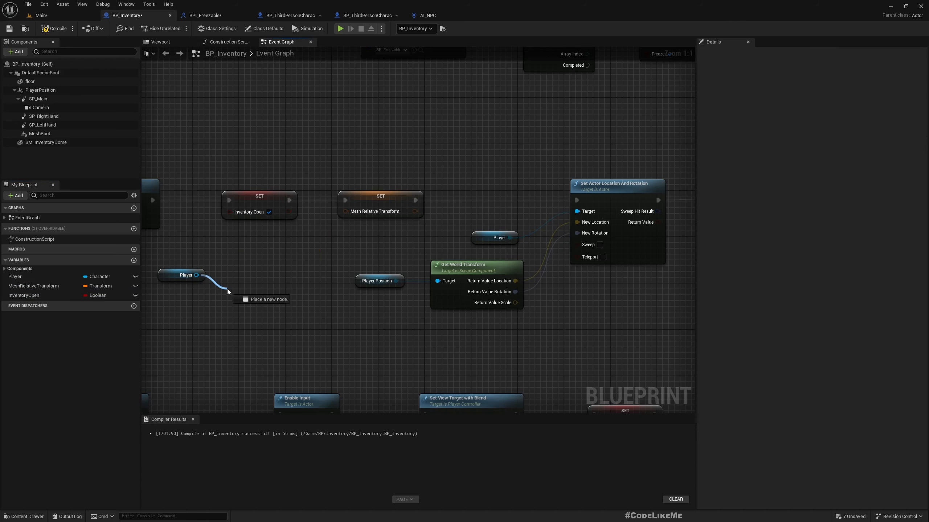
type("mesh")
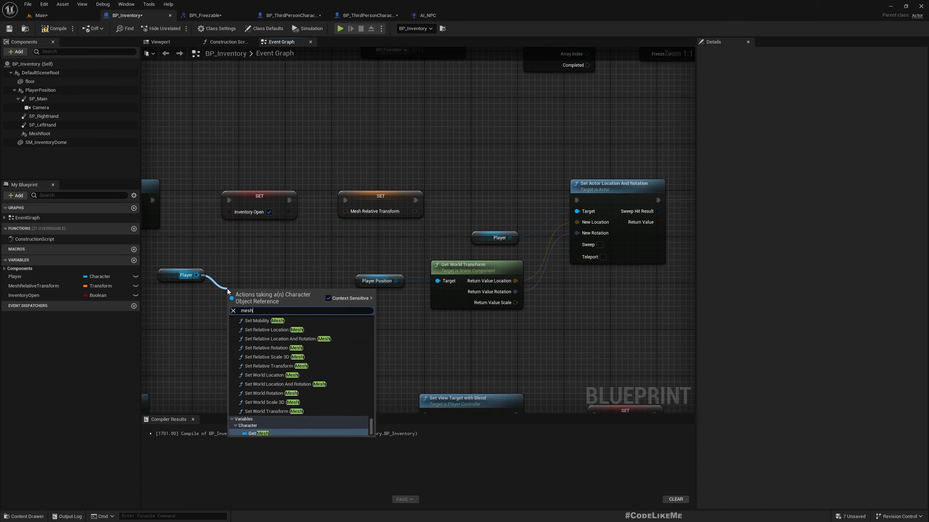
left_click(259, 433)
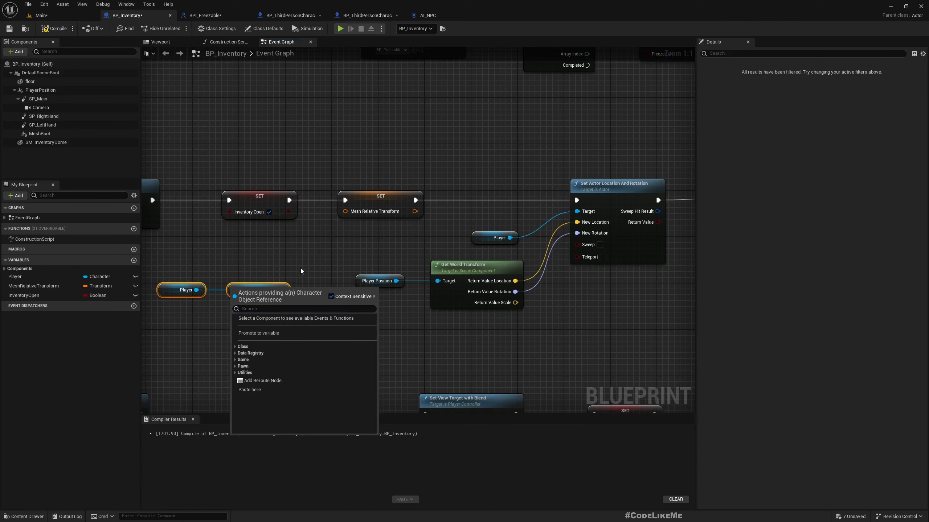
type("relative tran")
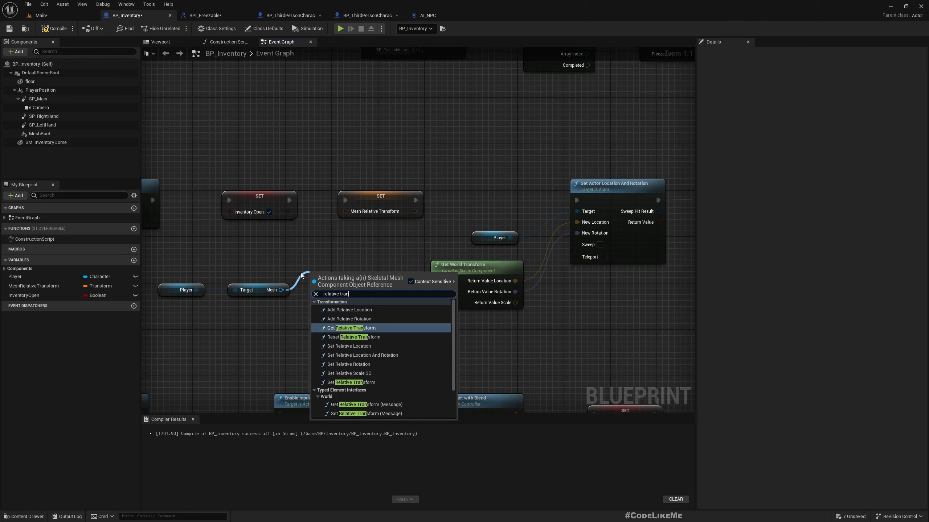
left_click(349, 327)
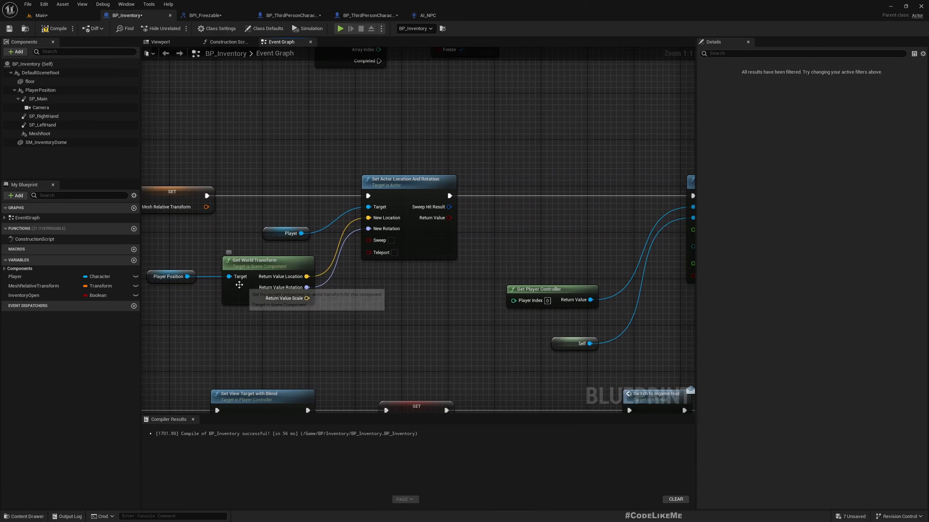
Step: Remove Set Actor Location And Rotation and start a Set World Location And Rotation node from the Mesh output
left_click(266, 260)
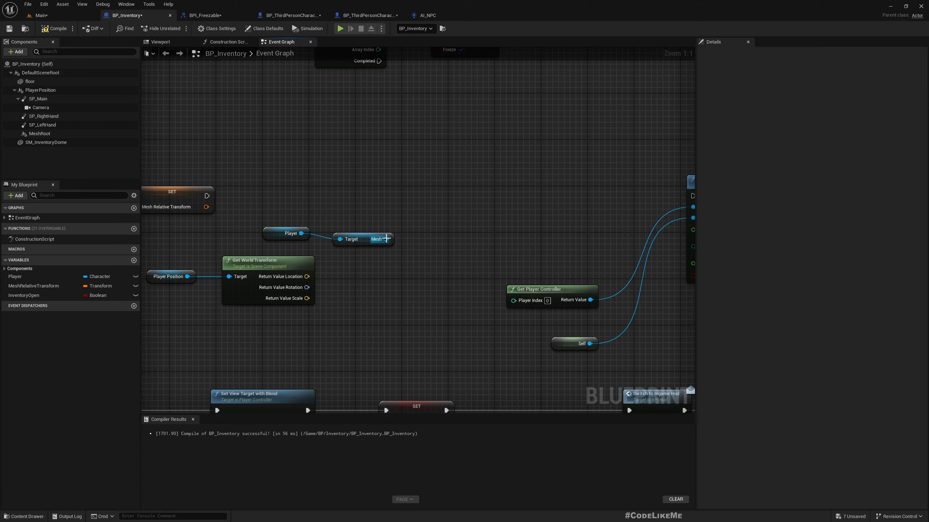
left_click_drag(387, 239, 429, 229)
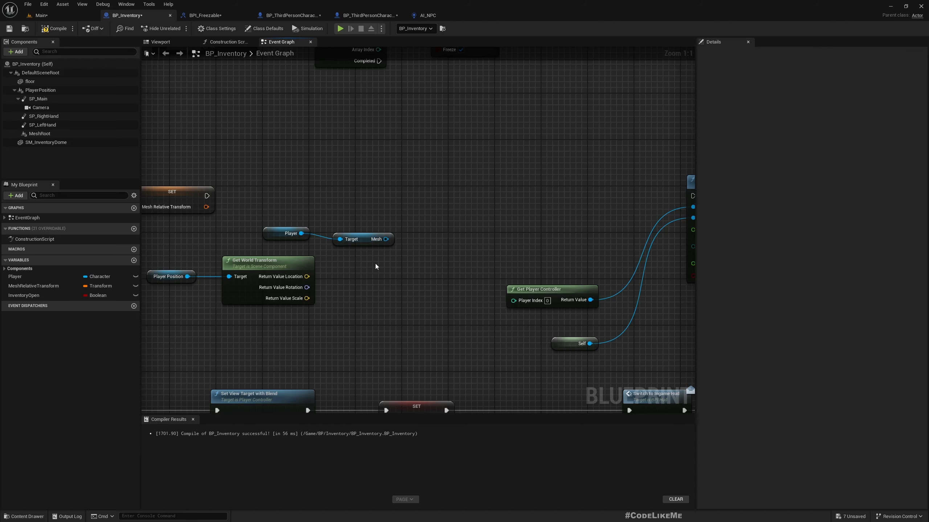
left_click_drag(387, 239, 403, 243)
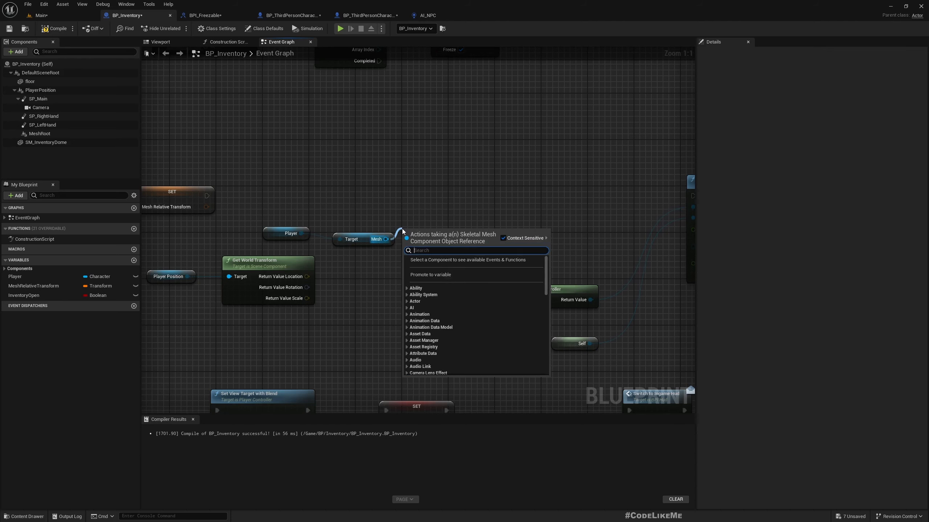
type("set world")
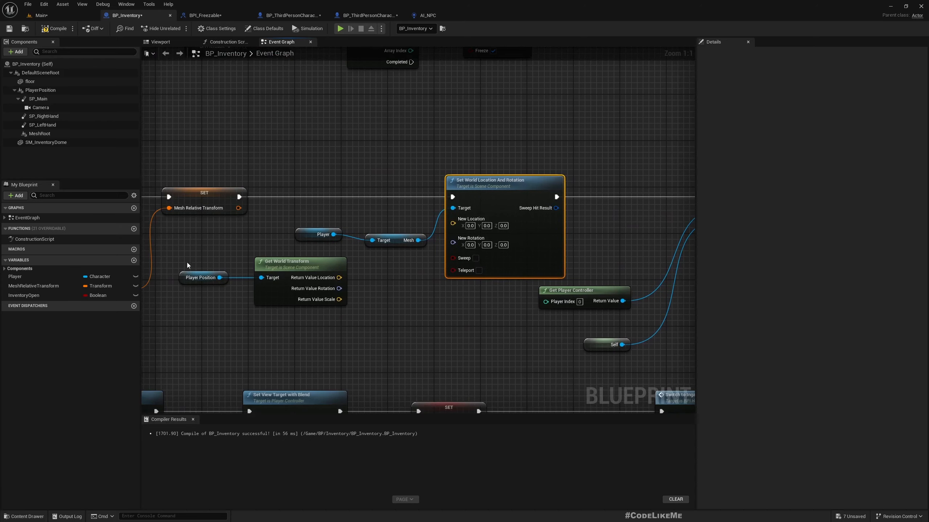
mouse_move(42, 124)
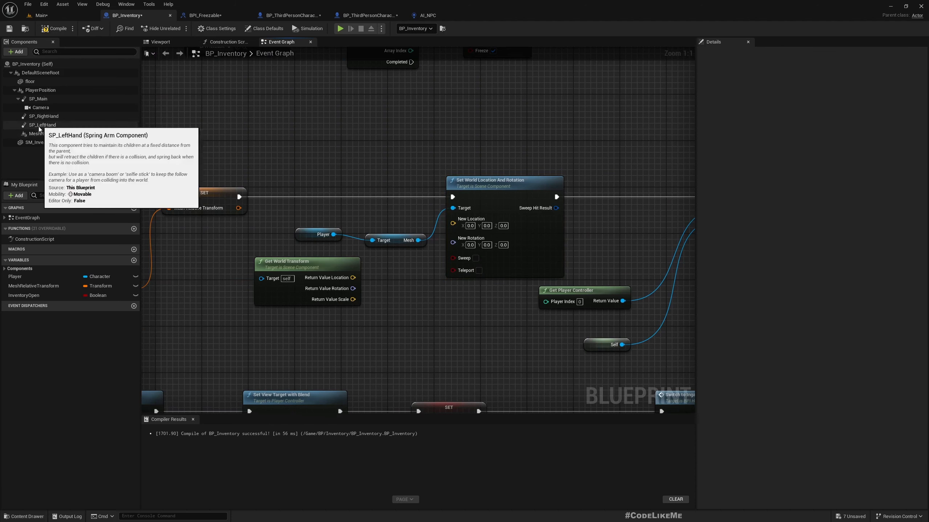
Step: Feed MeshRoot's Get World Transform location and rotation into the mesh's Set World Location And Rotation
left_click(39, 134)
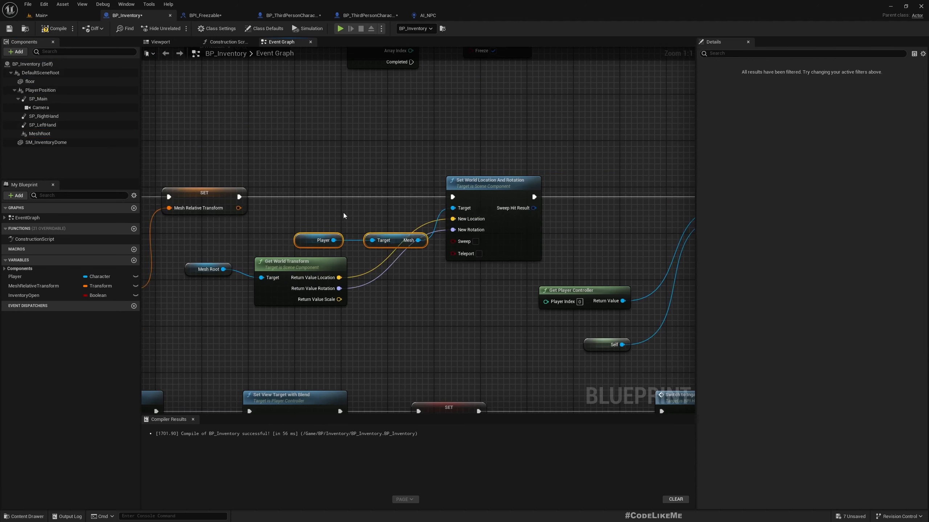
mouse_move(408, 217)
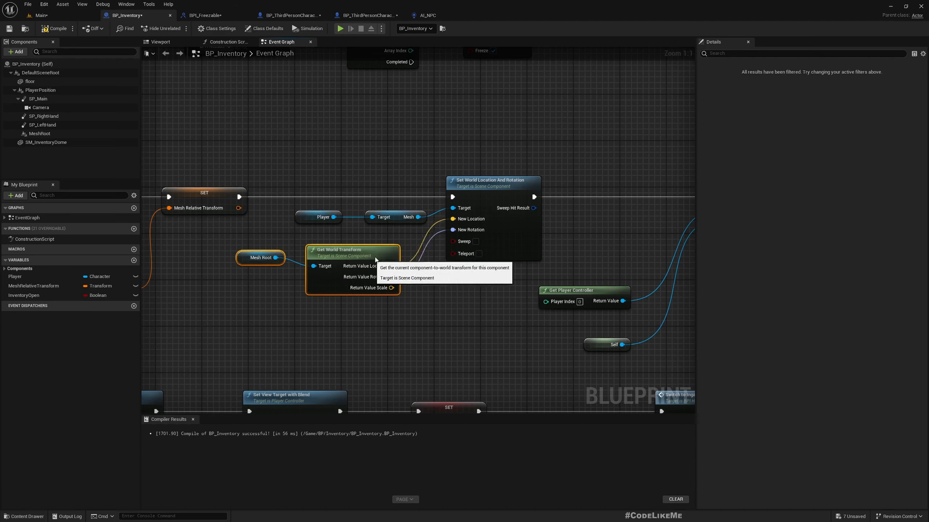
mouse_move(360, 356)
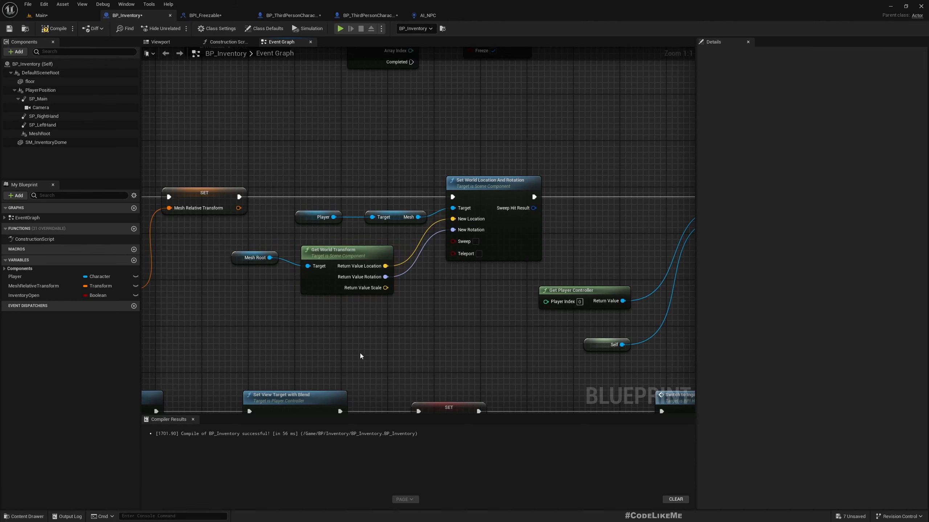
scroll("down", 3)
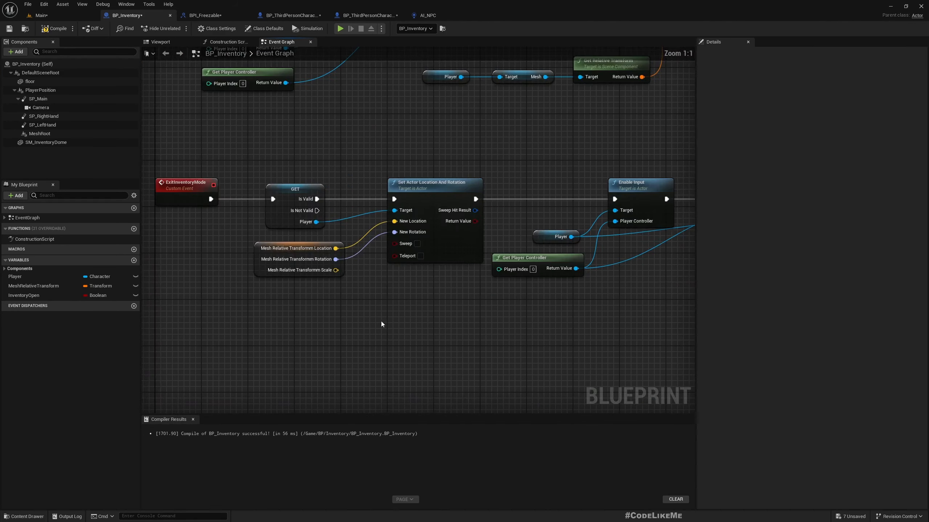
mouse_move(398, 316)
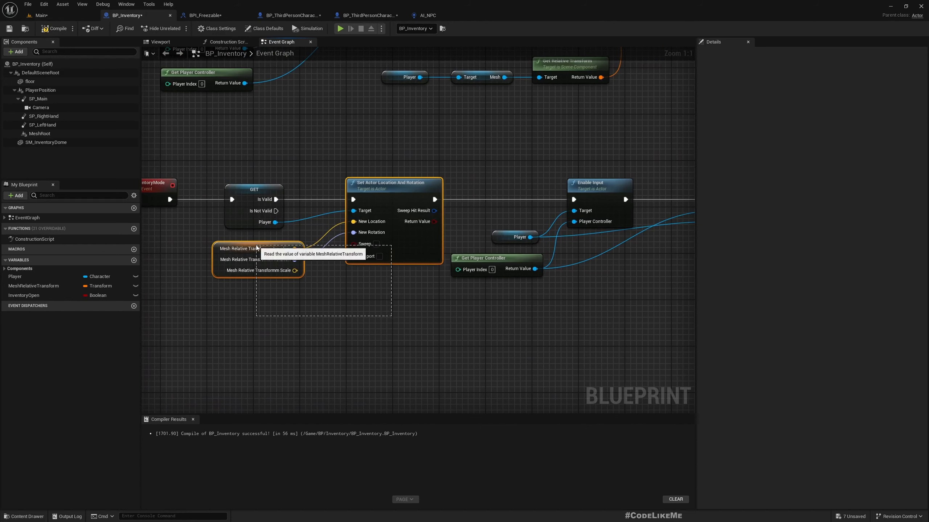
mouse_move(424, 319)
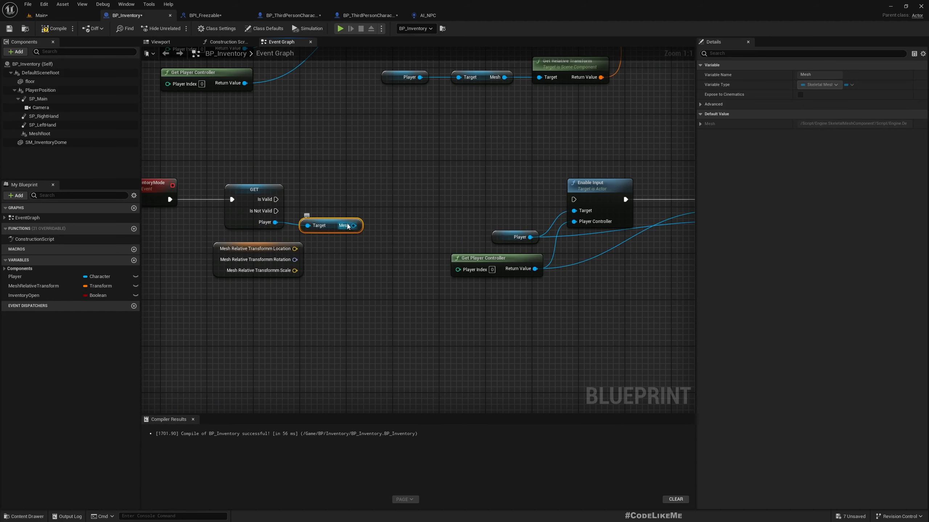
Step: Reset the player mesh in ExitInventoryMode with Set Relative Location And Rotation from MeshRelativeTransform, compile, and return to Main
type("set rela")
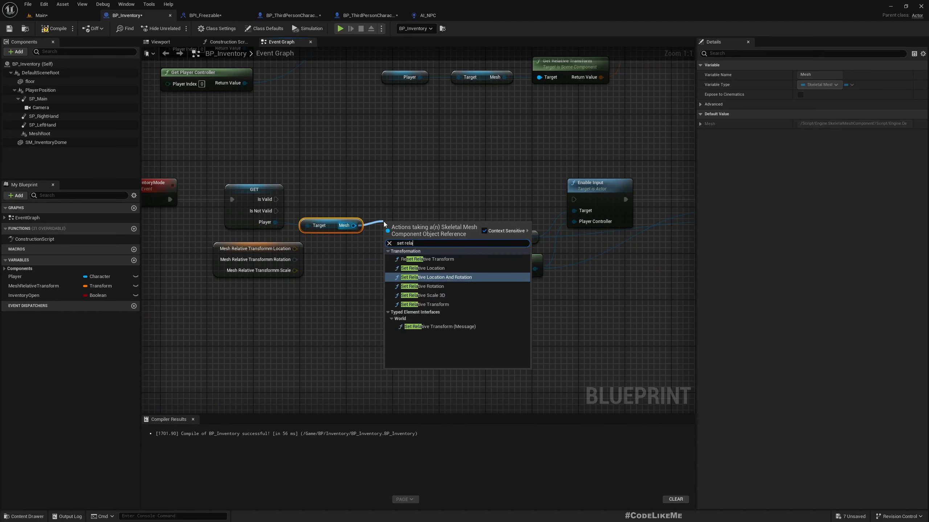
left_click(439, 277)
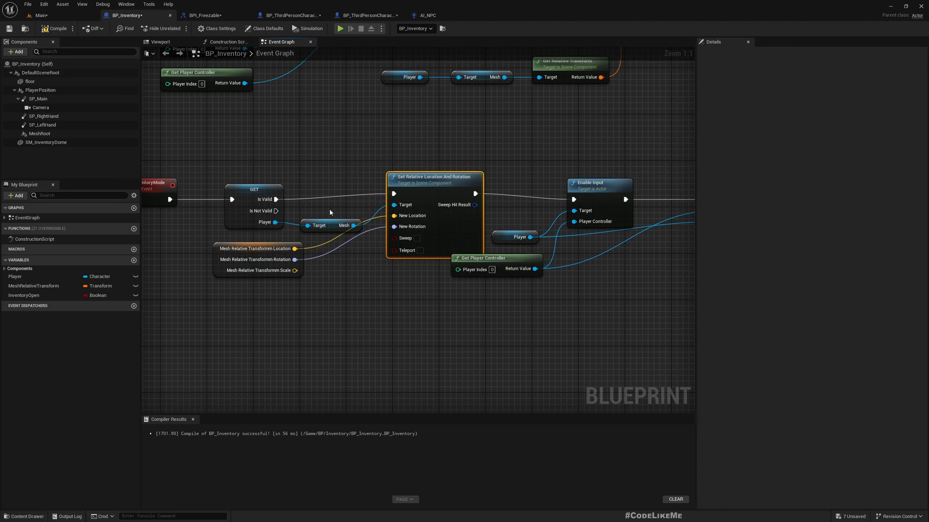
left_click(331, 214)
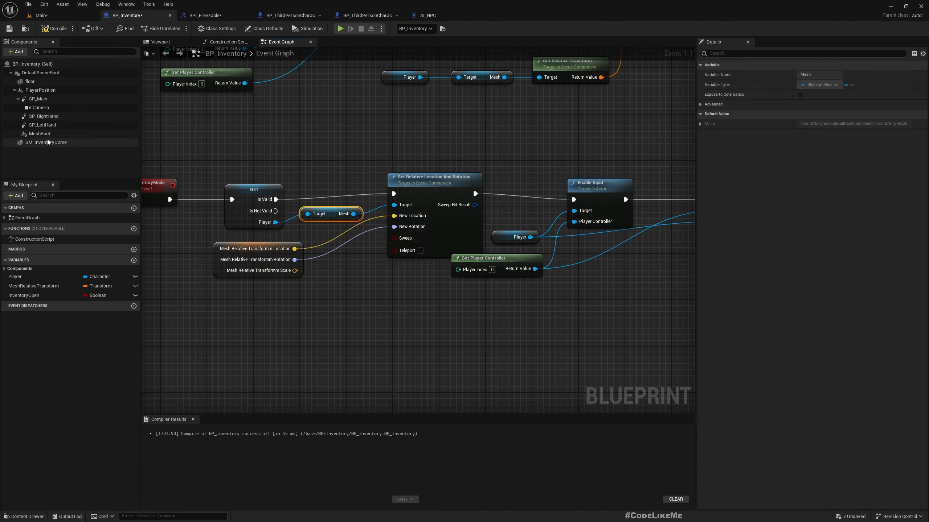
left_click(39, 134)
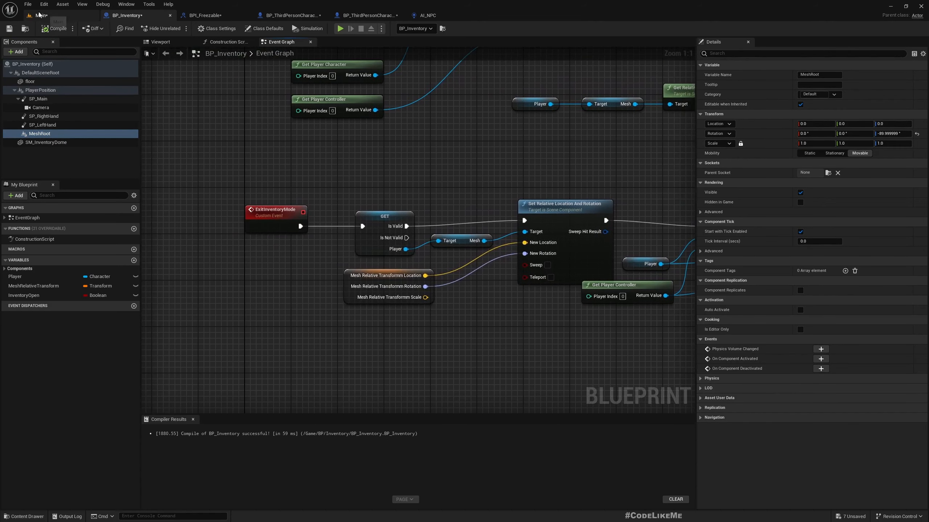
left_click(43, 14)
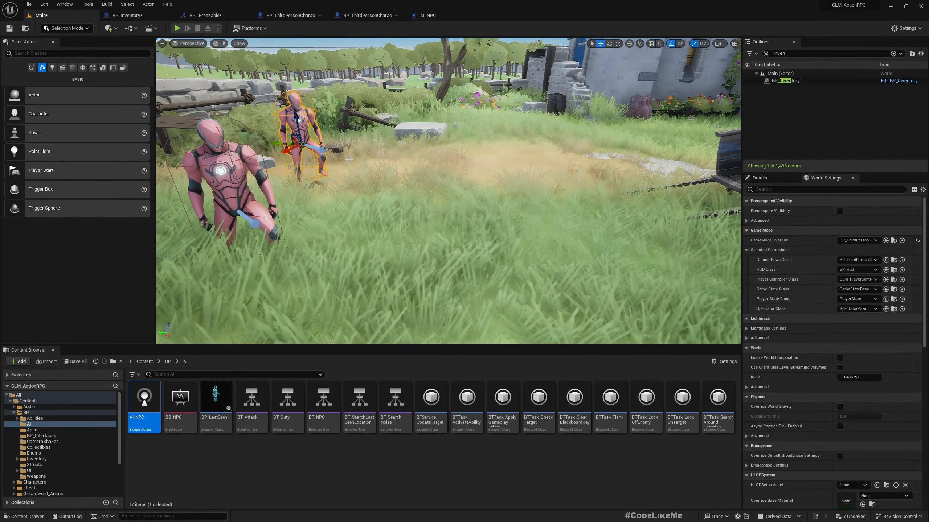
Step: Play the level and enter inventory mode to check the player between the gear slots
left_click(176, 28)
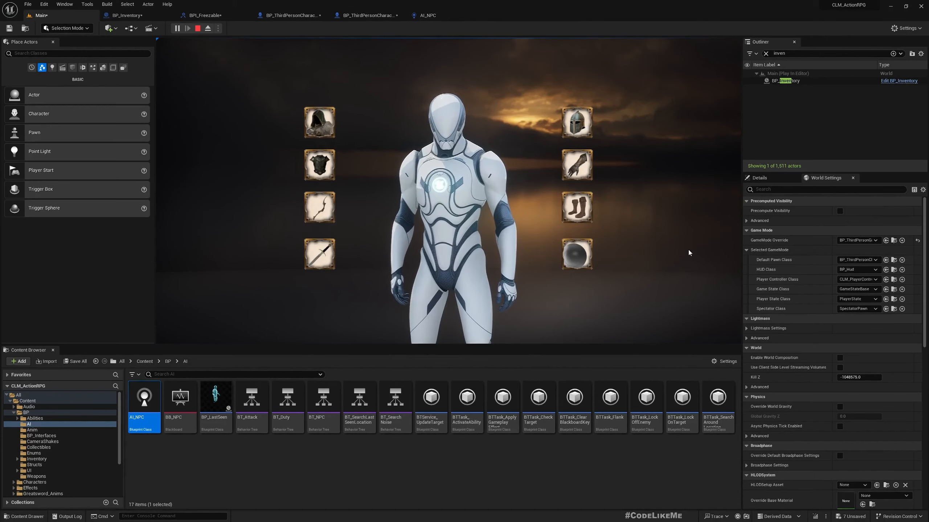
left_click(177, 28)
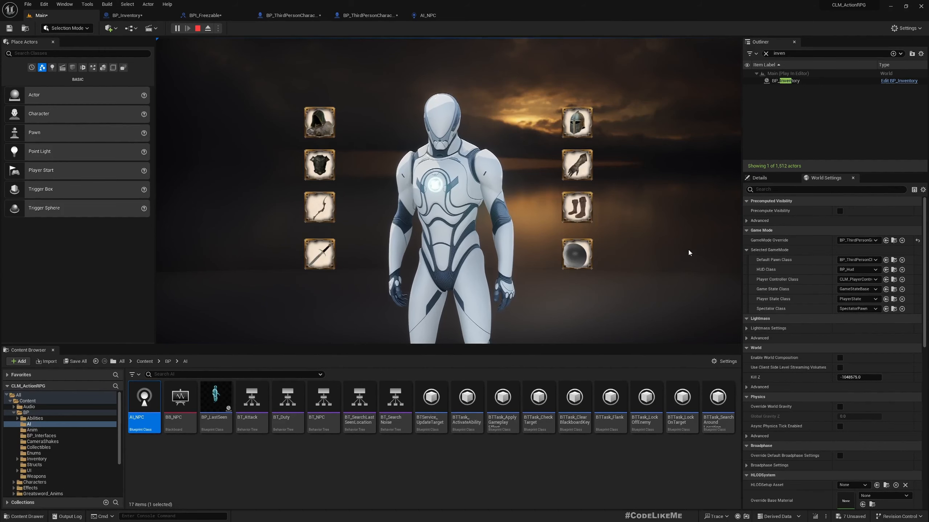
left_click(177, 27)
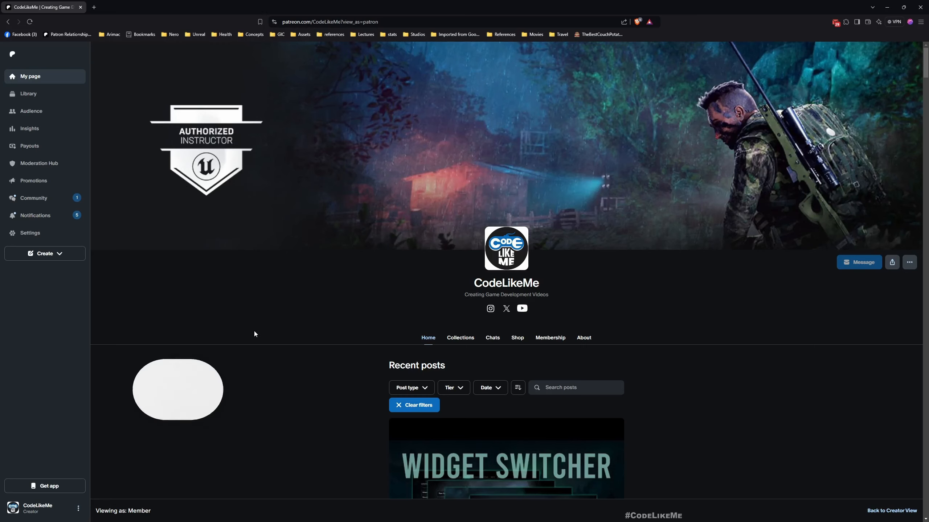
Step: Scroll the Recent posts list down through the older Action RPG tutorial episodes
scroll("down", 3)
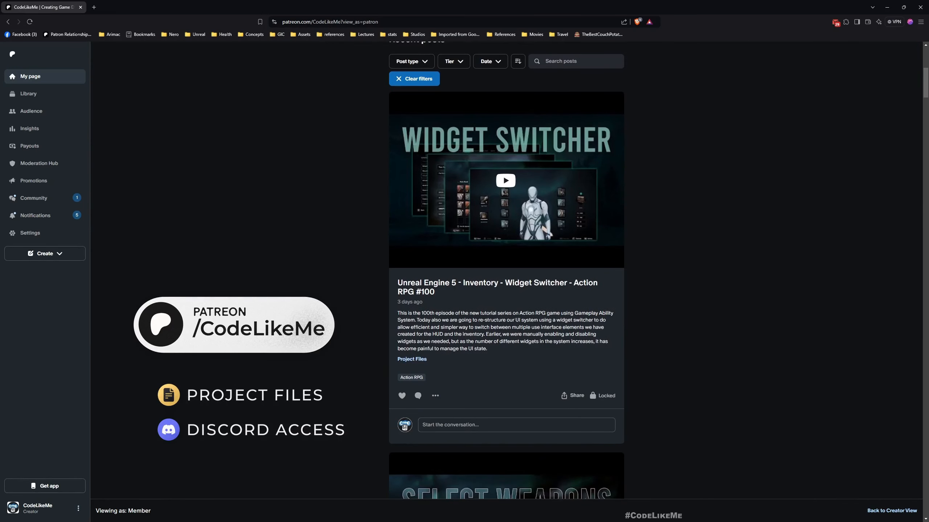
scroll("down", 3)
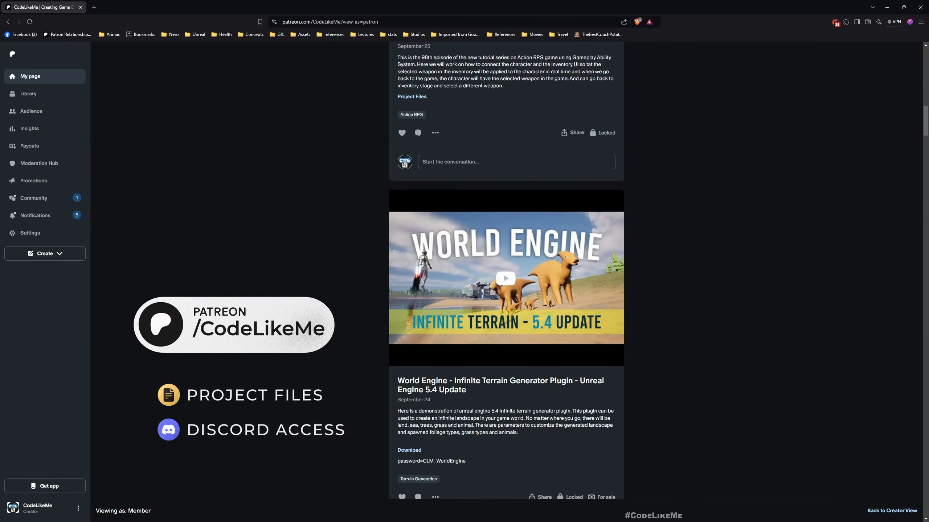
scroll("down", 3)
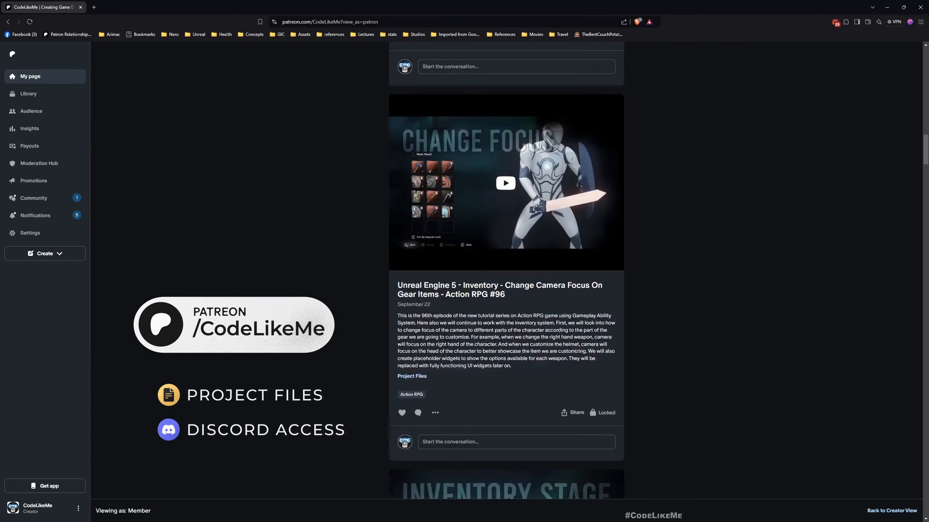
scroll("down", 3)
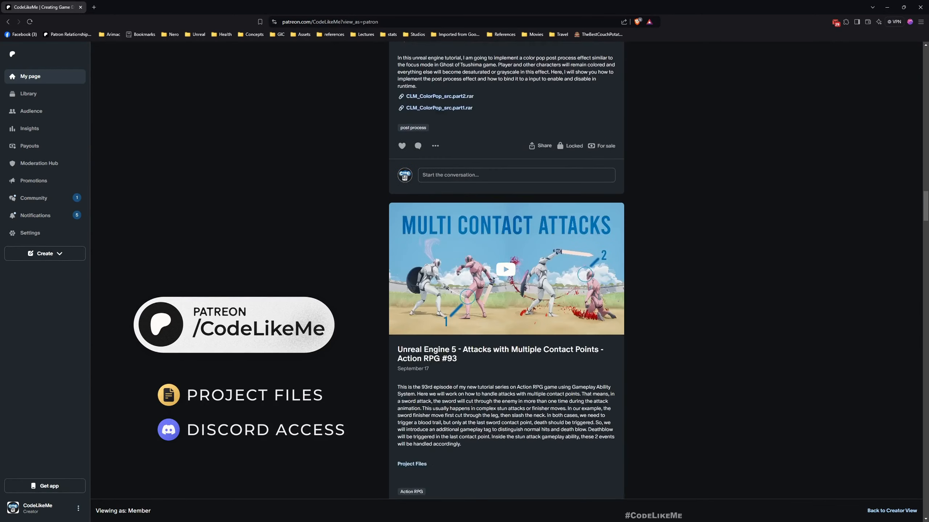
scroll("down", 3)
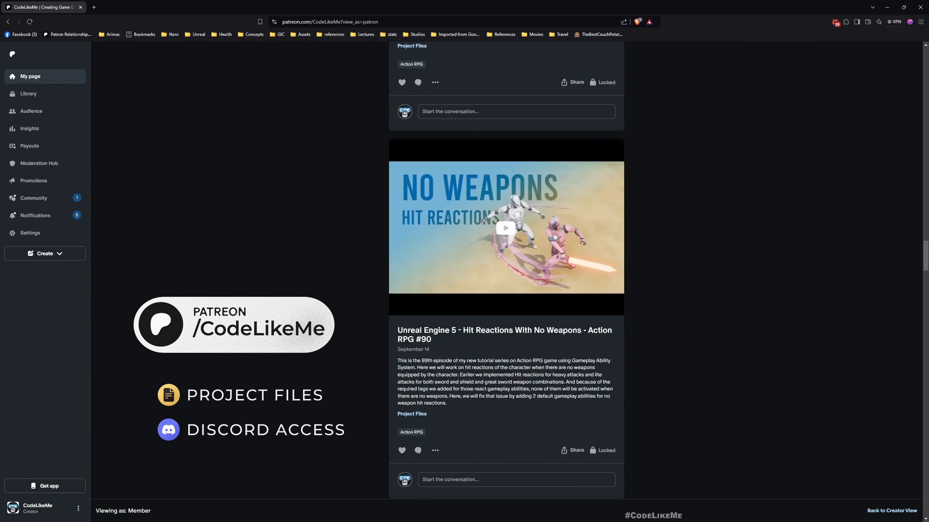
scroll("down", 3)
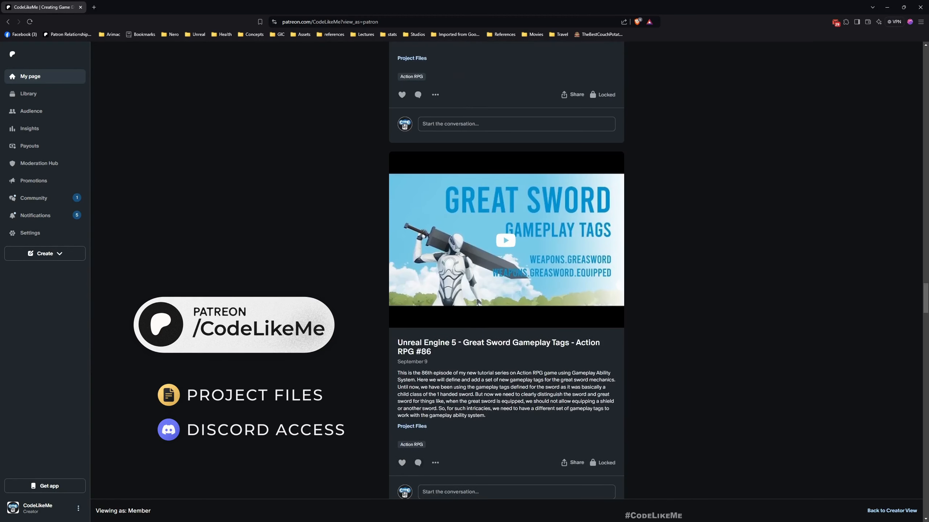
scroll("down", 3)
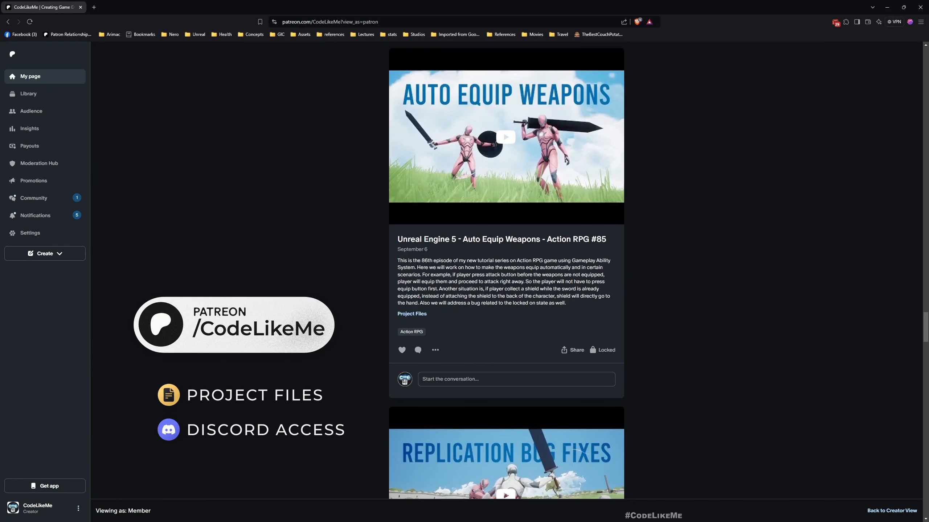
scroll("down", 3)
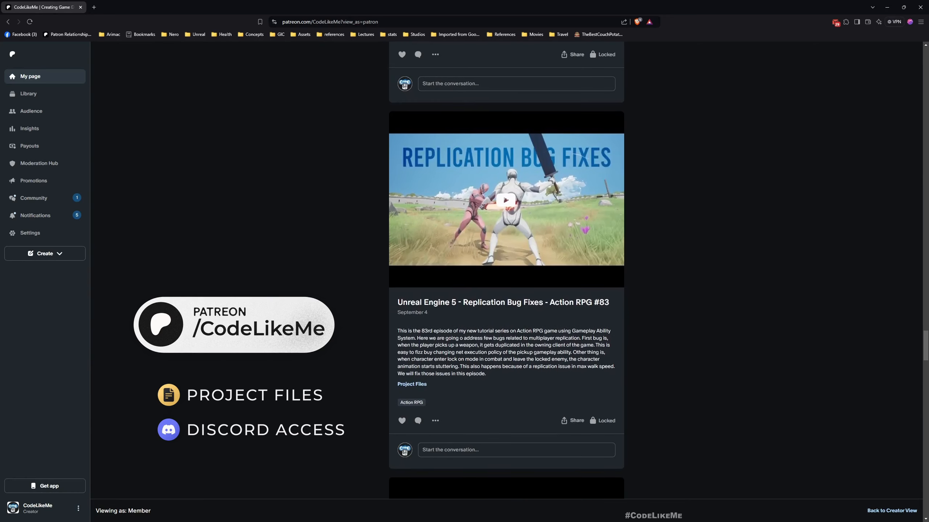
scroll("down", 3)
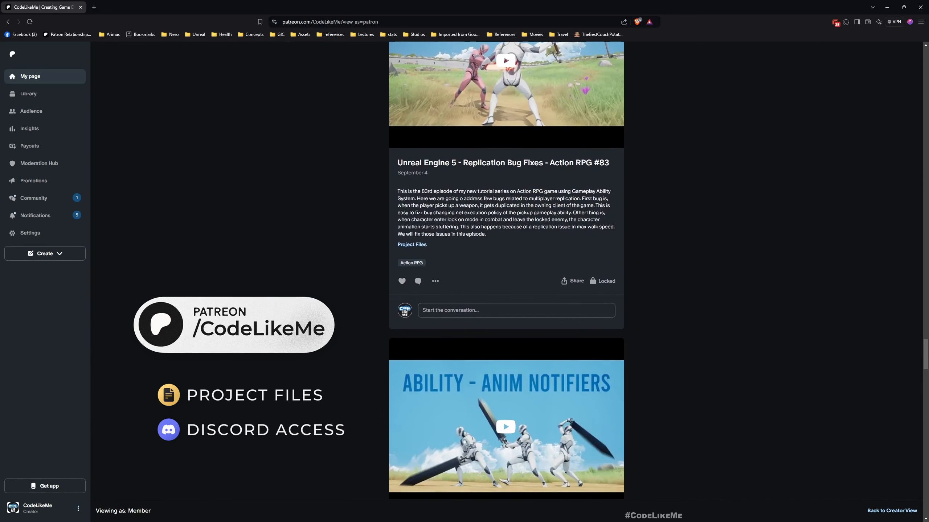
scroll("down", 3)
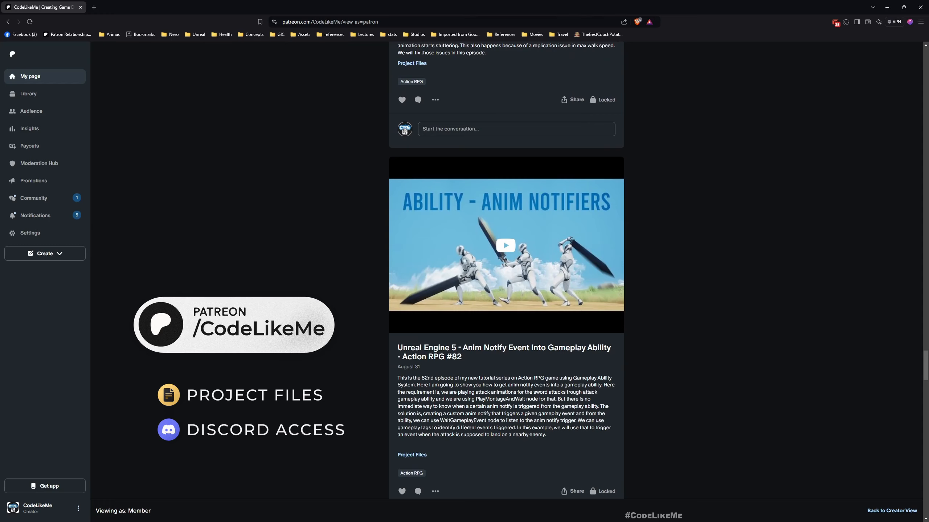
scroll("down", 3)
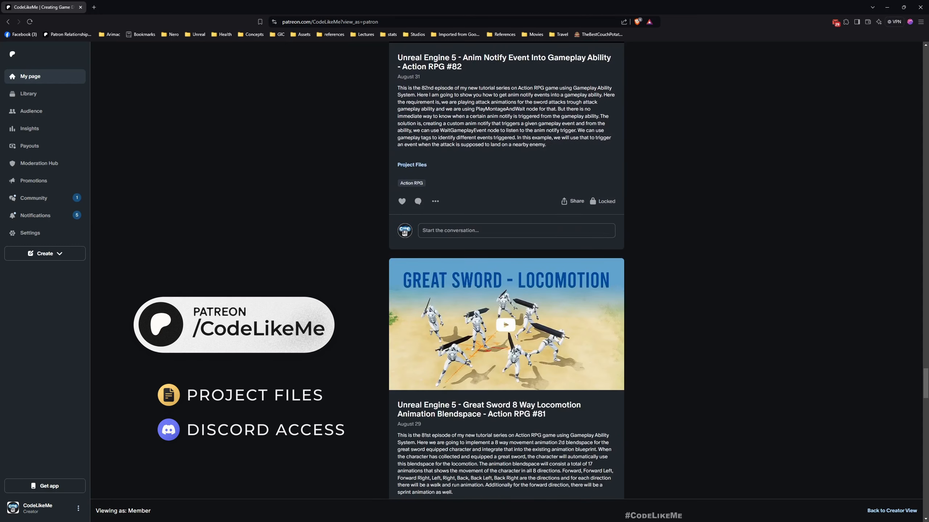
scroll("down", 3)
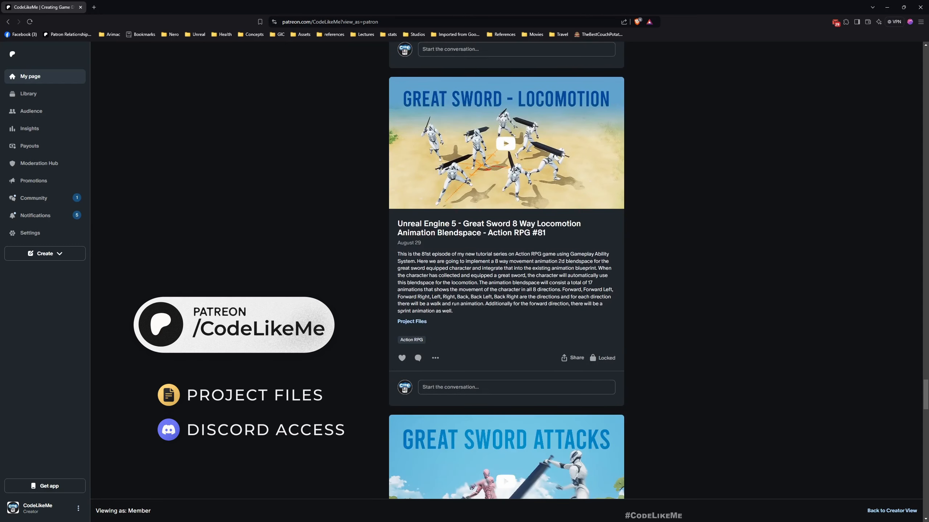
scroll("down", 3)
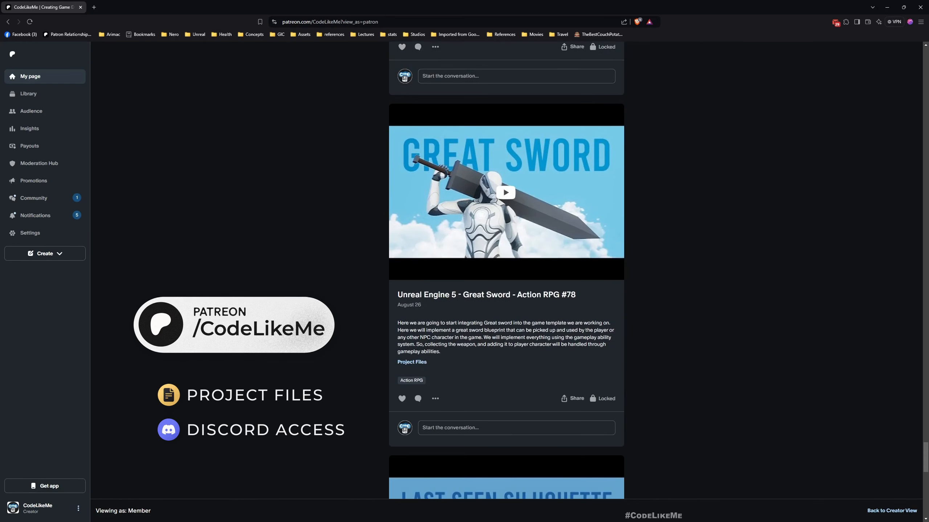
scroll("down", 3)
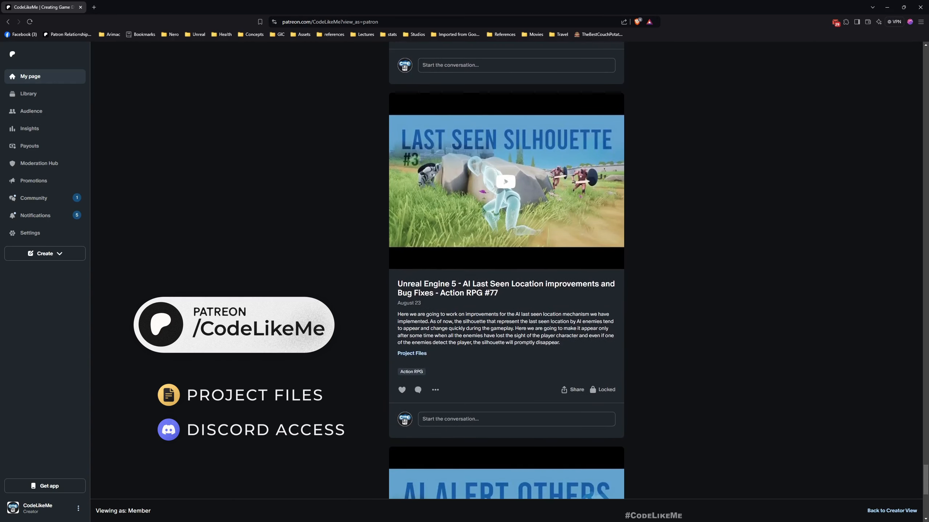
scroll("down", 3)
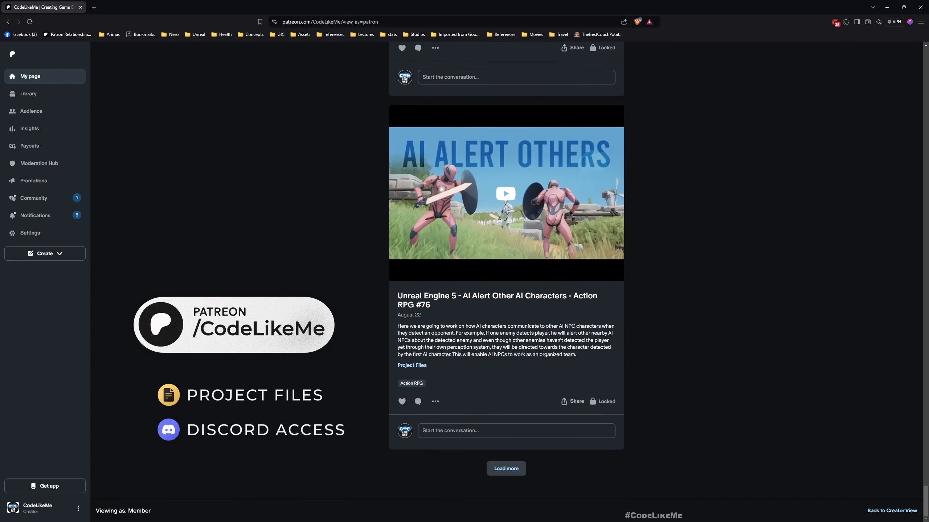
Step: Load more posts and continue to episode #76, AI Alert Others
left_click(505, 469)
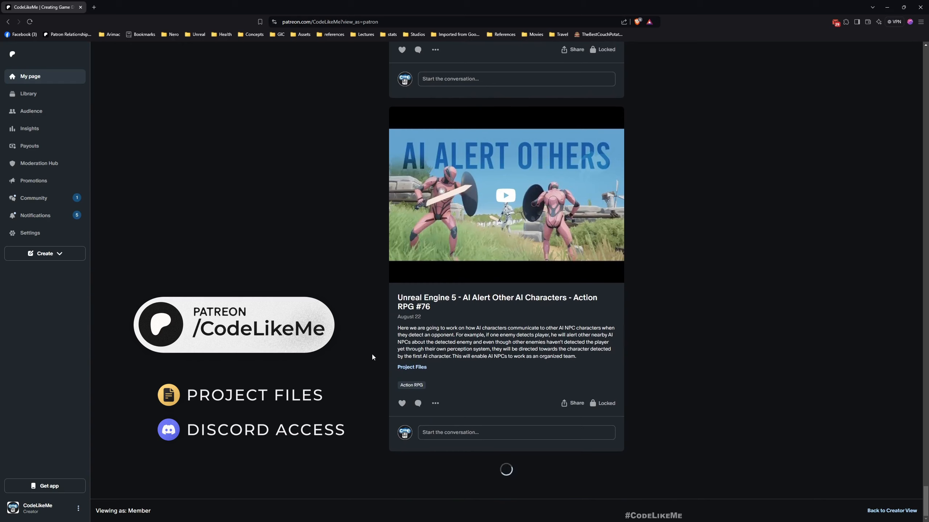
scroll("down", 3)
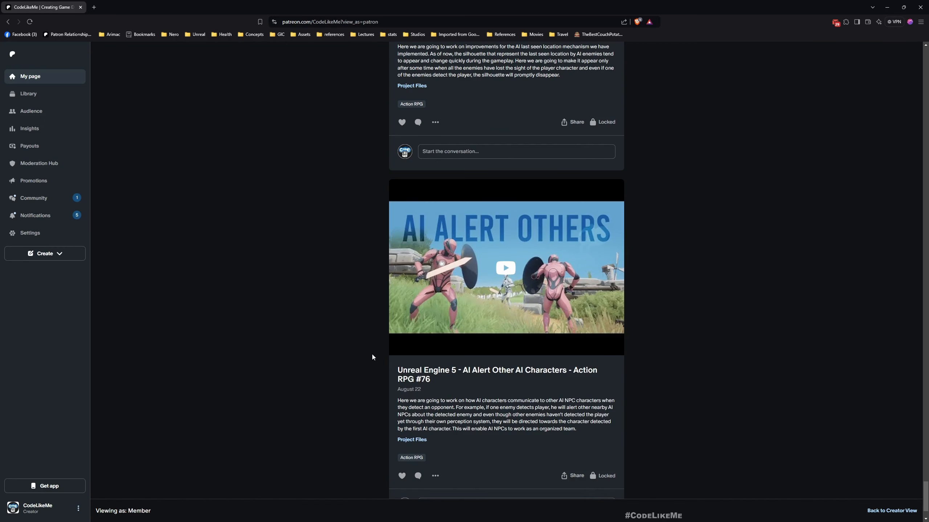
scroll("down", 3)
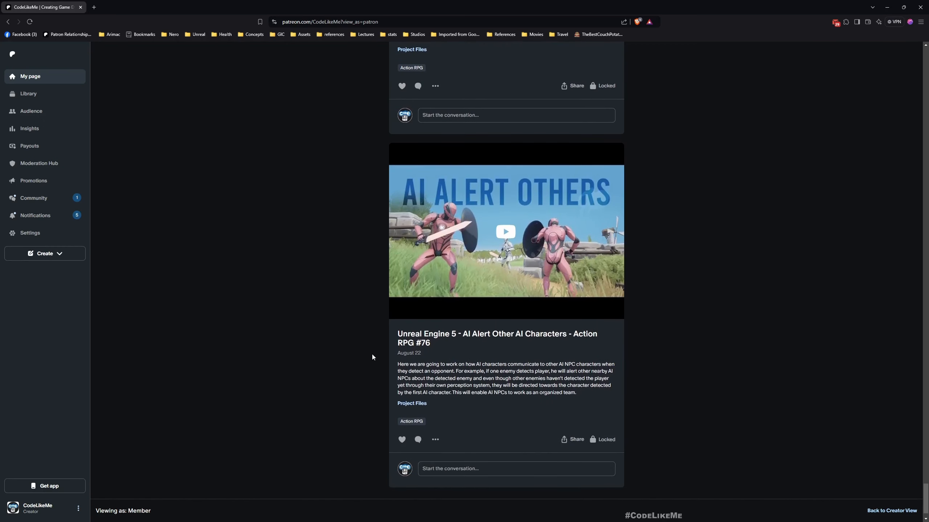